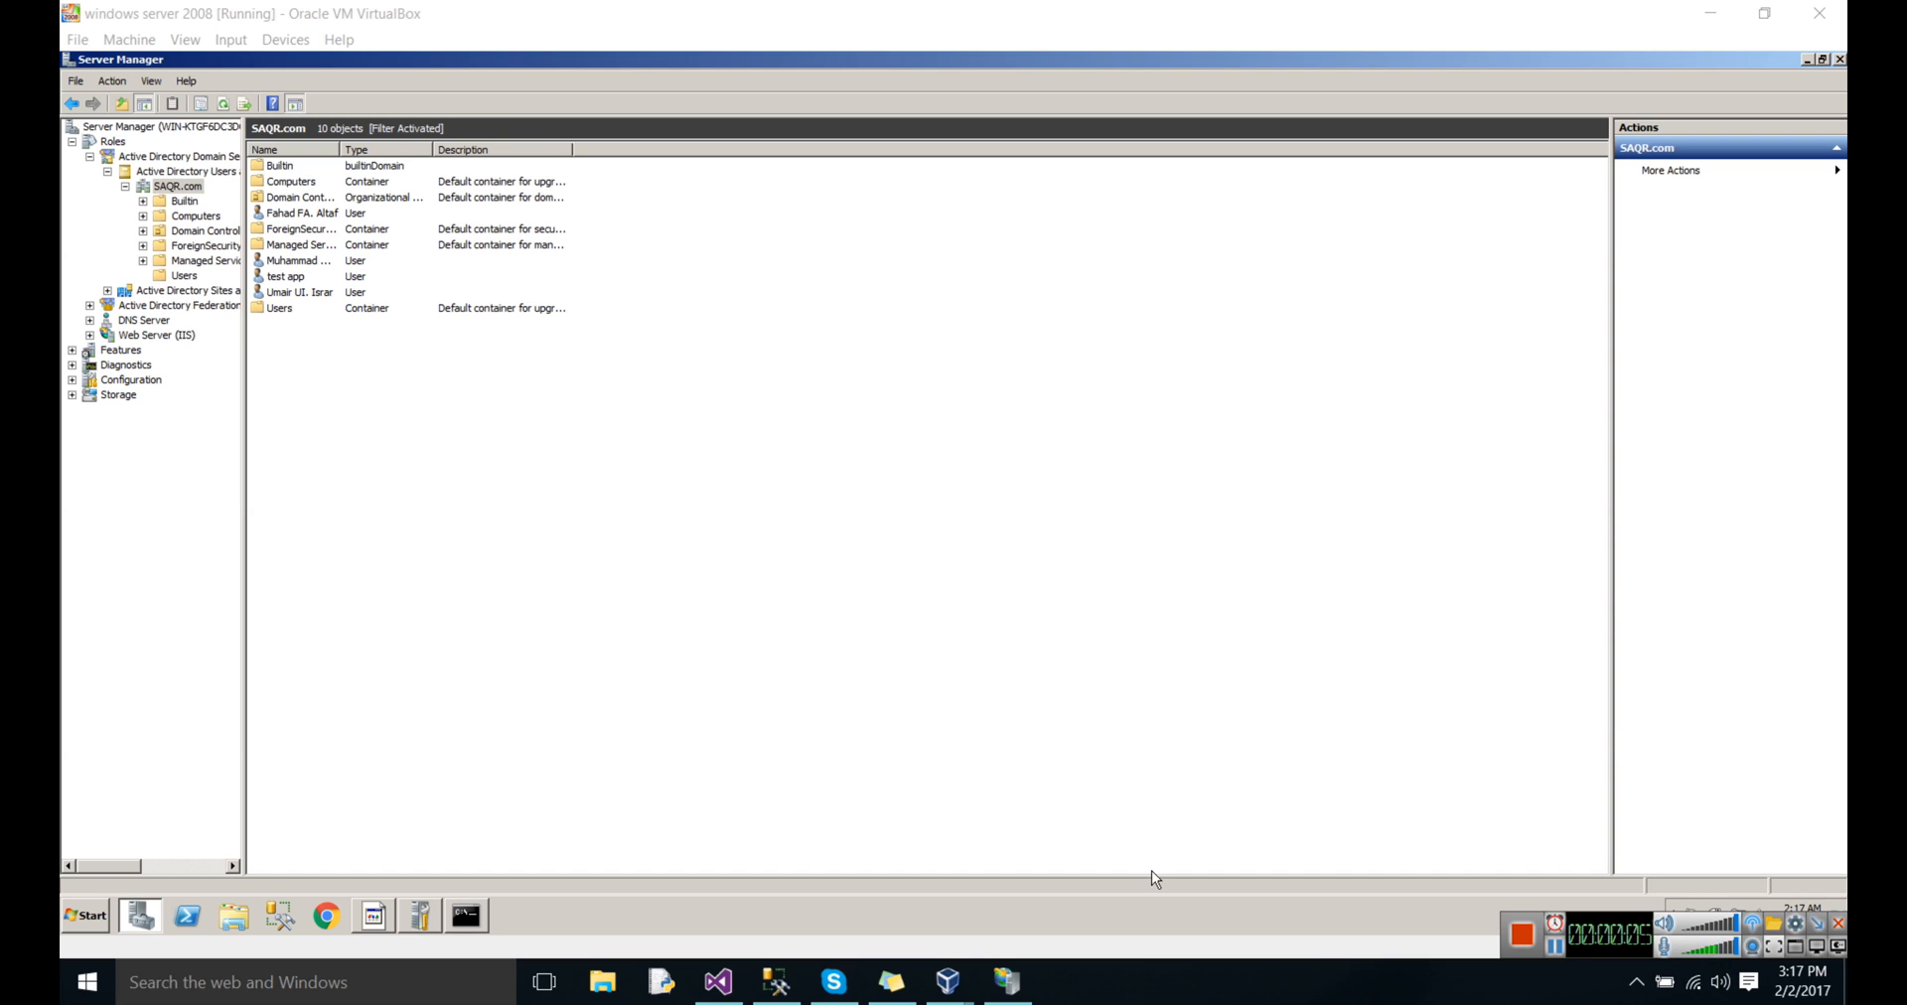
{"action": "mouse_move", "coordinate": [1118, 756]}
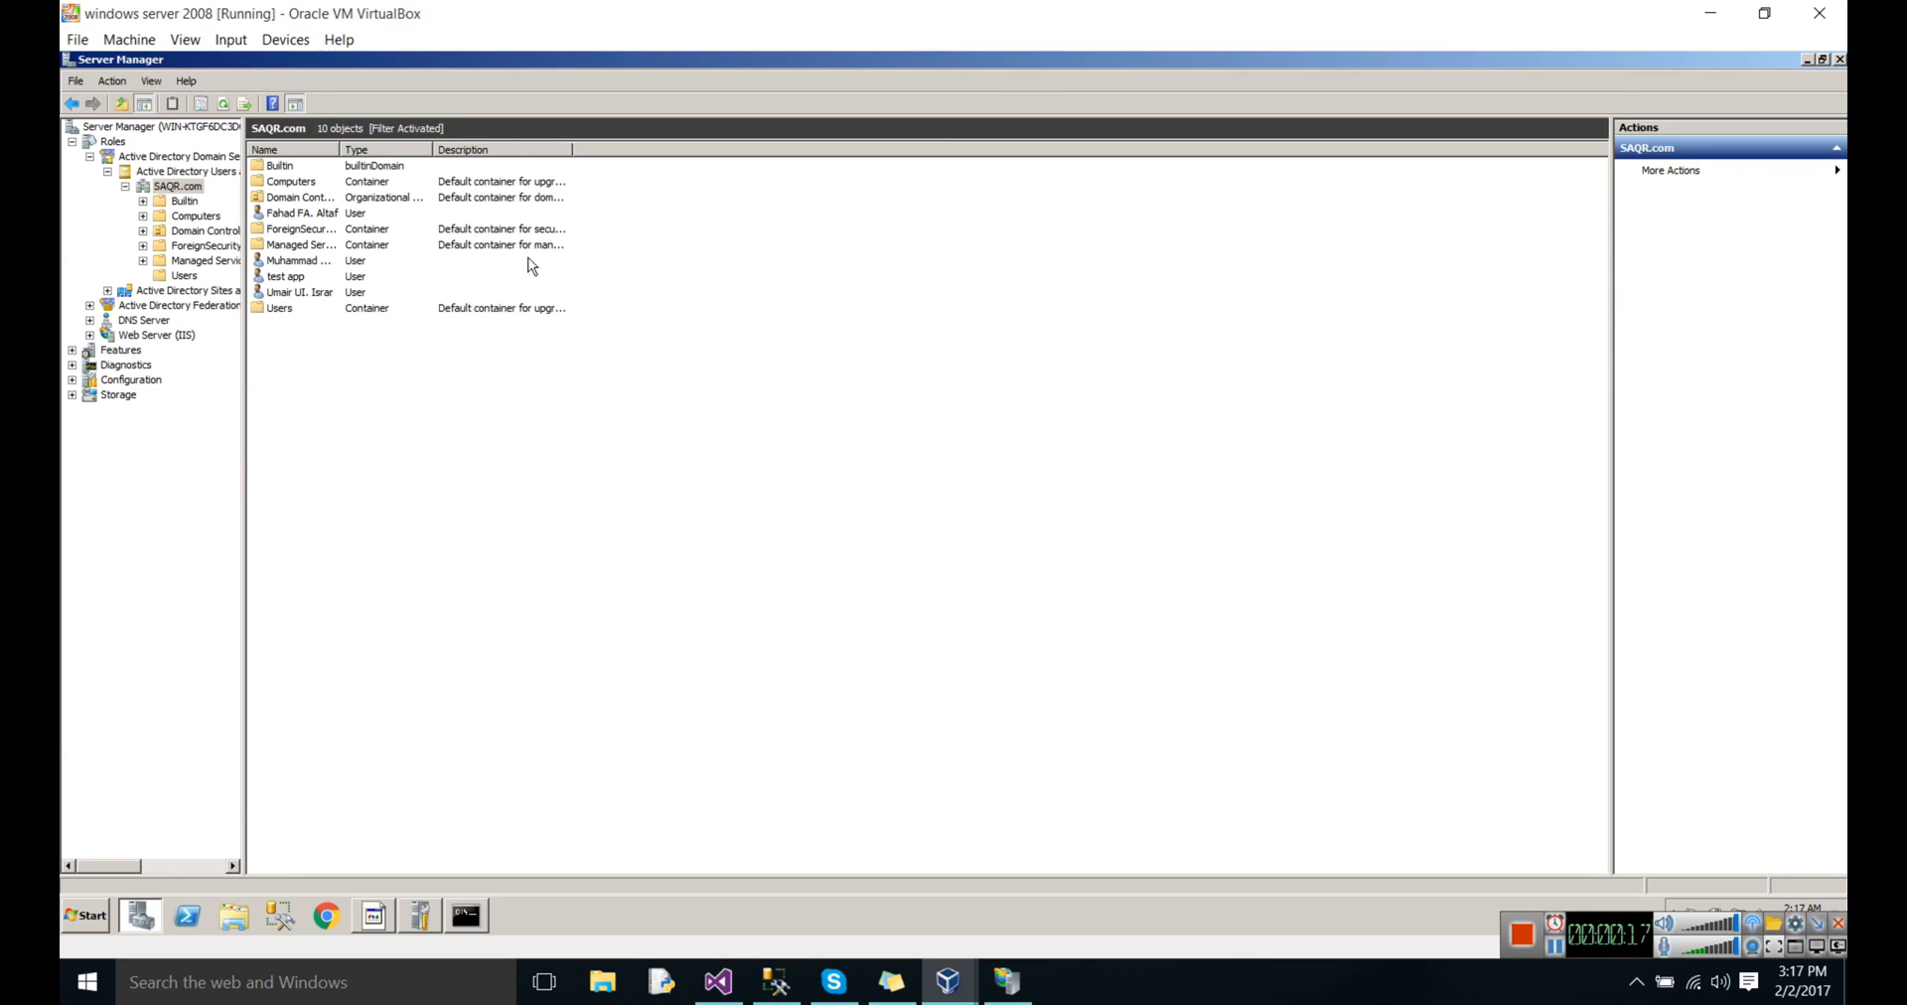
Review the existing user accounts listed under the SAQR.com domain
{"action": "left_click", "coordinate": [177, 184]}
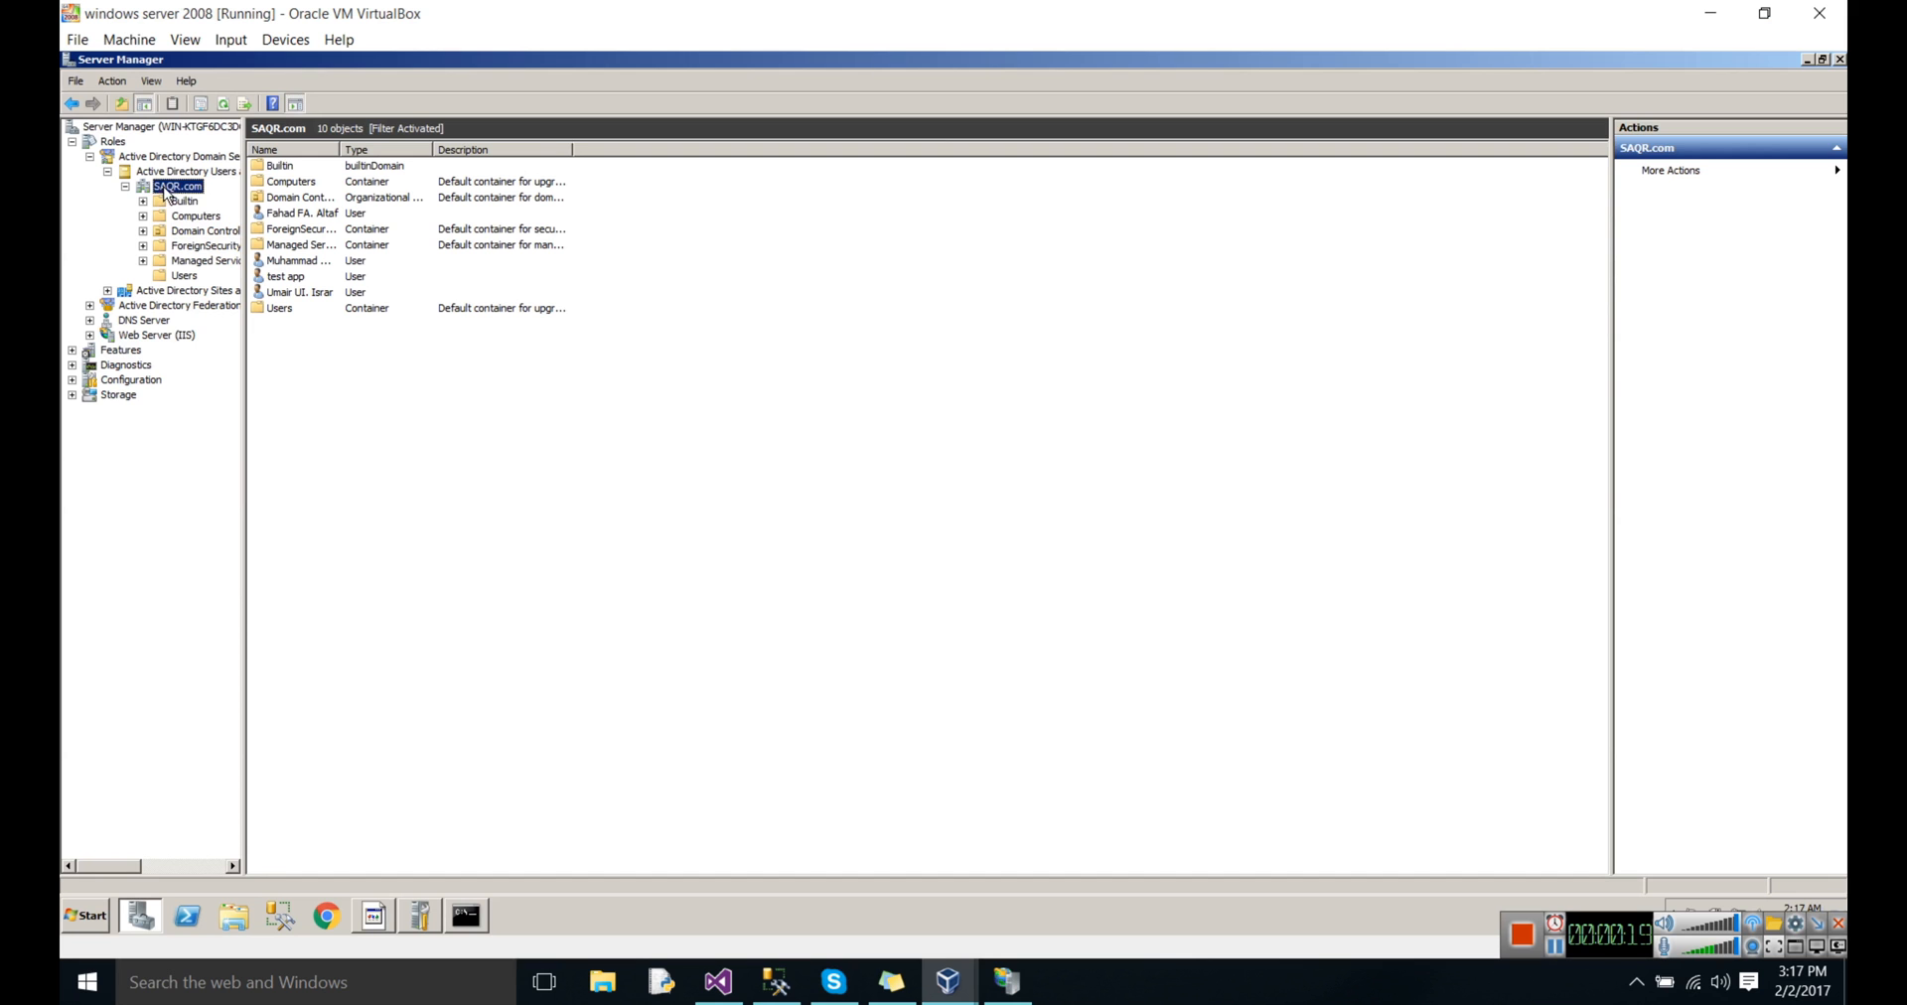
{"action": "left_click", "coordinate": [298, 212]}
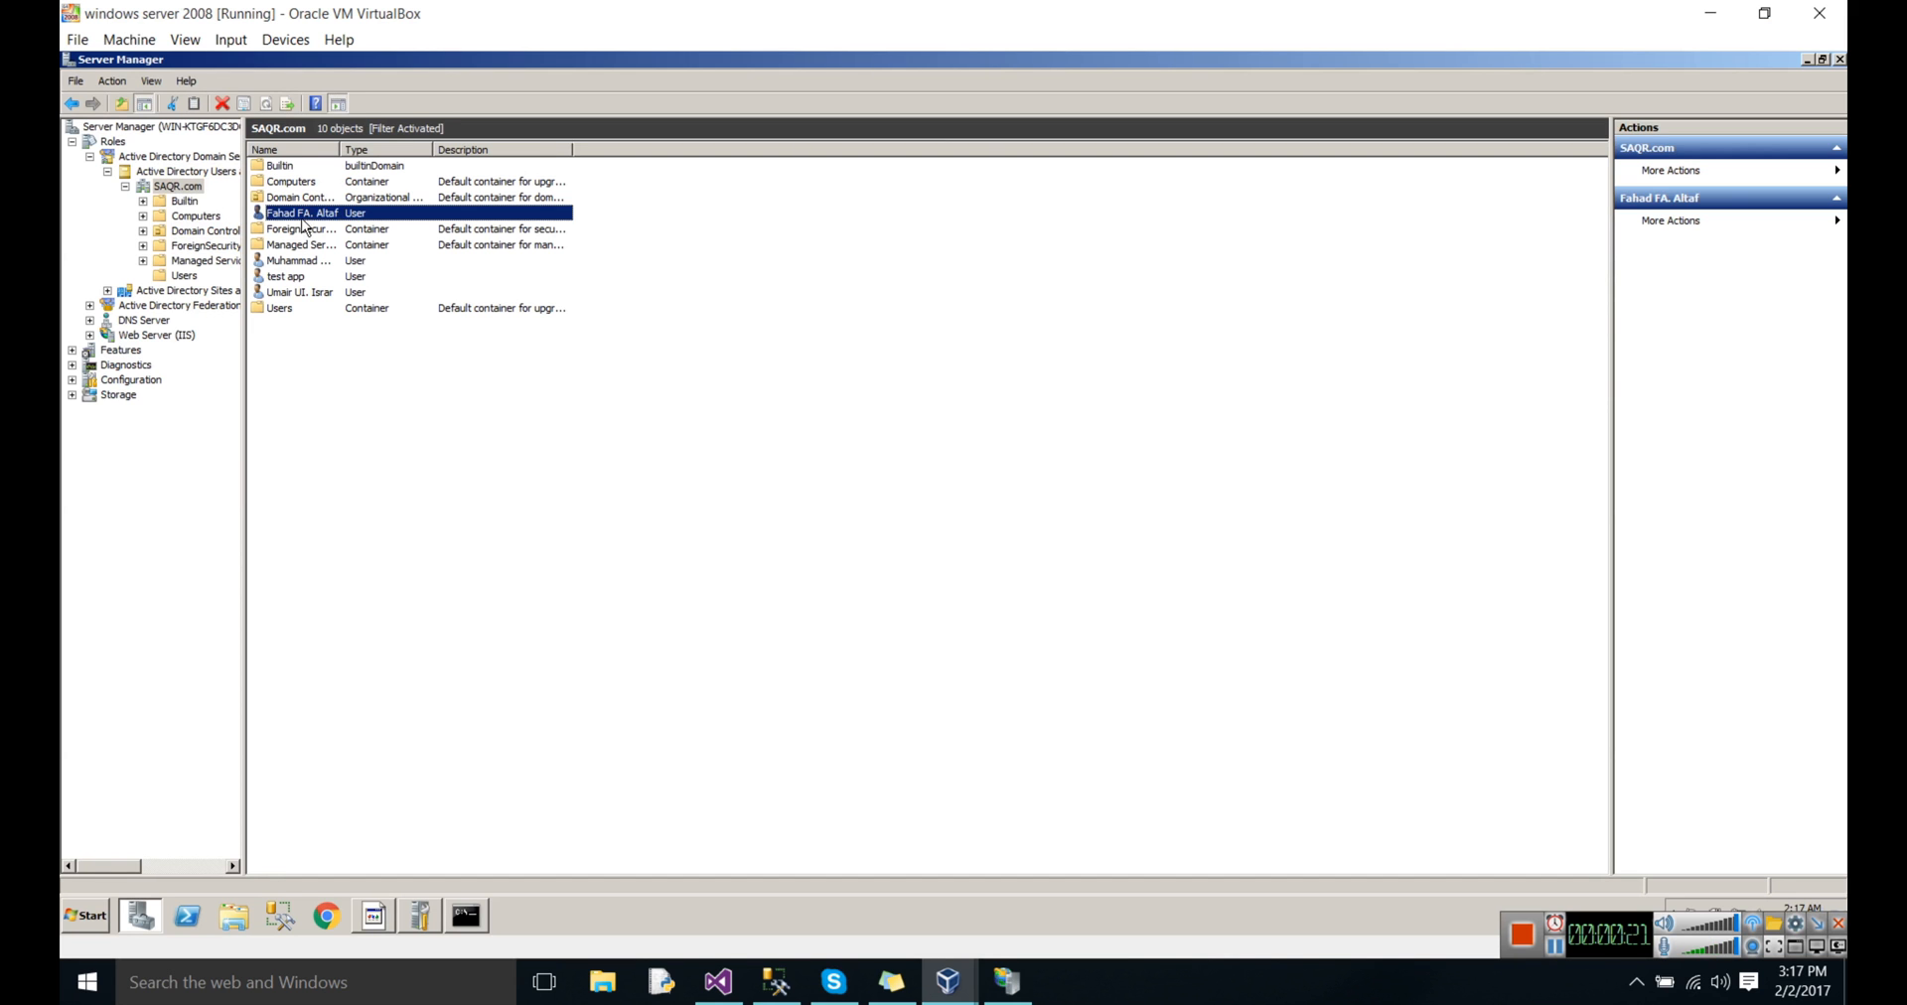
{"action": "left_click", "coordinate": [300, 292]}
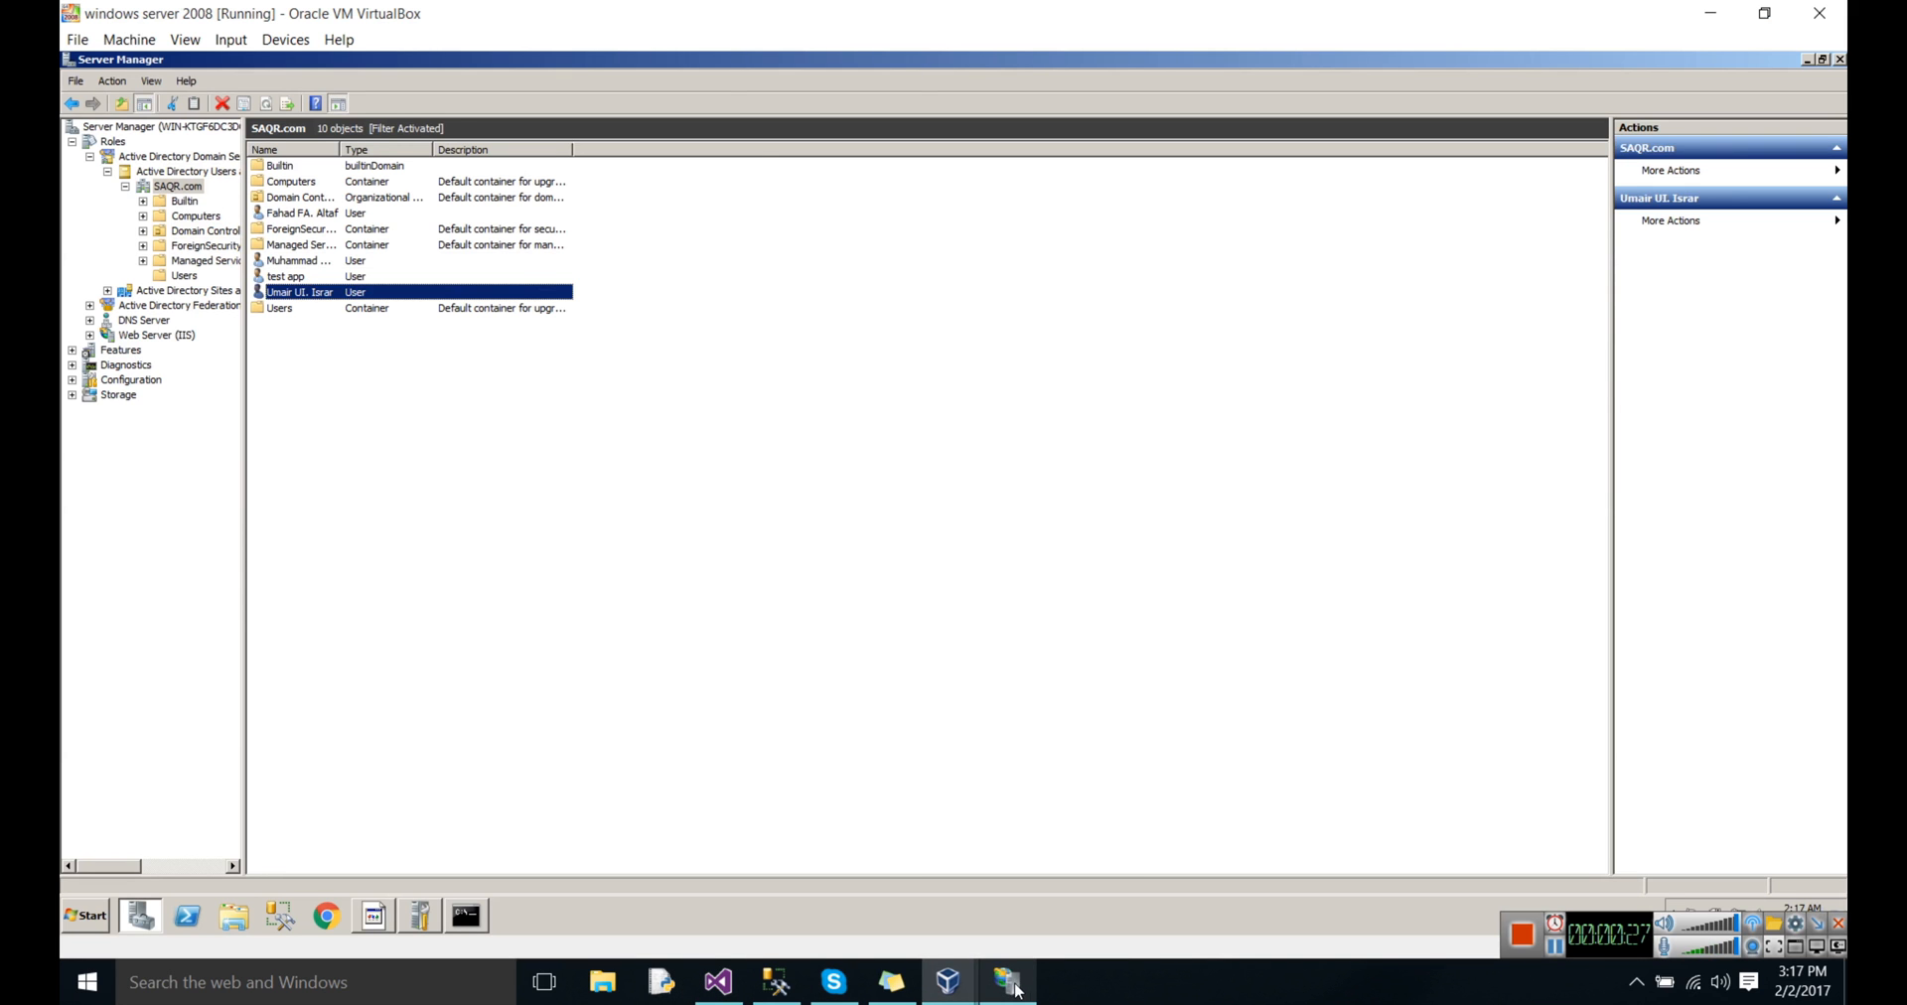
Browse the Riskplatform site from IIS Manager so it loads at localhost/Riskplatform
{"action": "left_click", "coordinate": [1007, 981]}
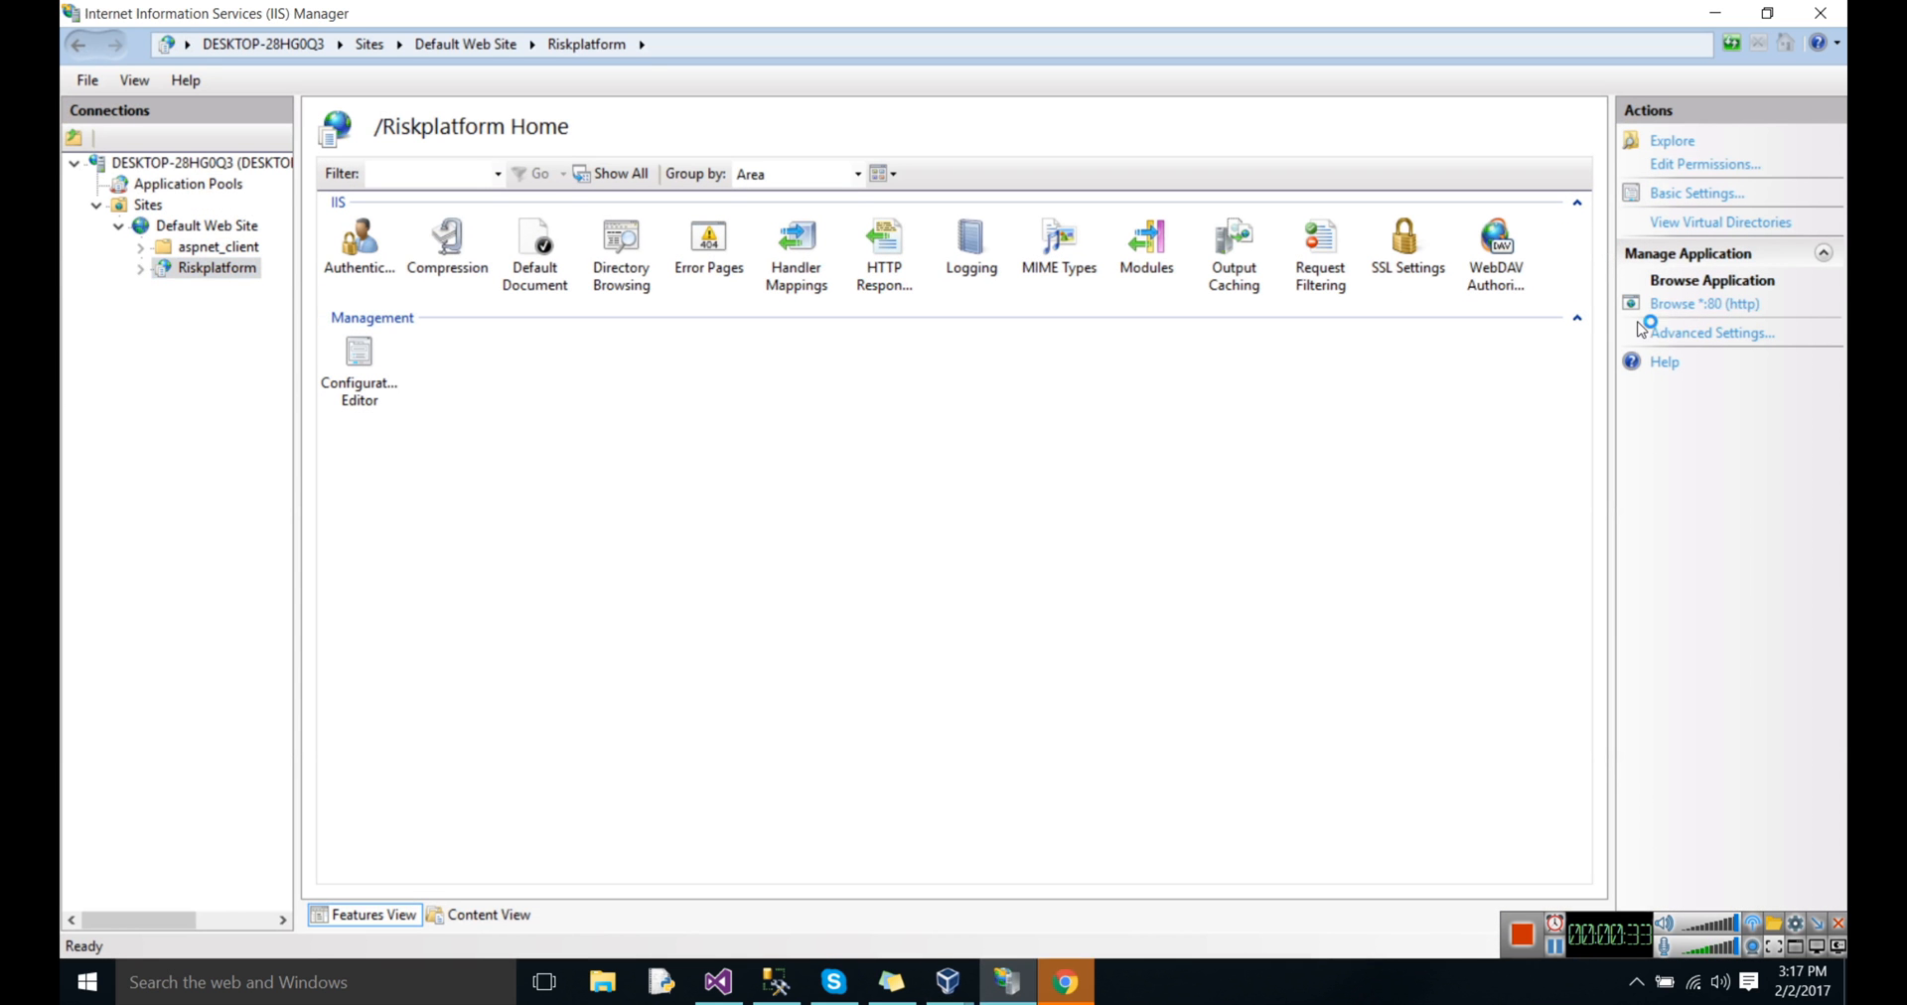
{"action": "left_click", "coordinate": [1703, 304]}
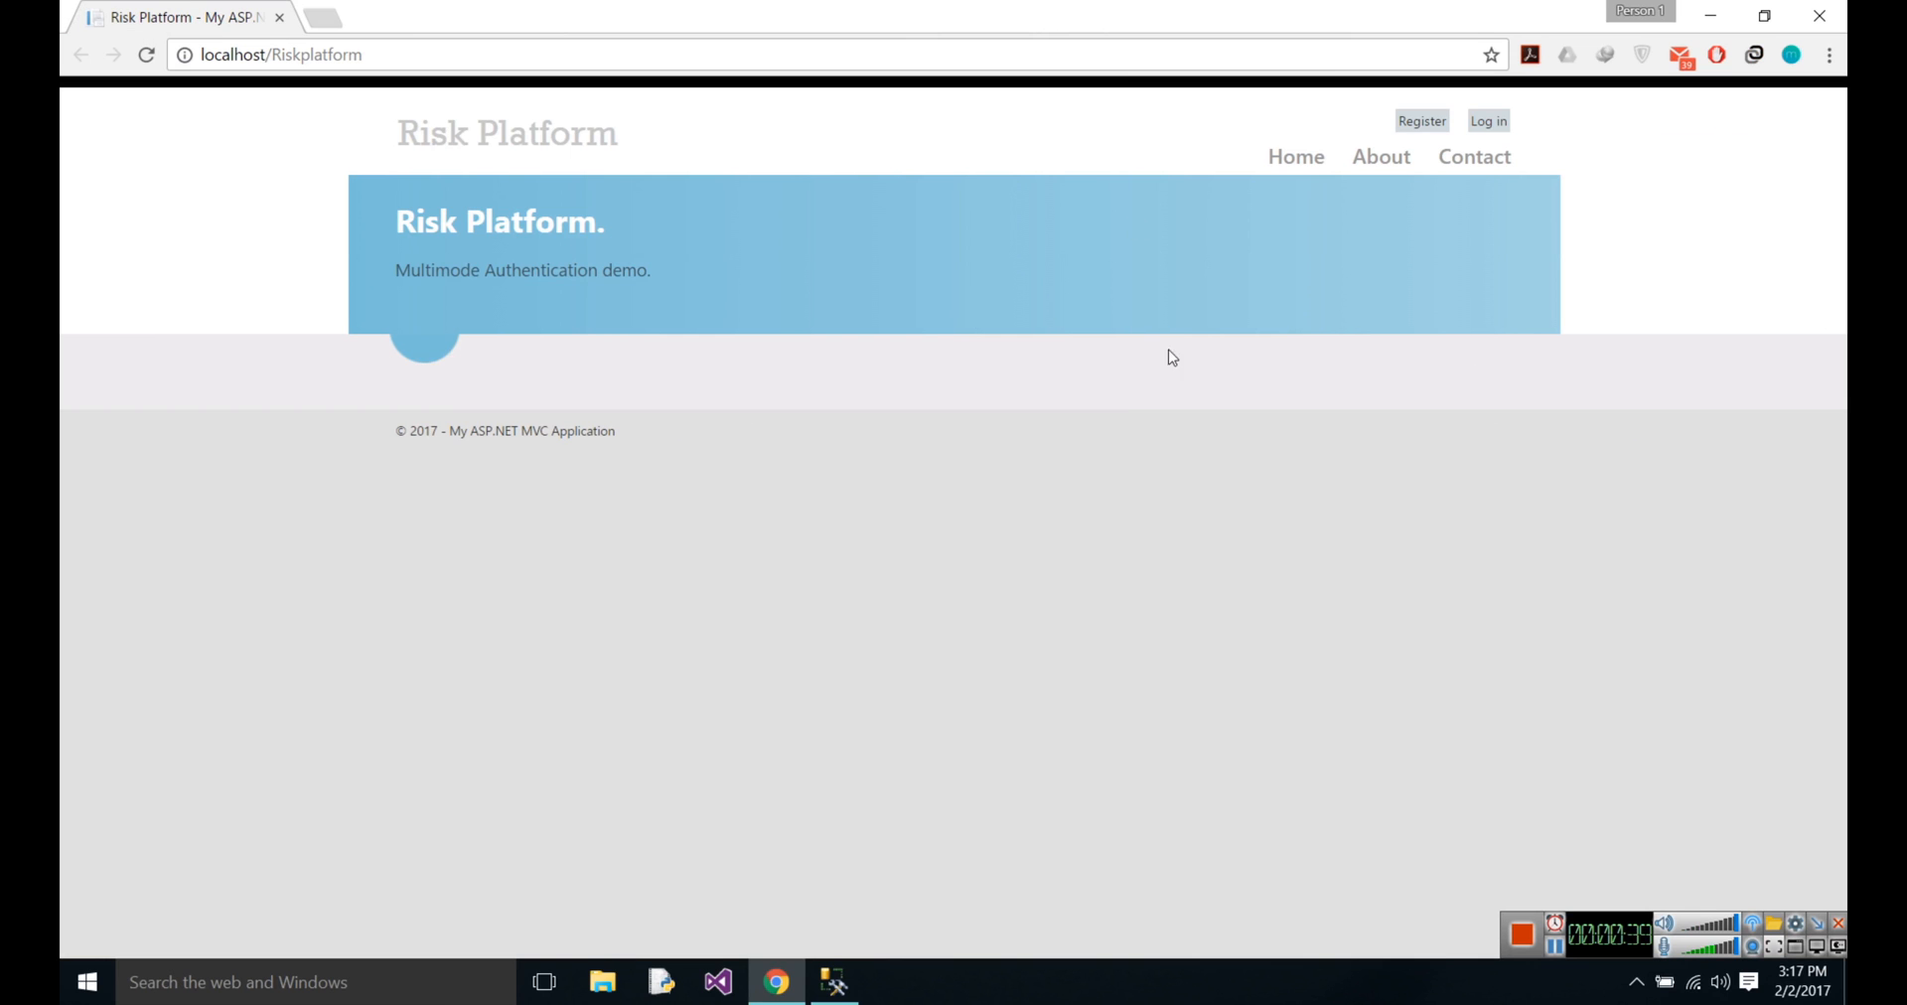
{"action": "mouse_move", "coordinate": [1254, 318]}
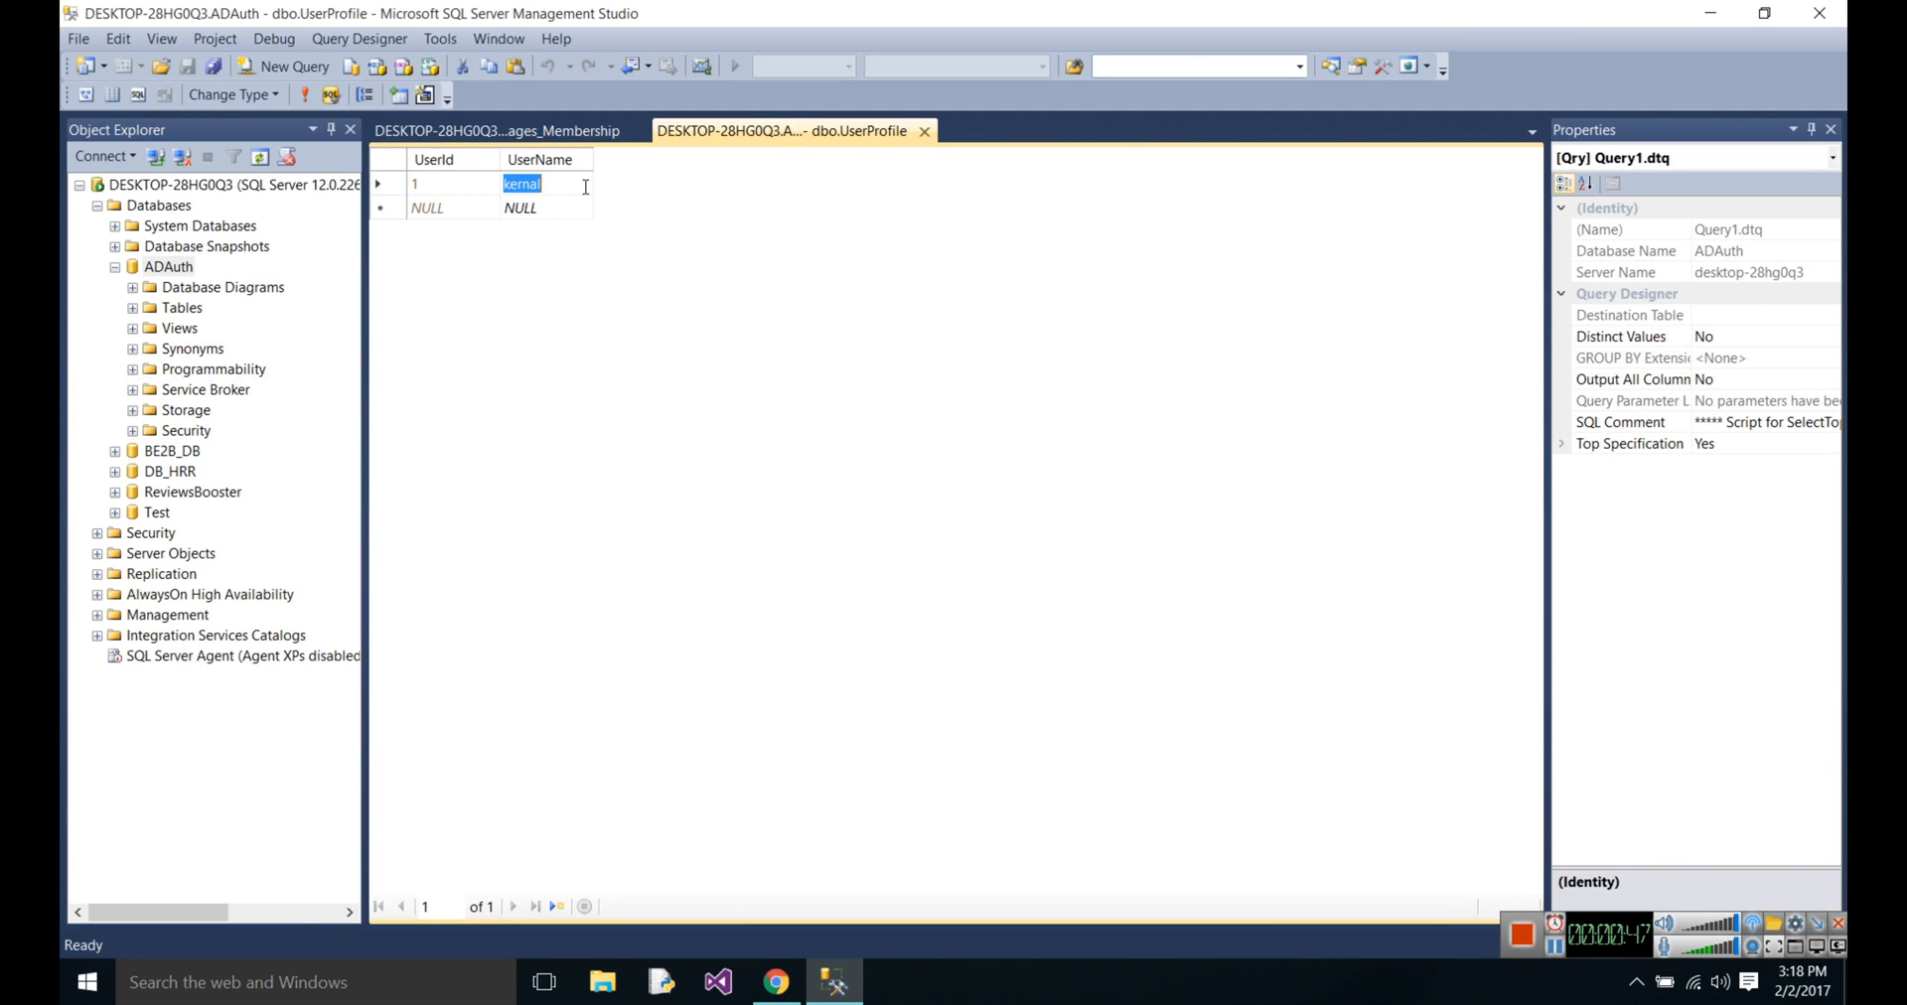
{"action": "mouse_move", "coordinate": [542, 207]}
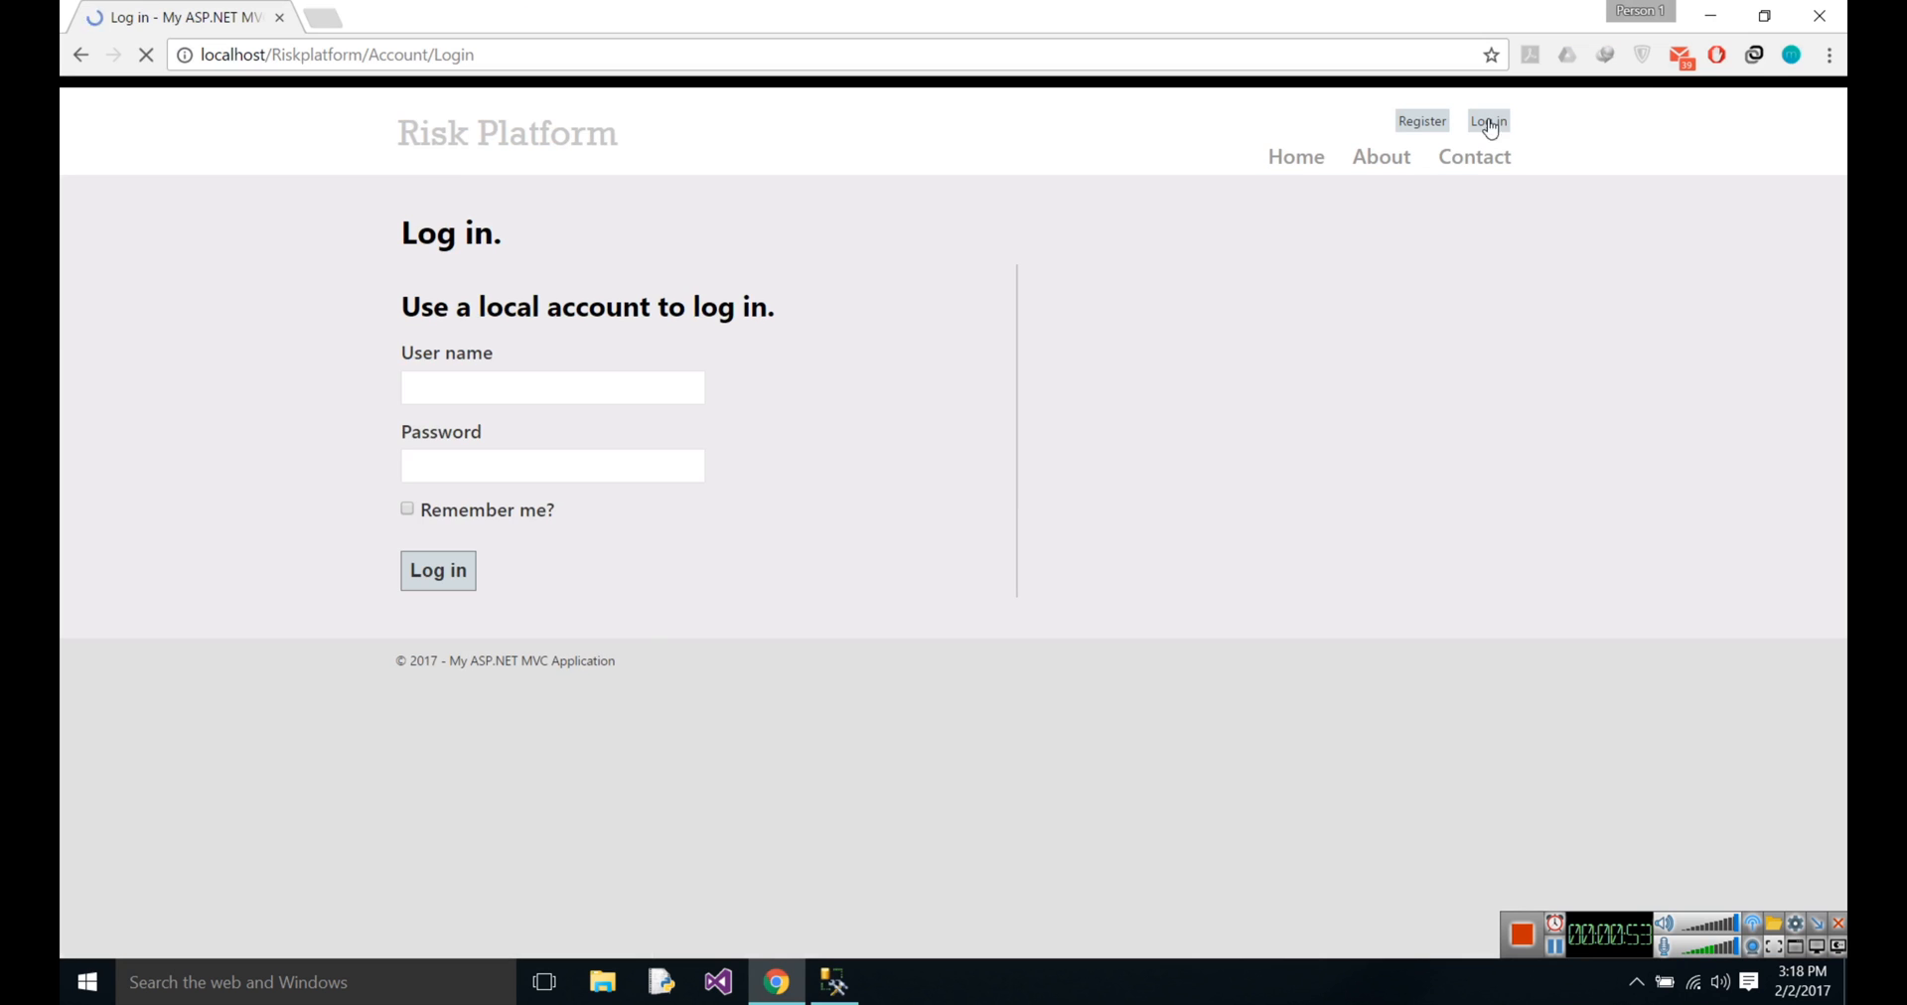
Sign in to Risk Platform as kernal, then log off back to the home page
{"action": "type", "text": "kernal"}
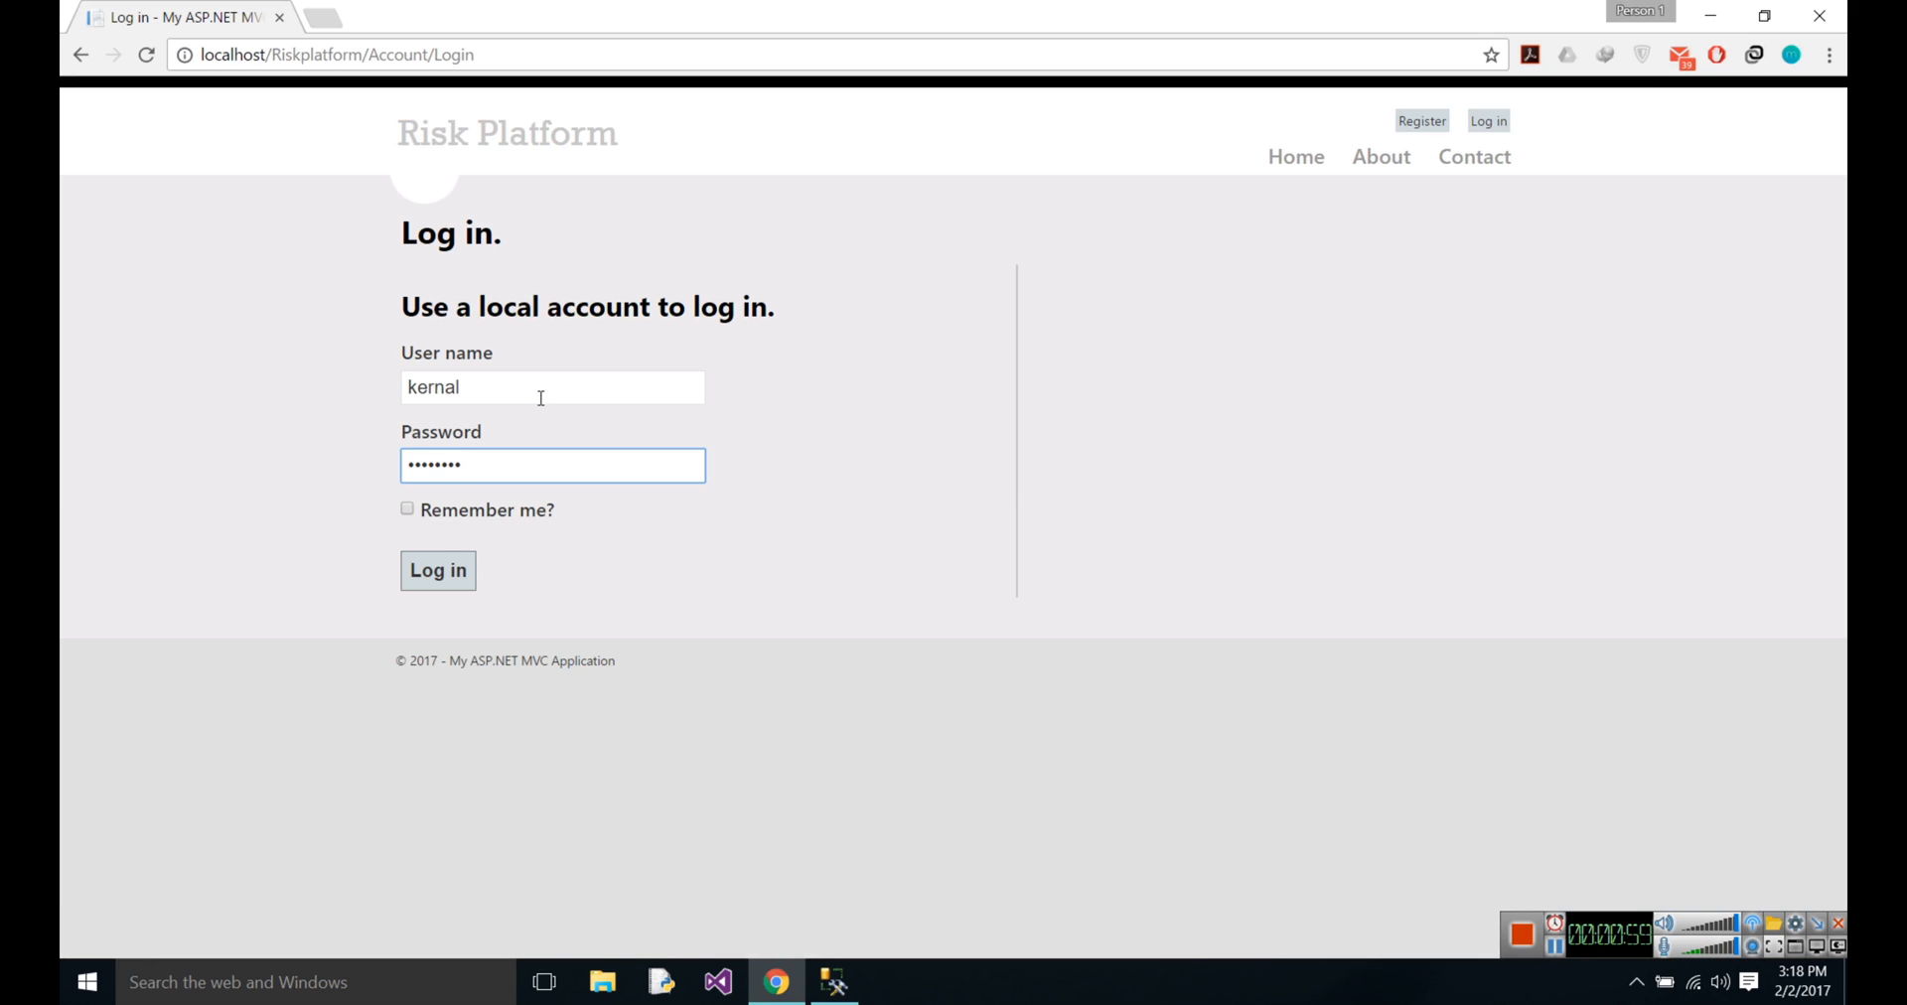
{"action": "left_click", "coordinate": [437, 571]}
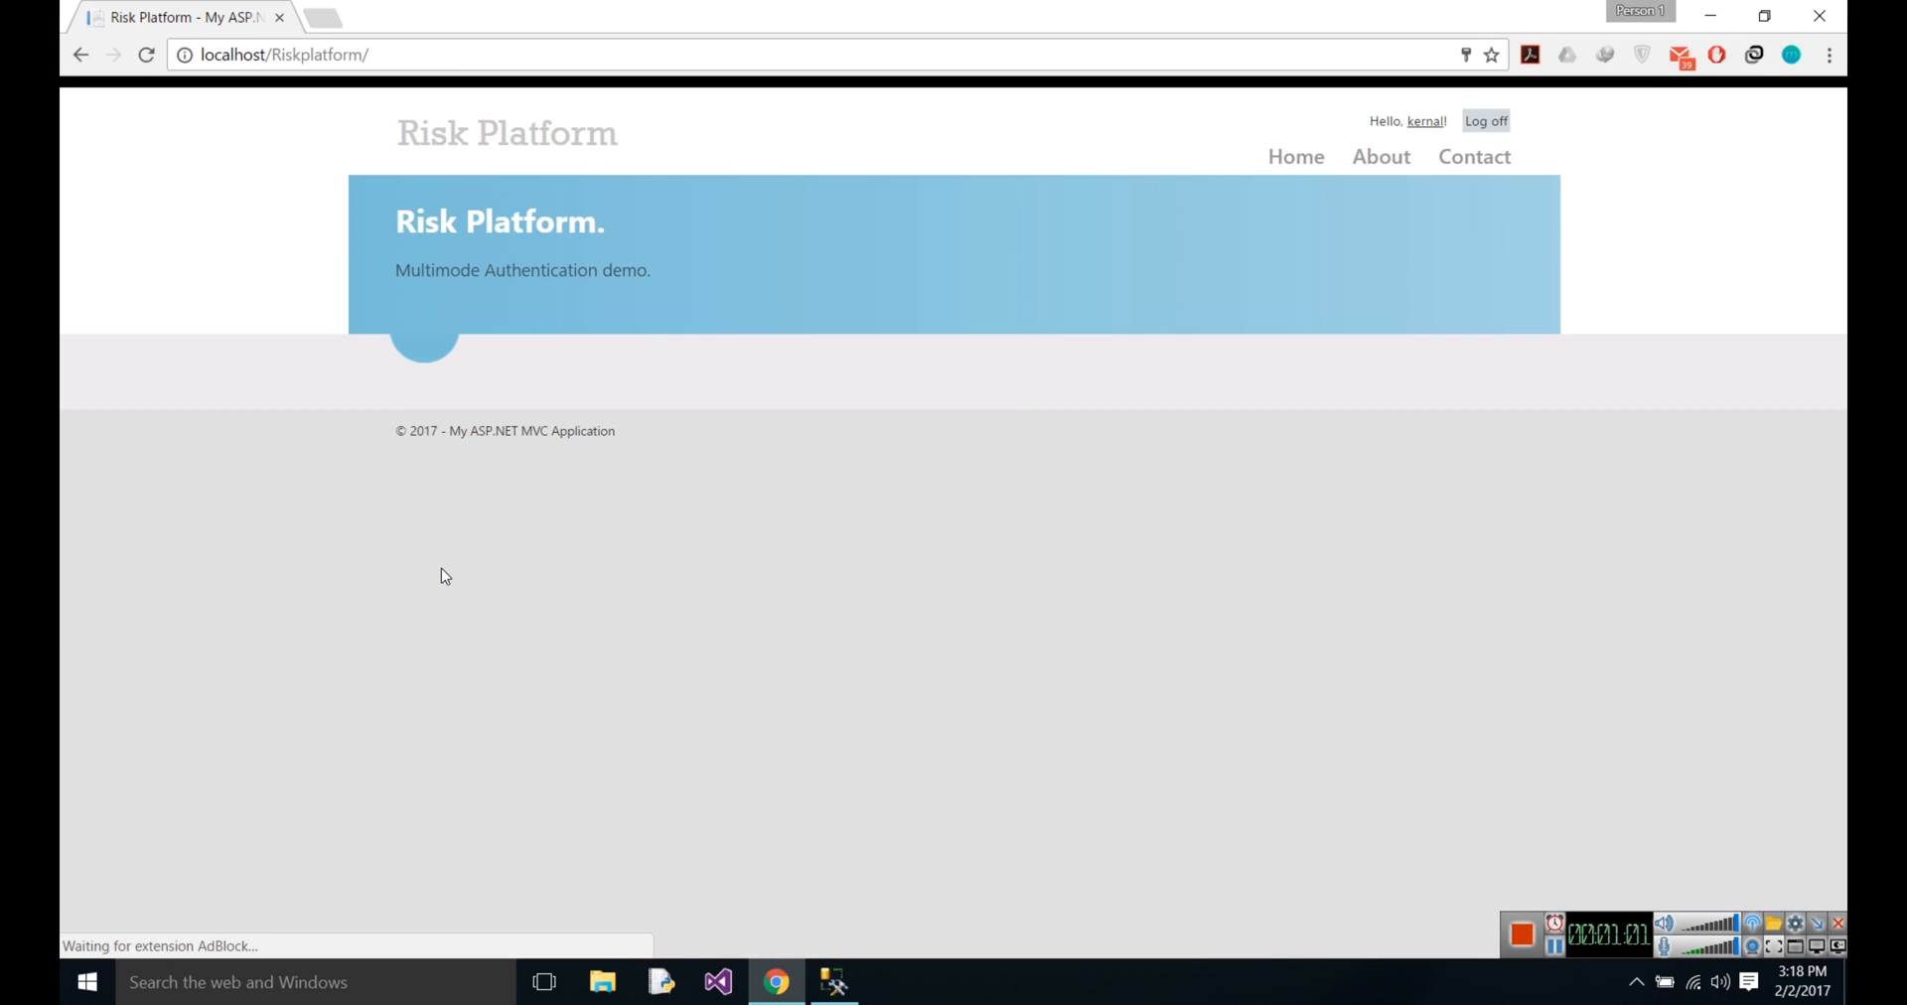
{"action": "mouse_move", "coordinate": [1442, 123]}
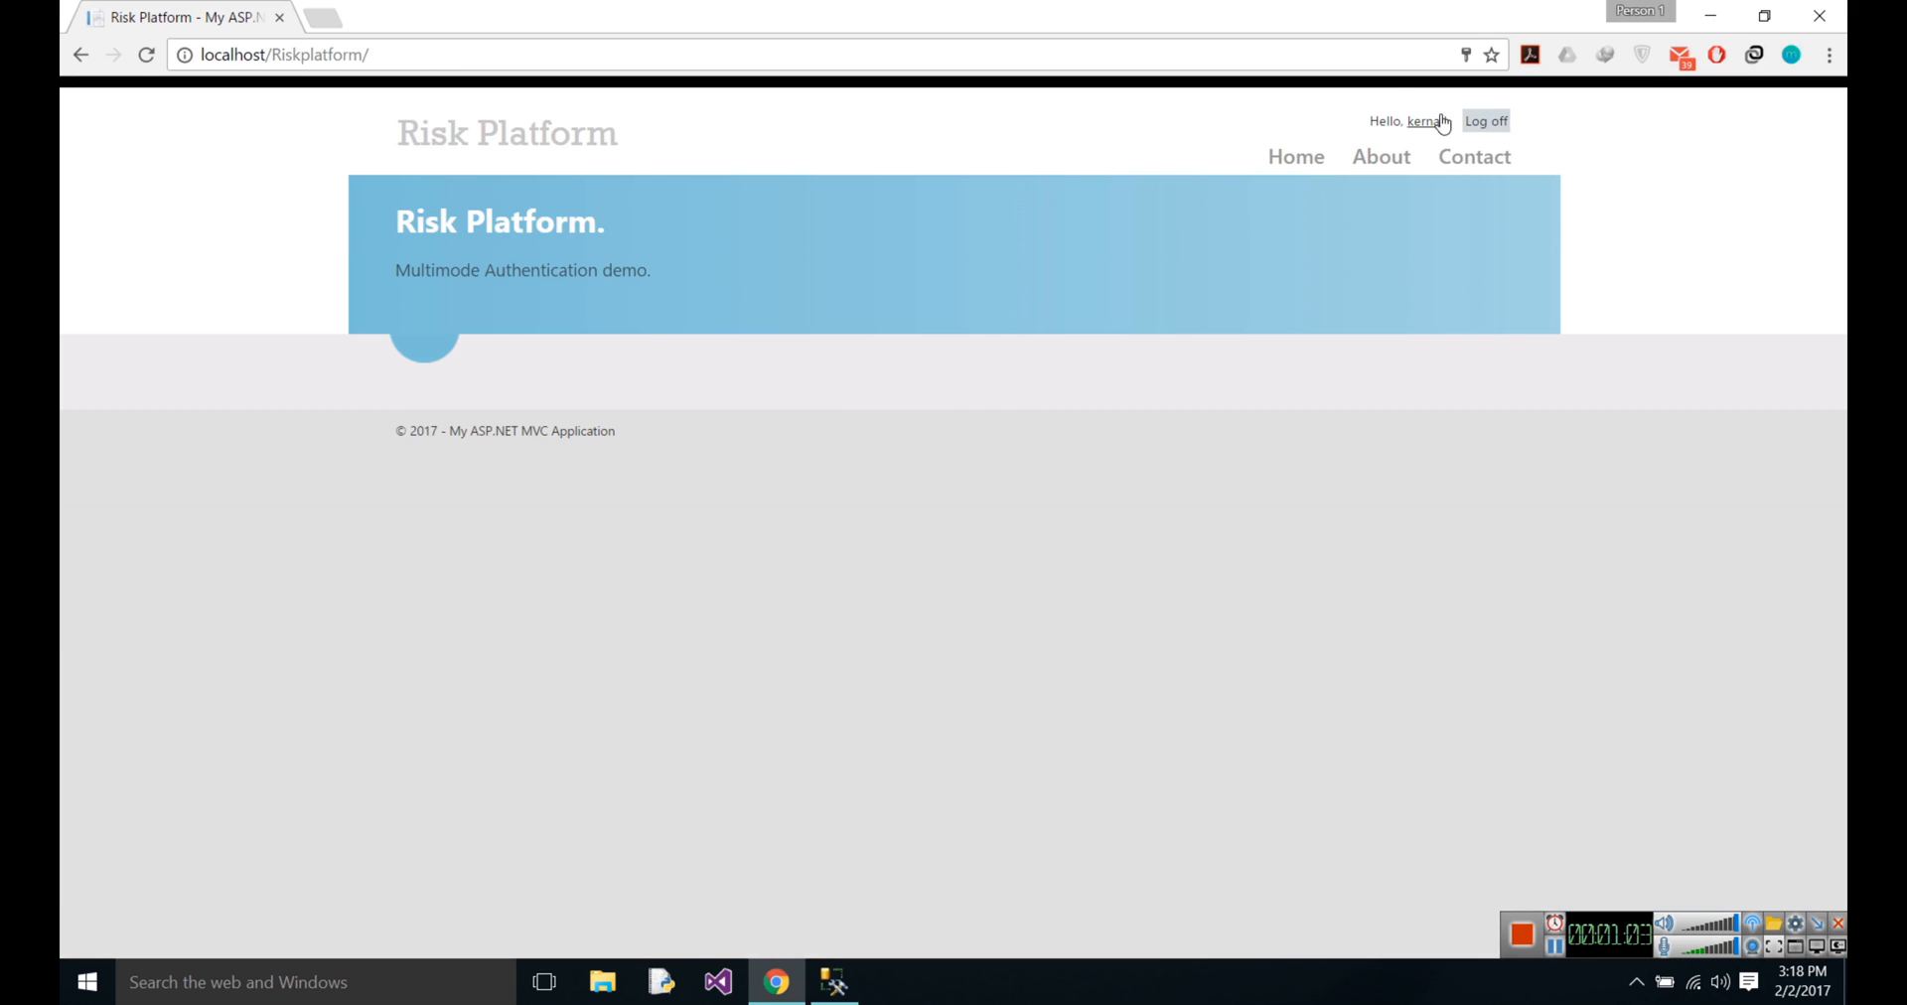
{"action": "mouse_move", "coordinate": [1518, 89]}
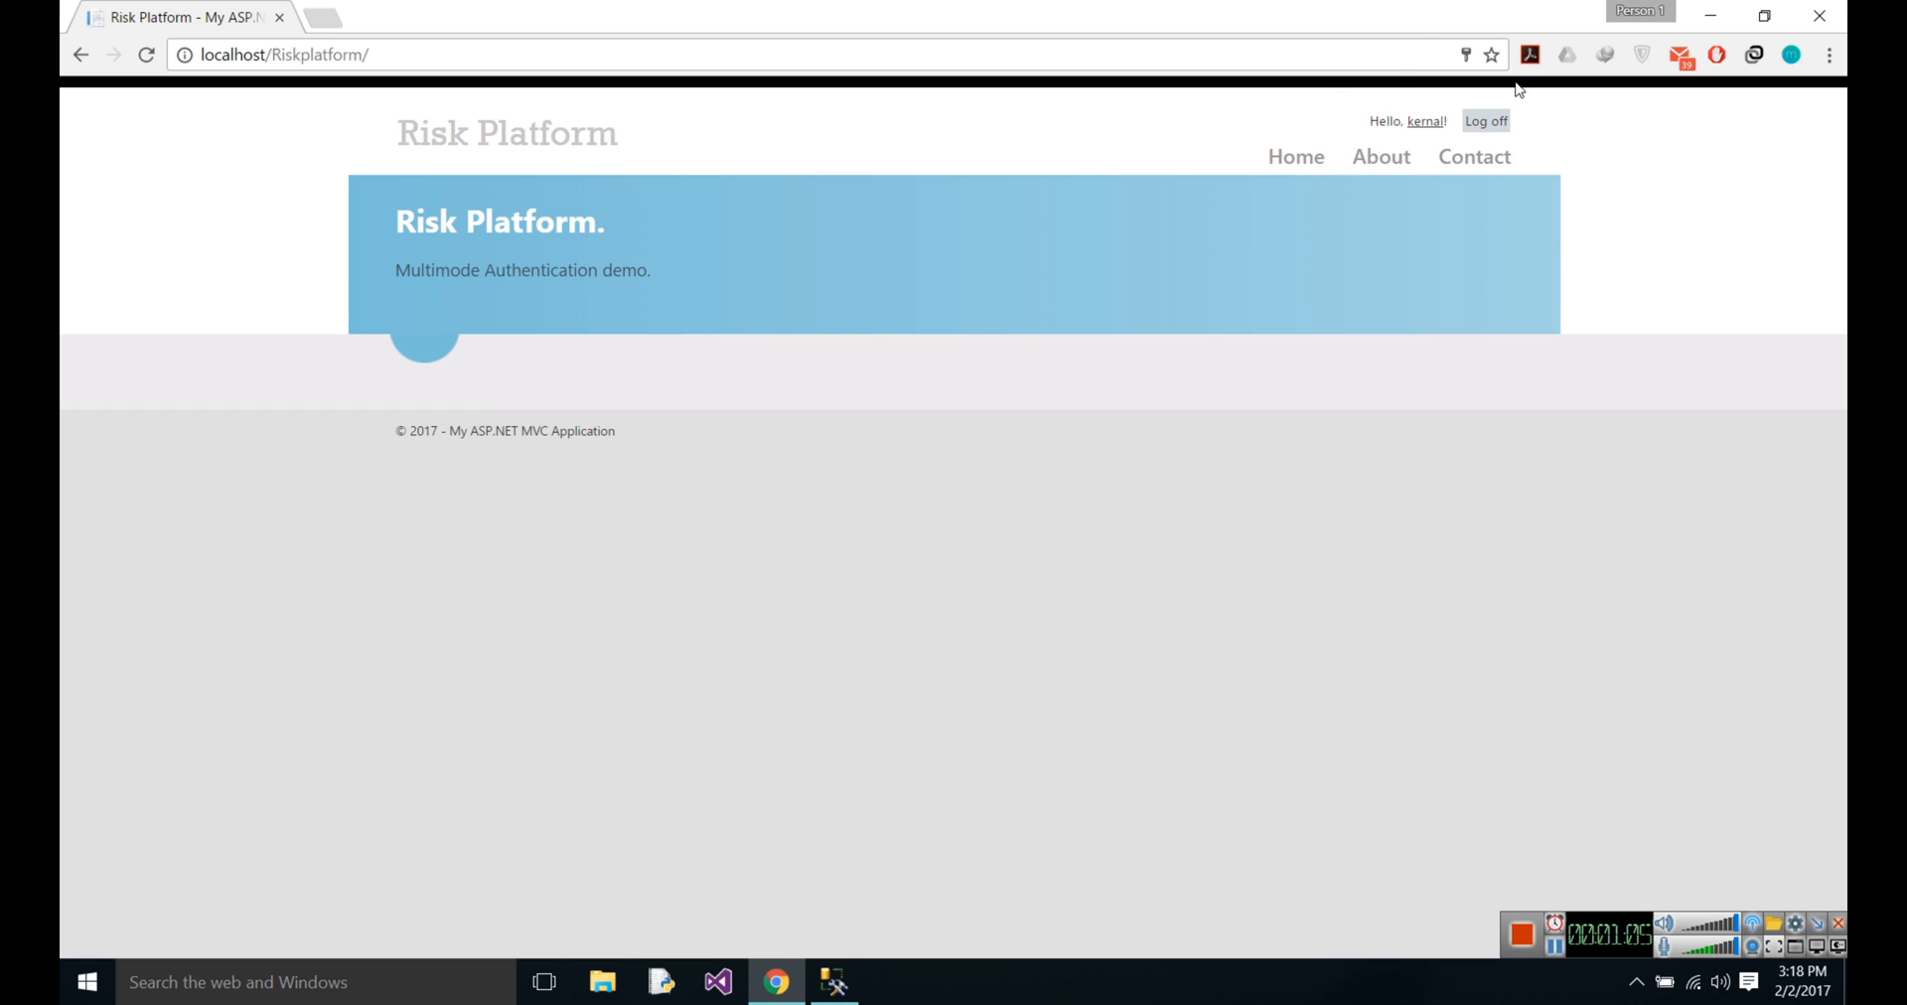
{"action": "mouse_move", "coordinate": [1486, 121]}
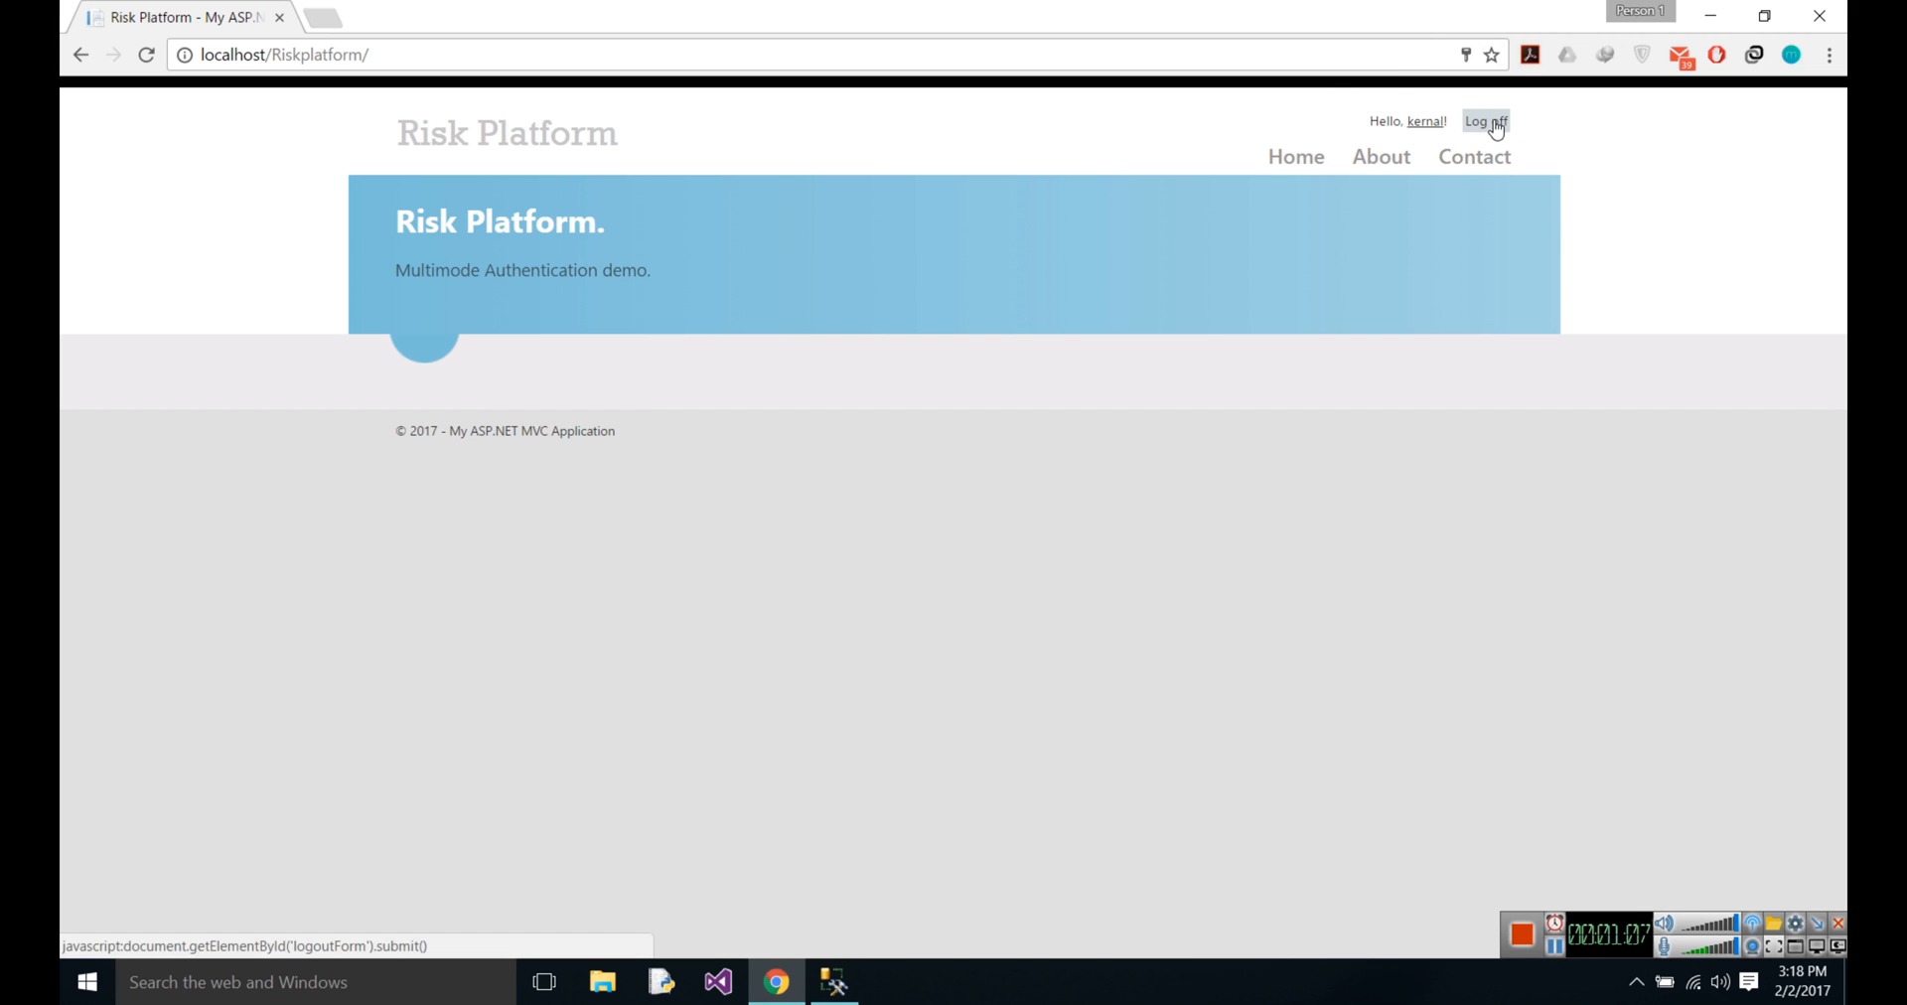
{"action": "left_click", "coordinate": [1482, 121]}
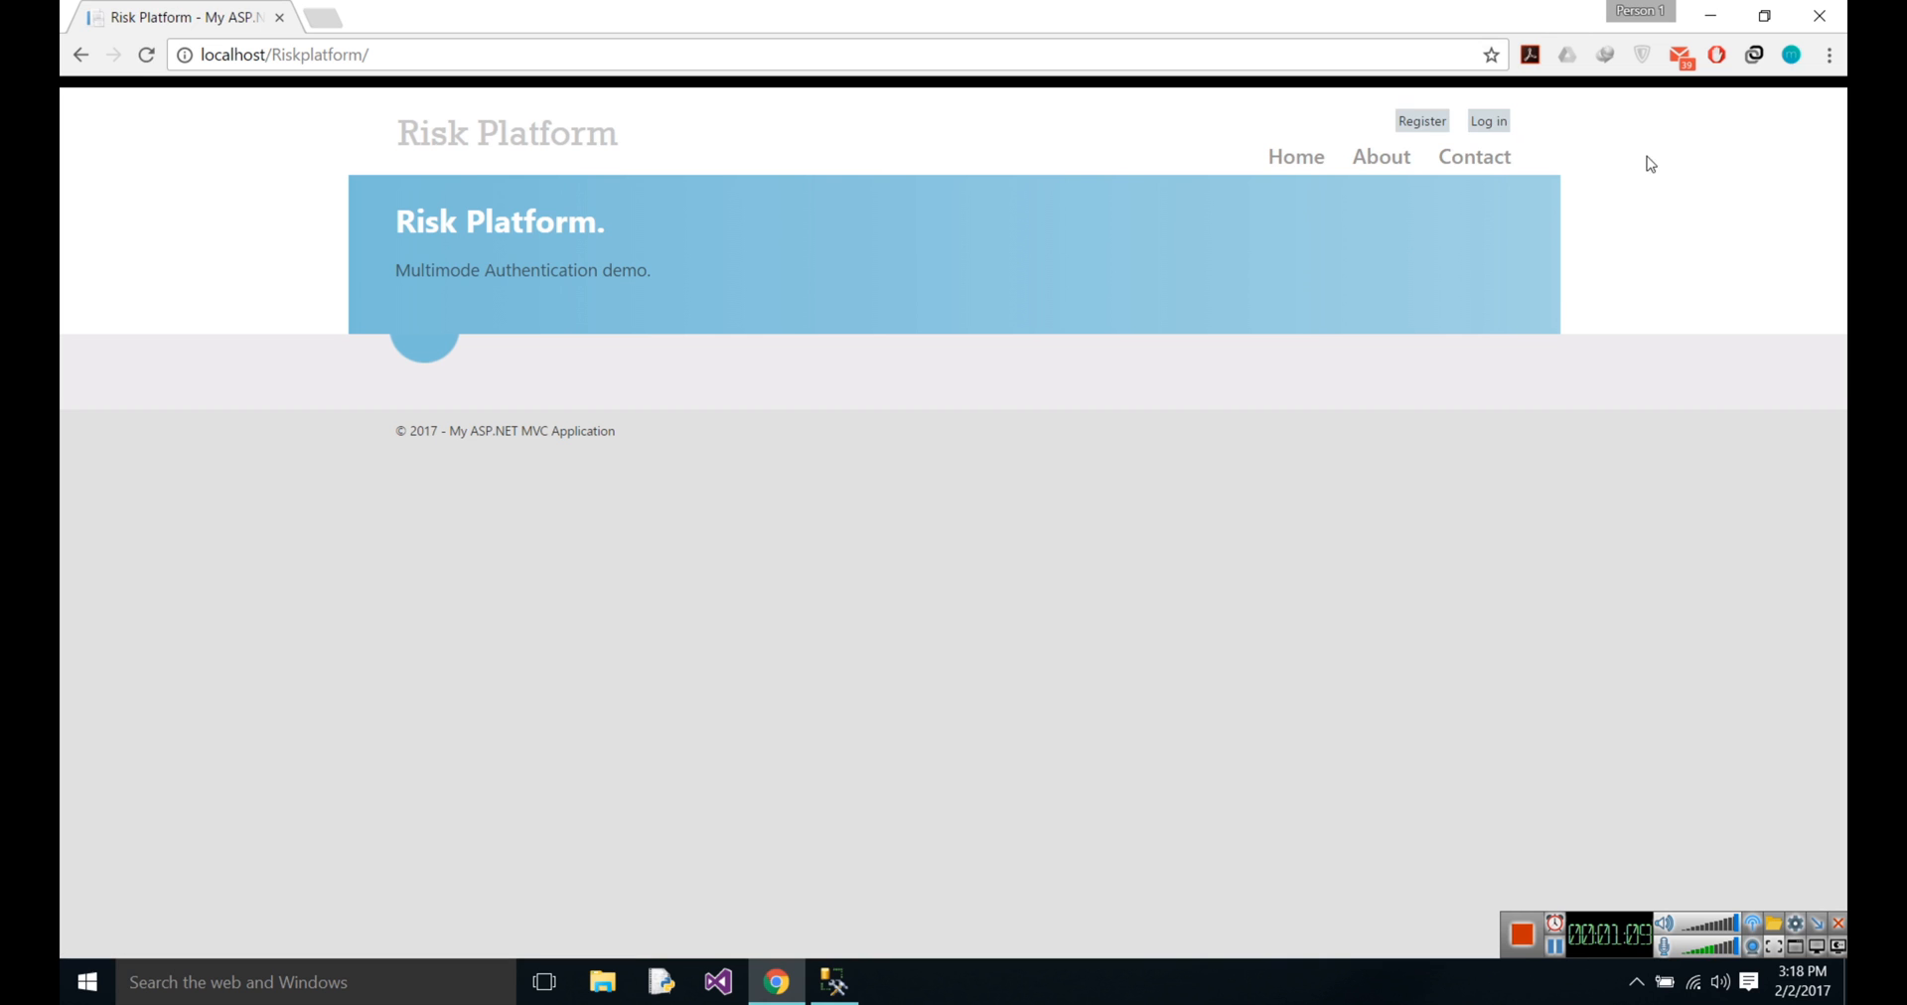
{"action": "mouse_move", "coordinate": [1380, 155]}
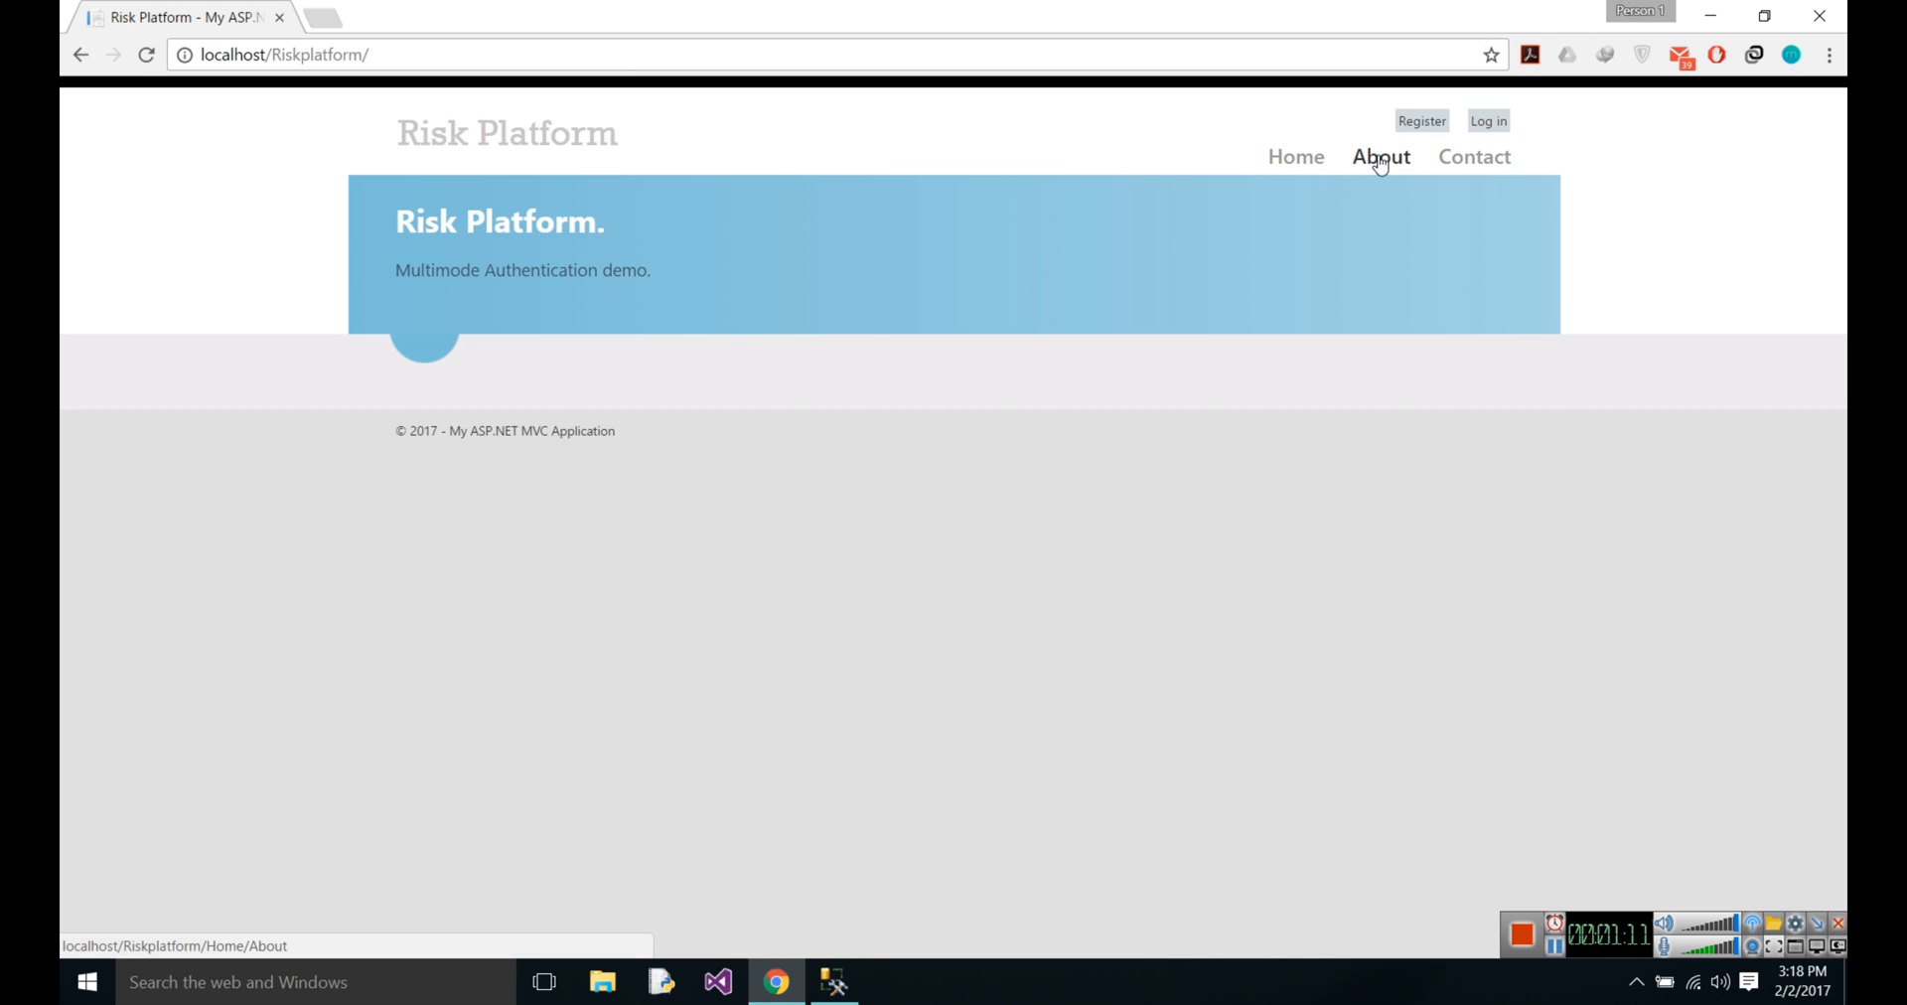
Request the About page, sign in as kernal when redirected, and view the authorized-users-only message
{"action": "left_click", "coordinate": [1486, 121]}
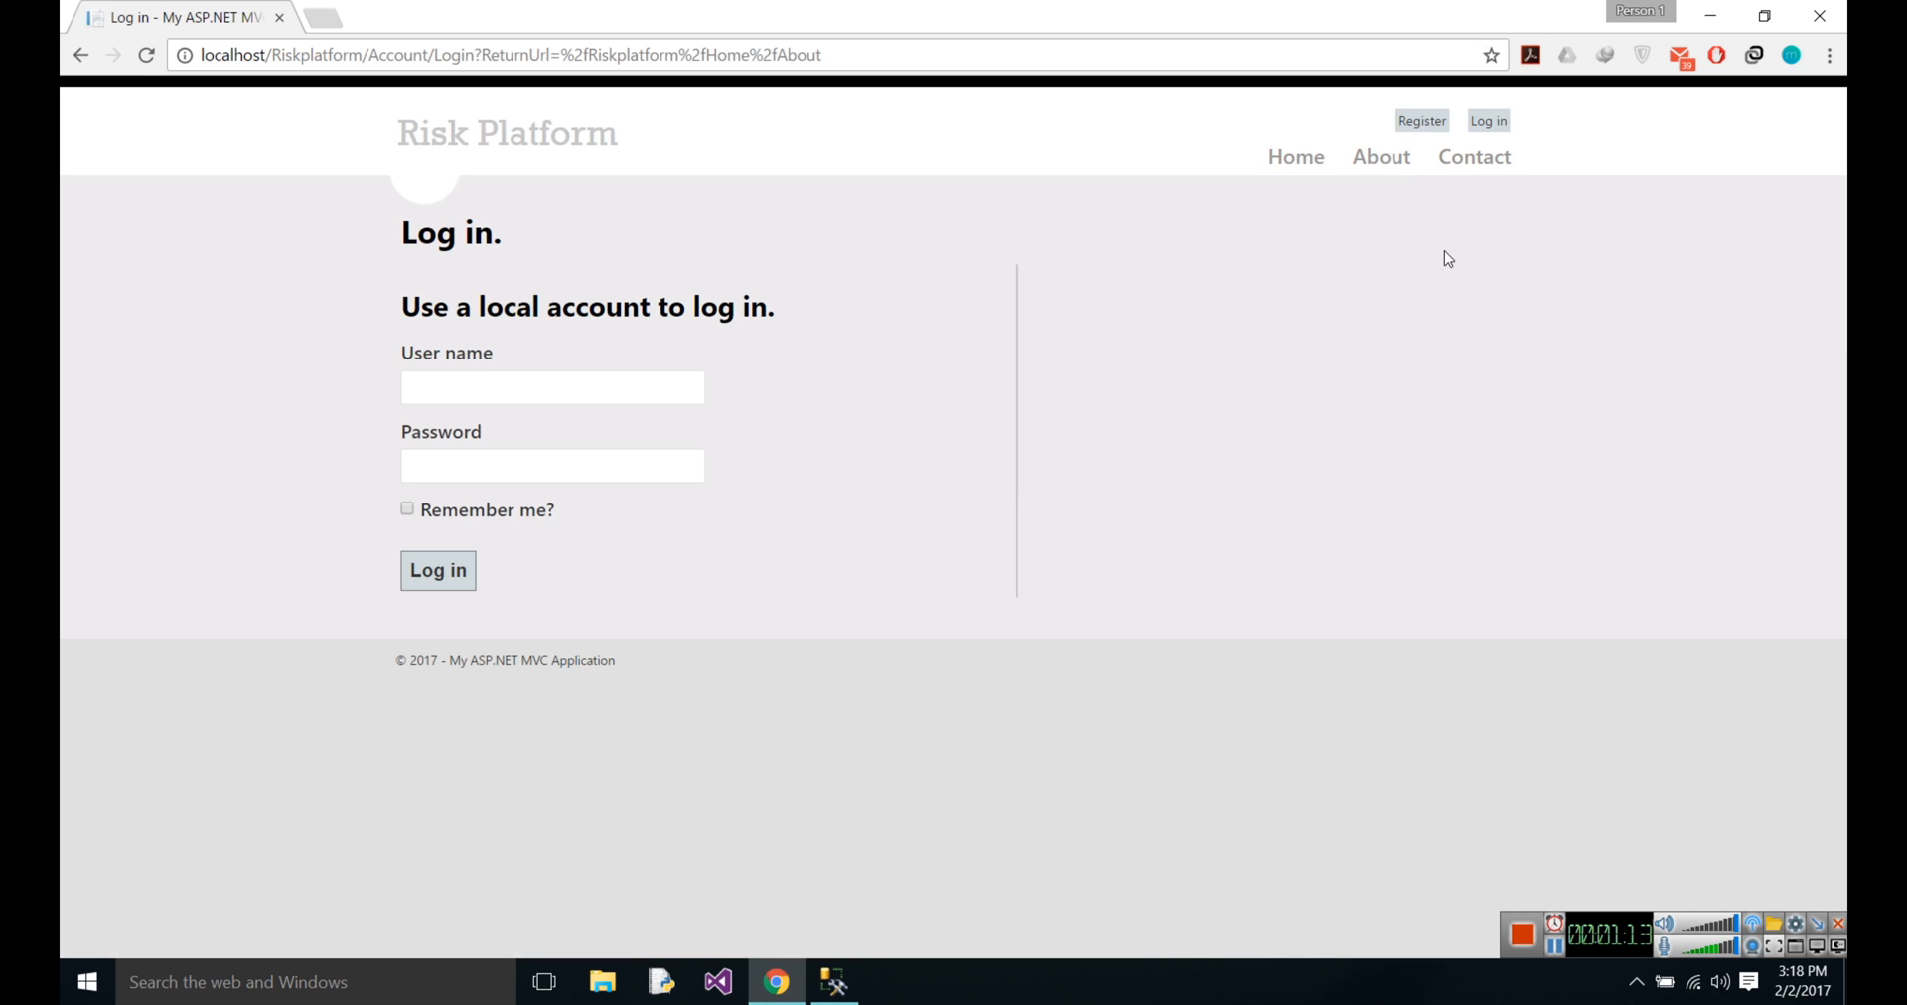
{"action": "mouse_move", "coordinate": [785, 183]}
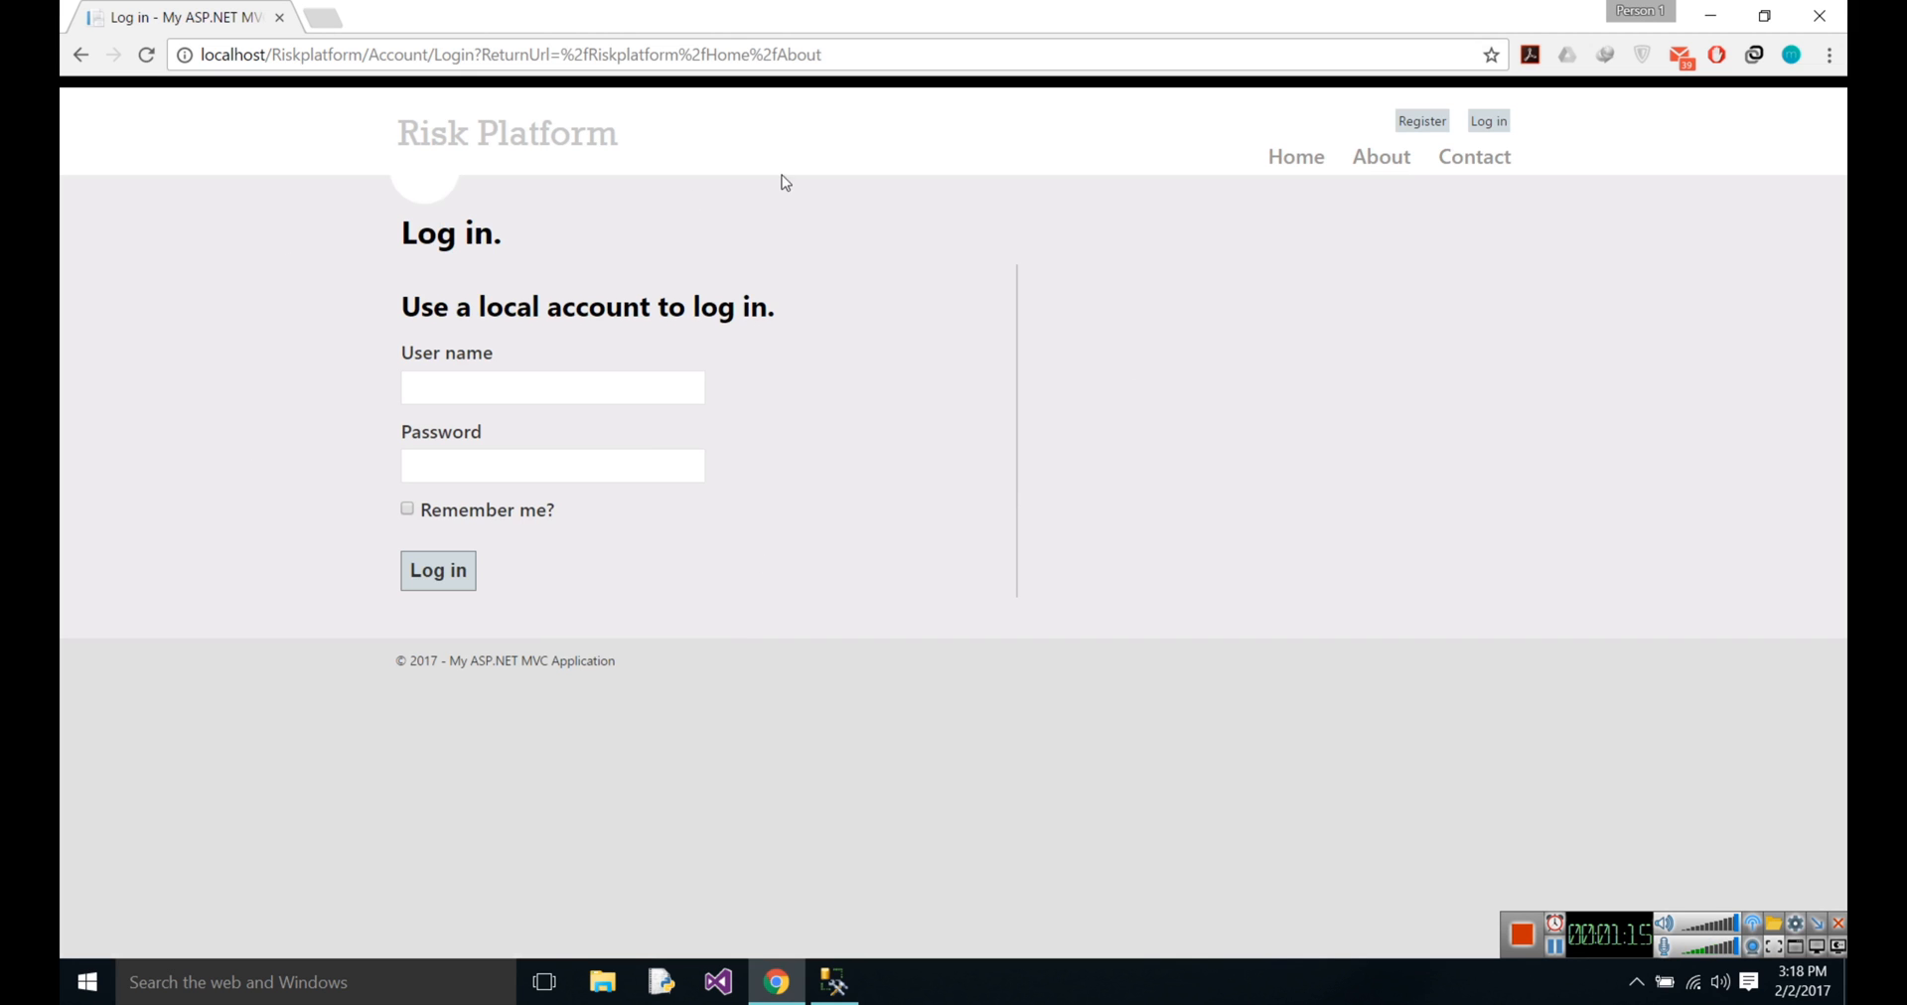
{"action": "mouse_move", "coordinate": [800, 536]}
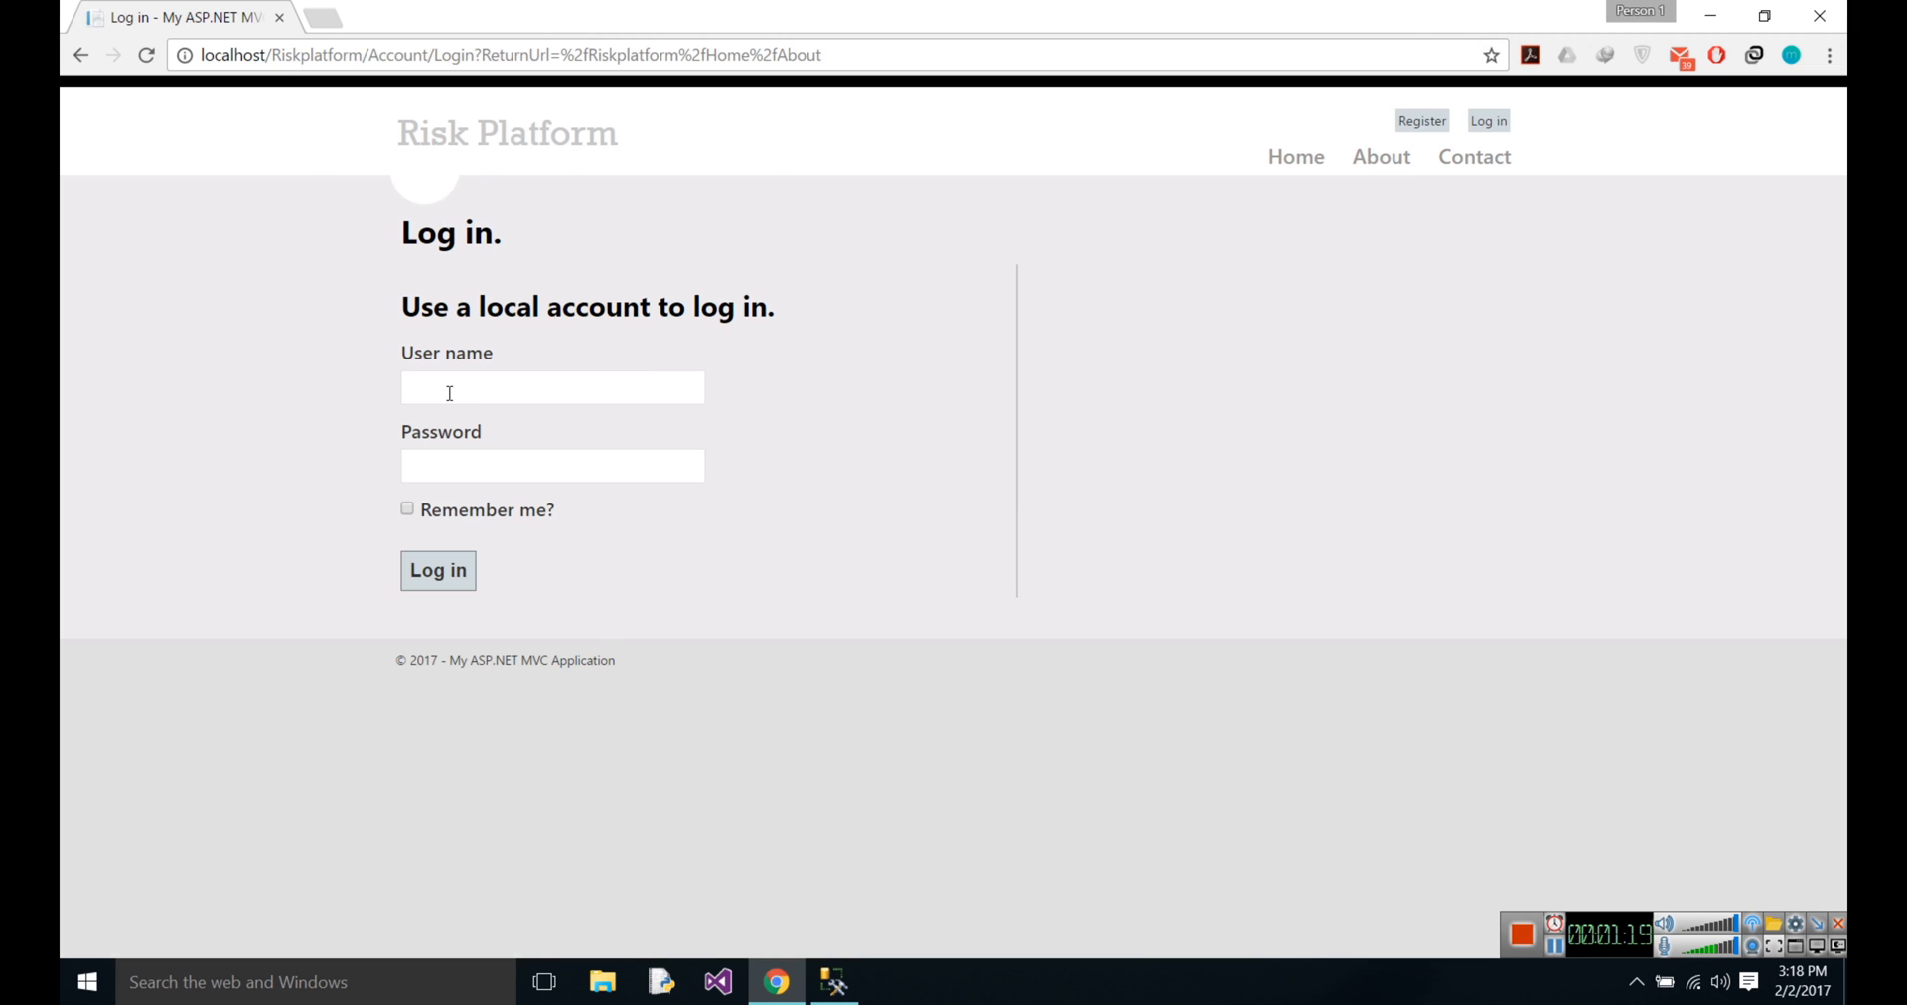
{"action": "left_click", "coordinate": [550, 387]}
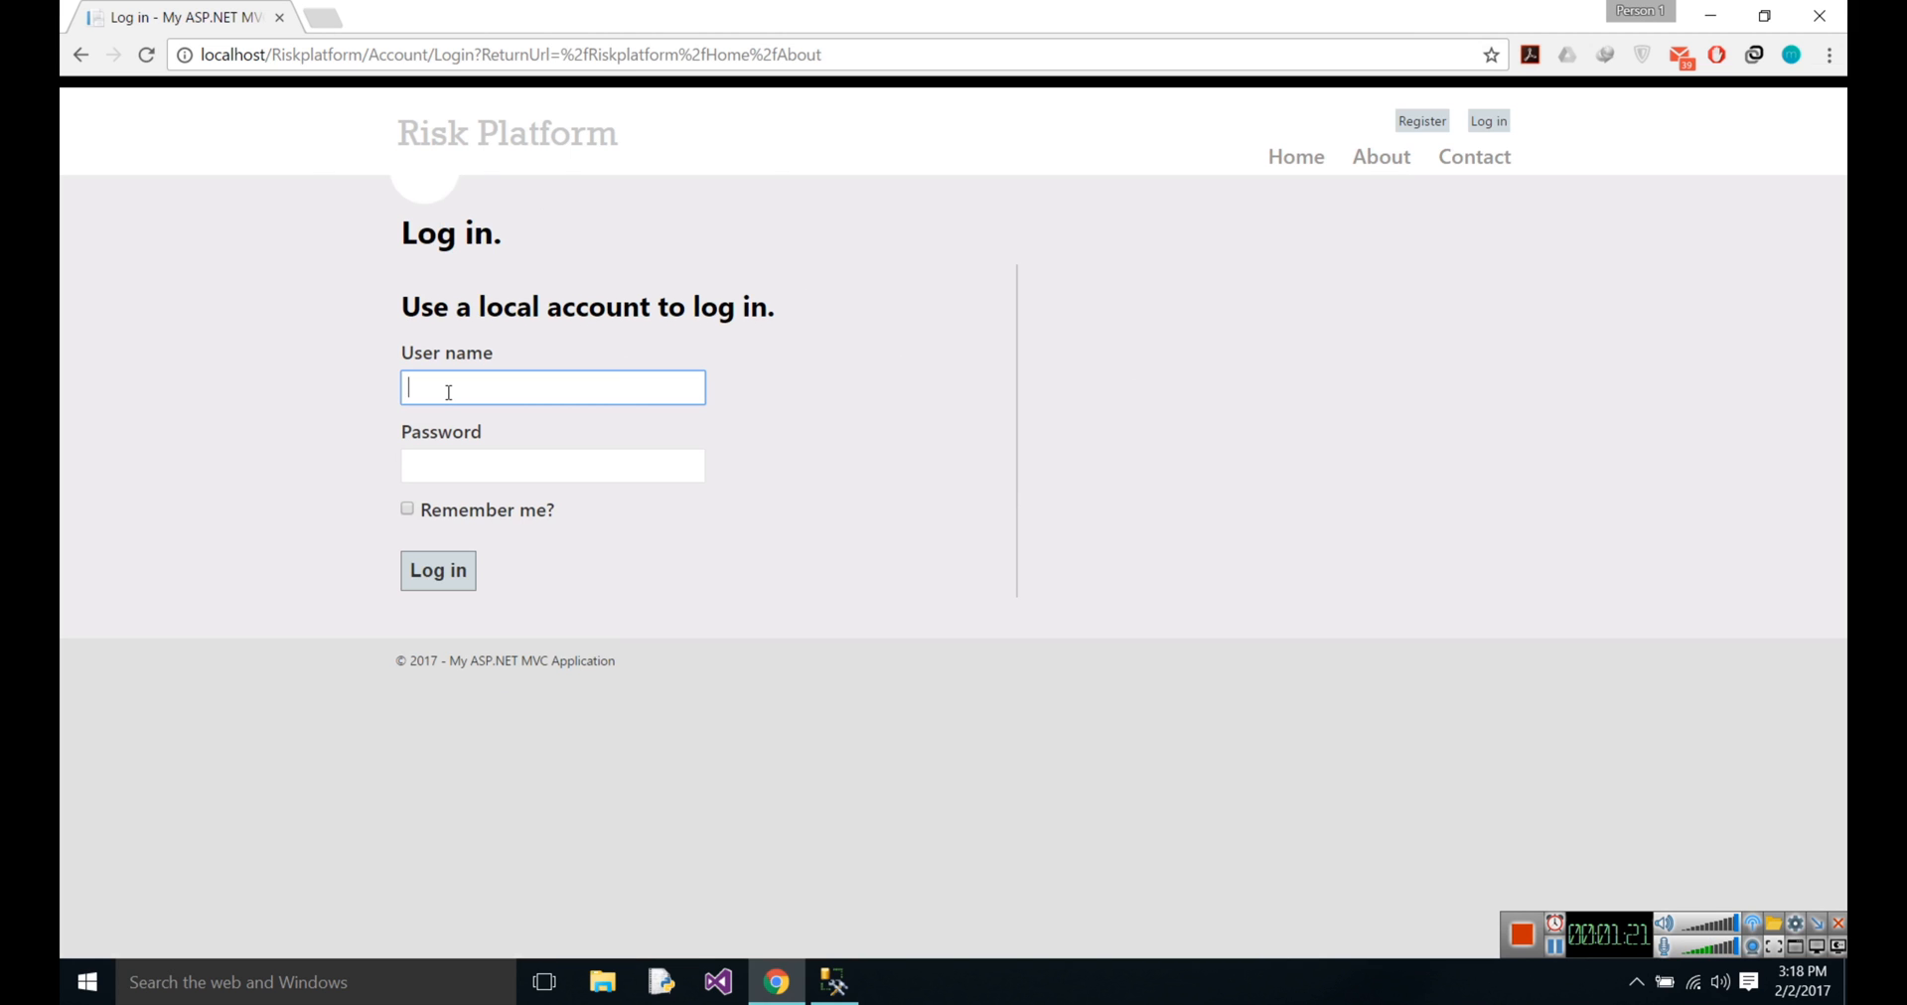
{"action": "type", "text": "kernal"}
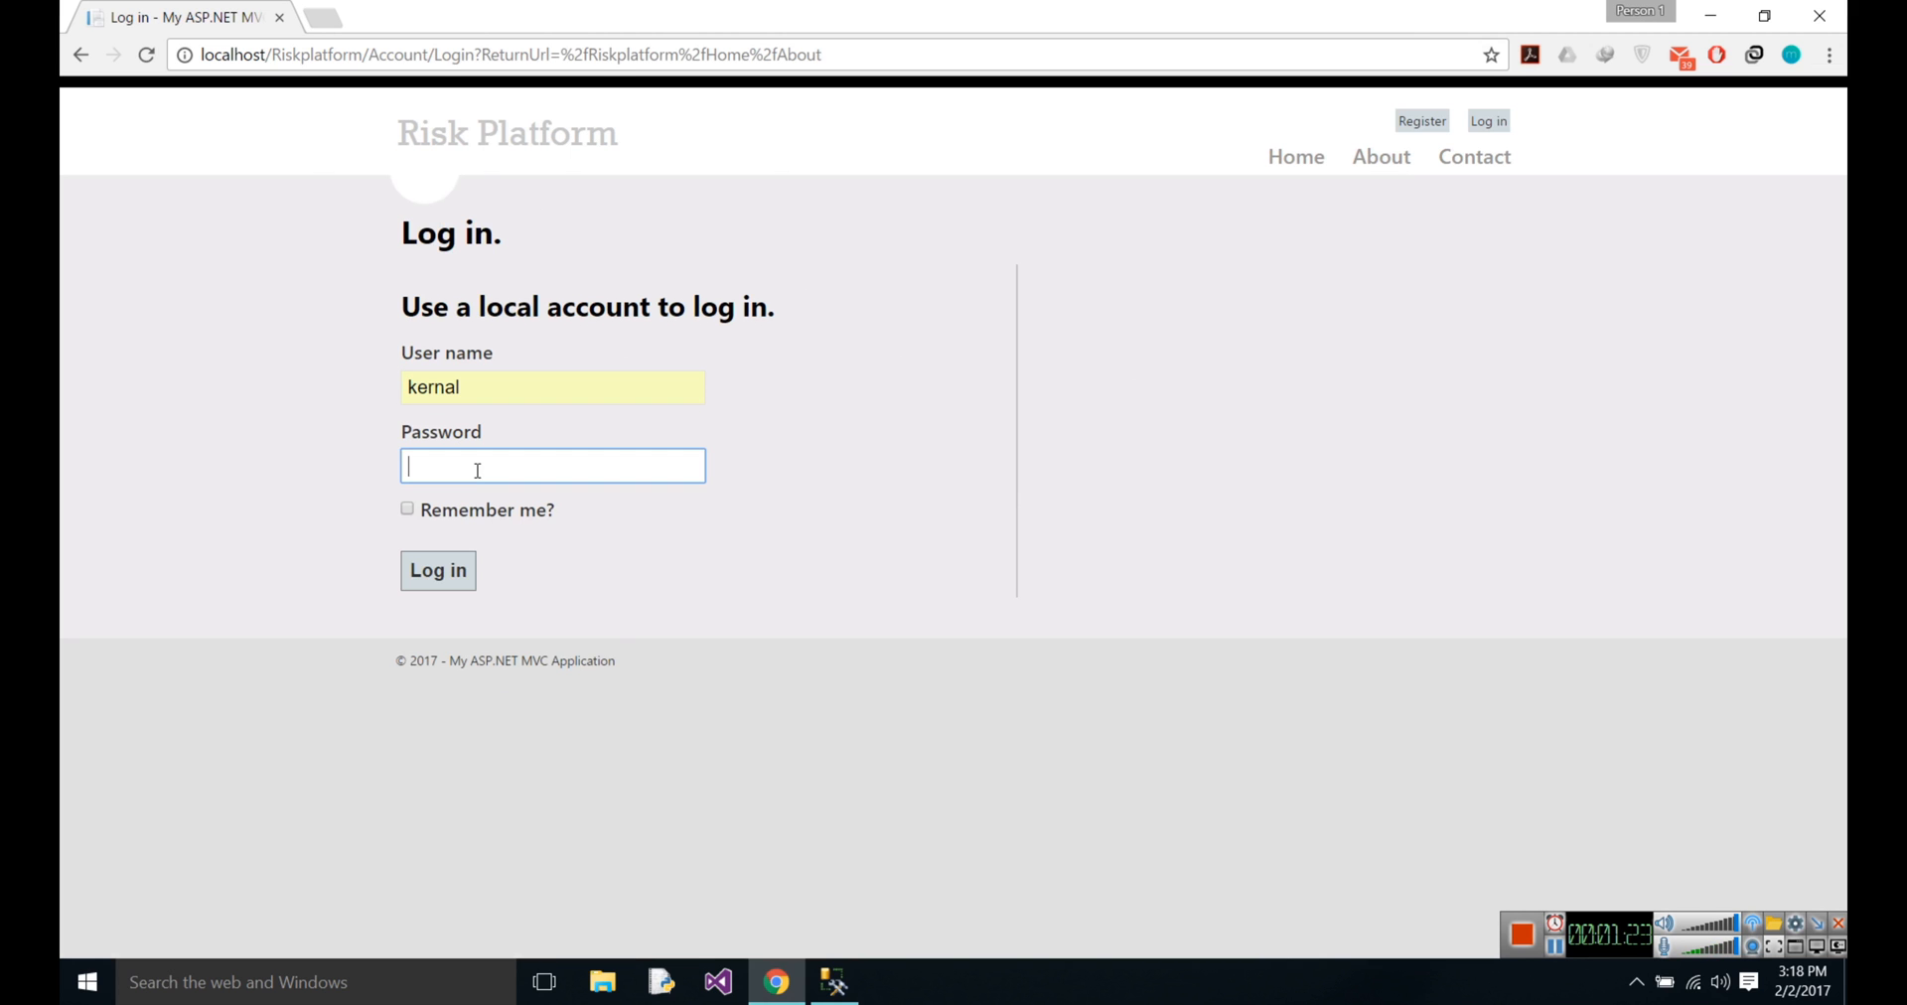
{"action": "type", "text": "password"}
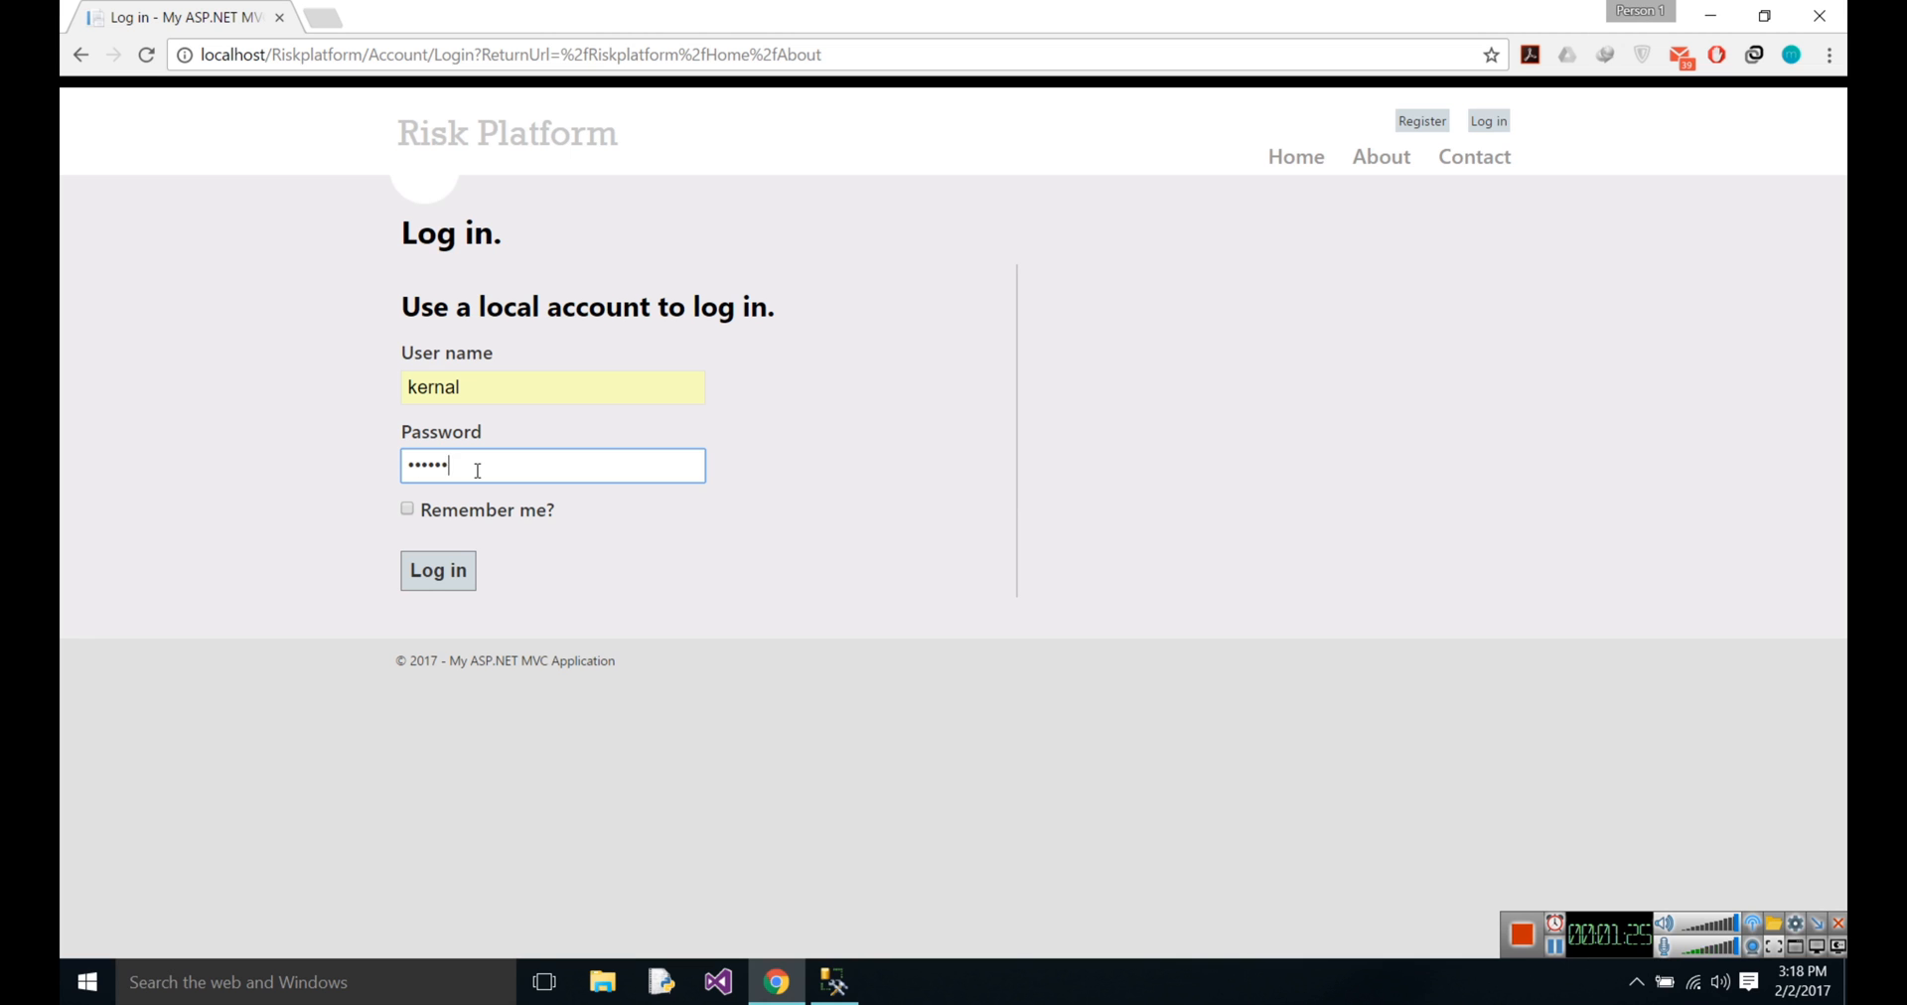
{"action": "left_click", "coordinate": [437, 570]}
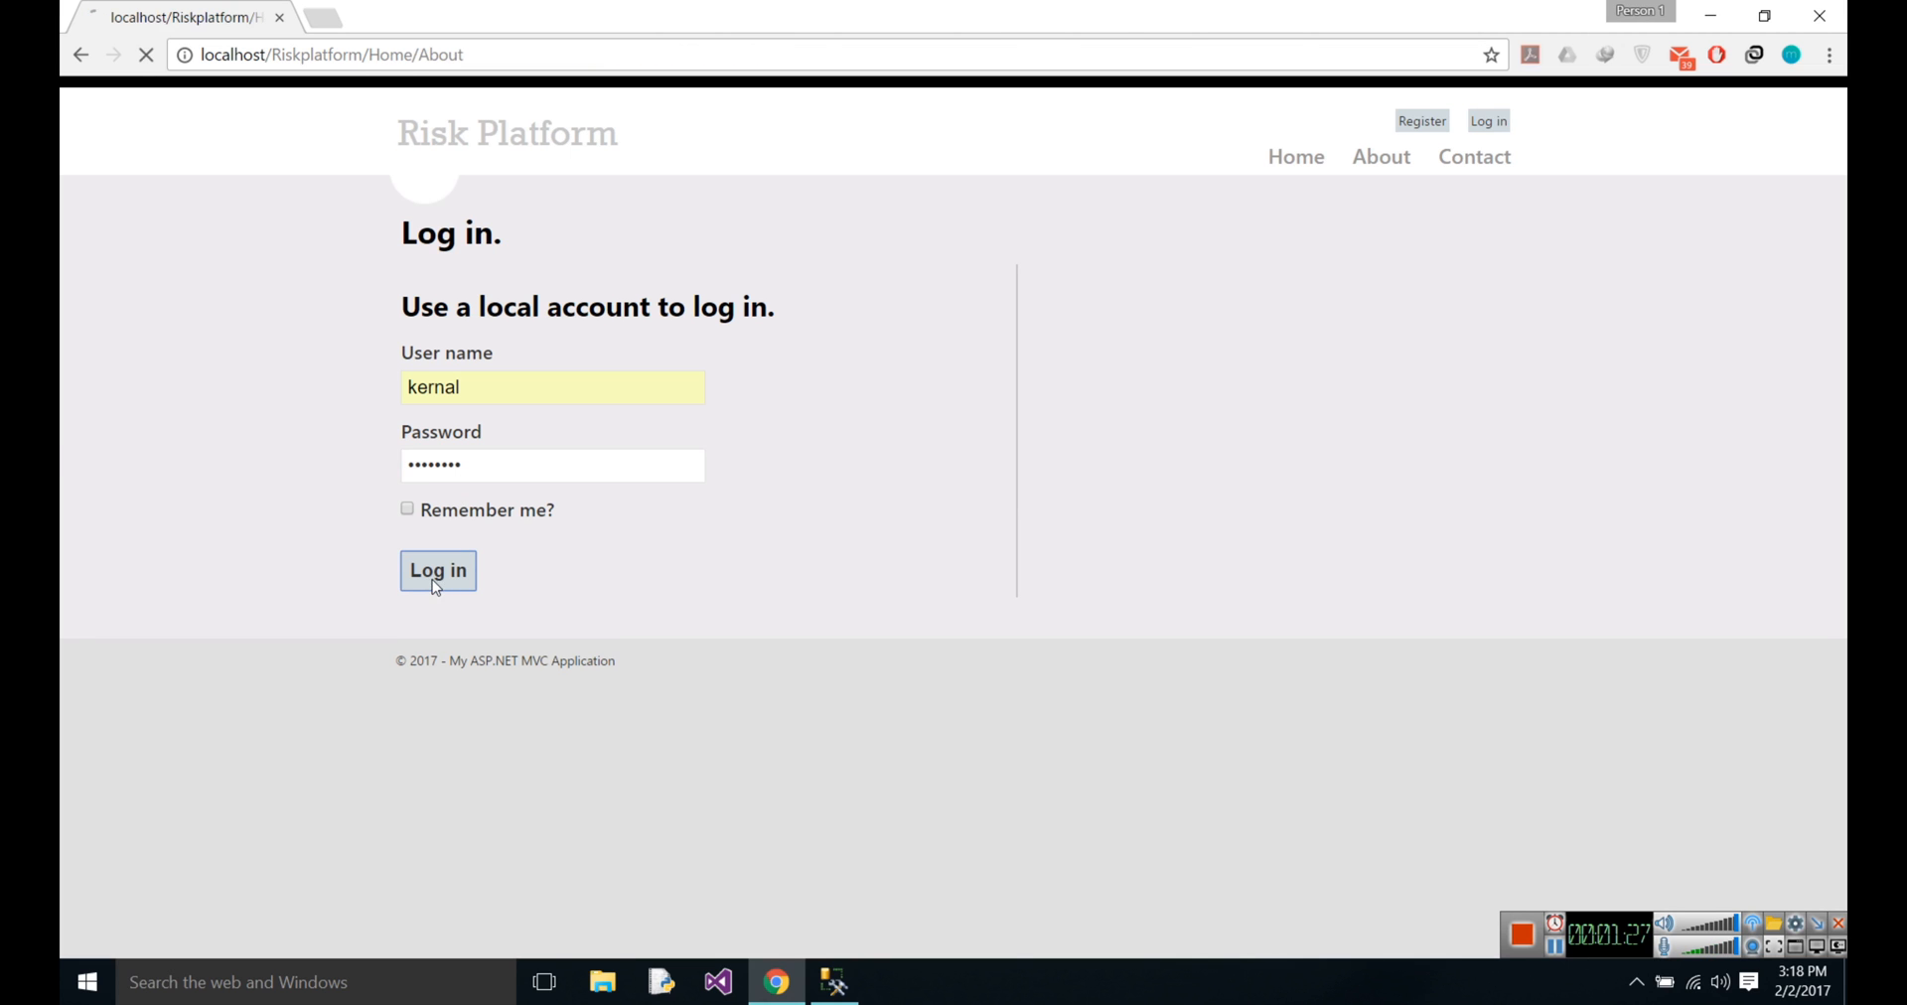
{"action": "left_click", "coordinate": [437, 571]}
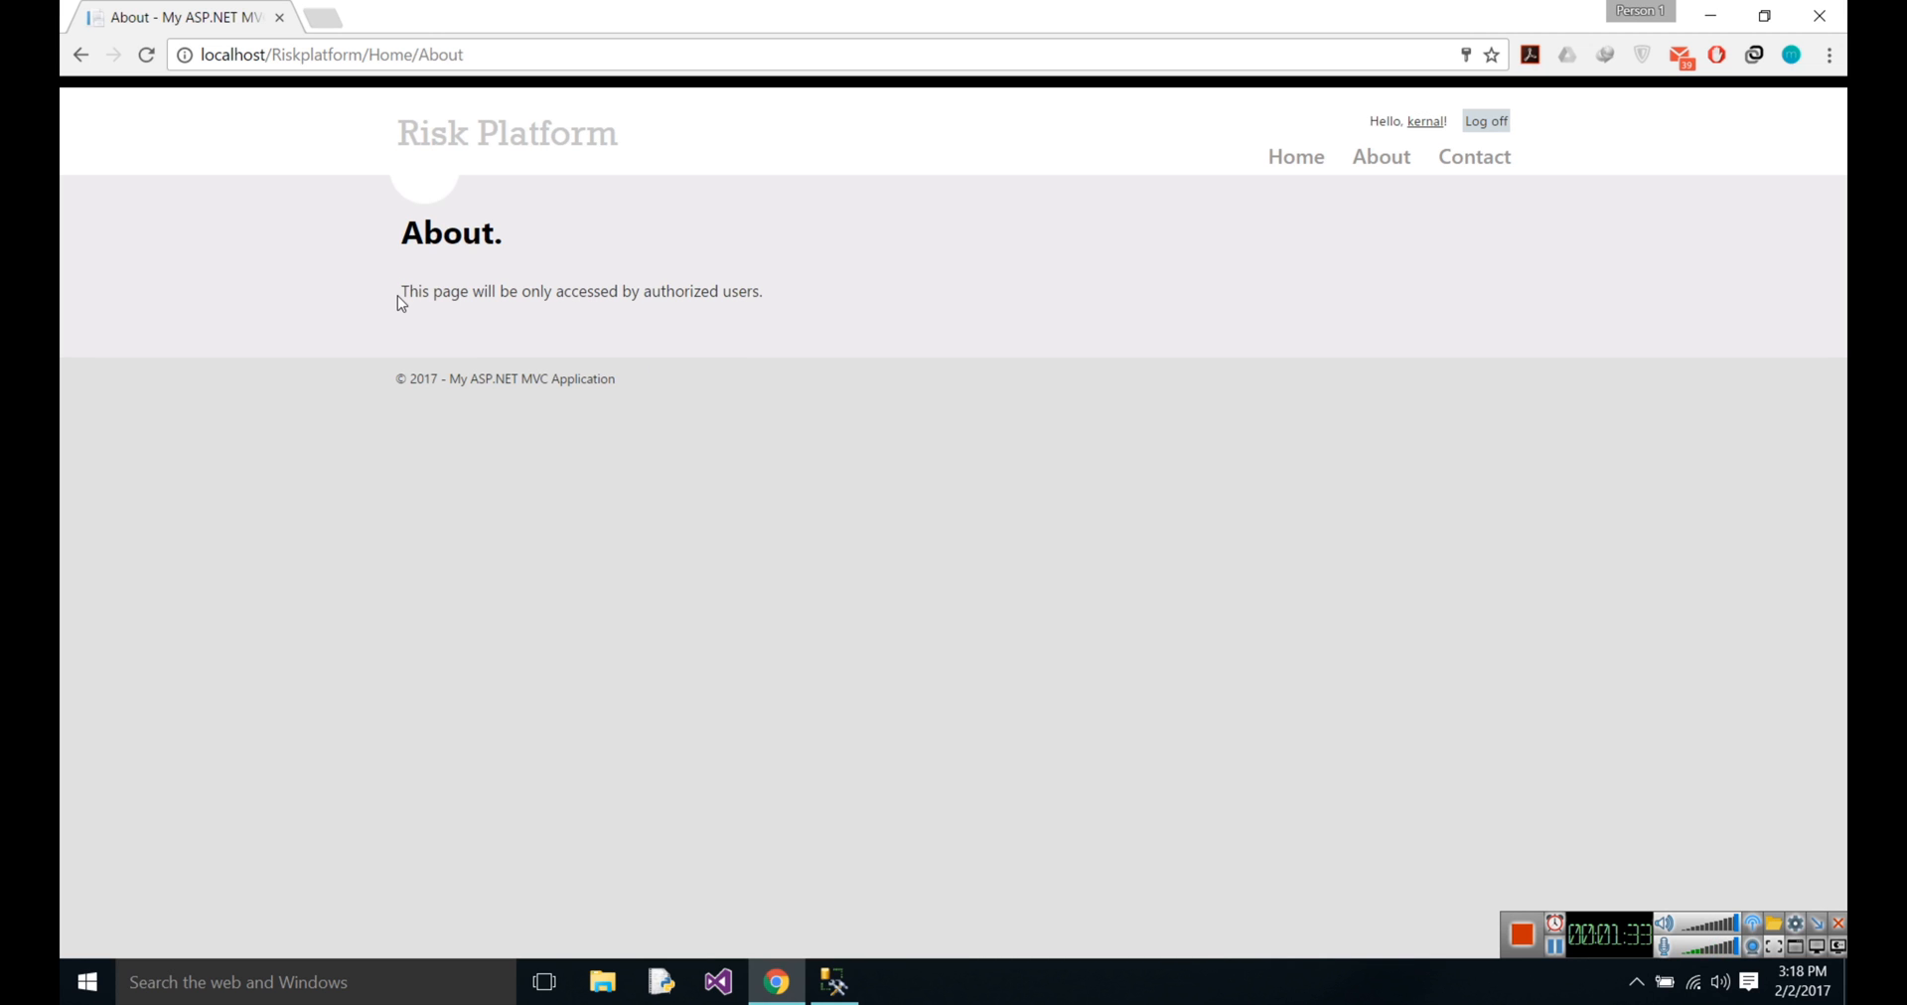
{"action": "left_click", "coordinate": [1486, 122]}
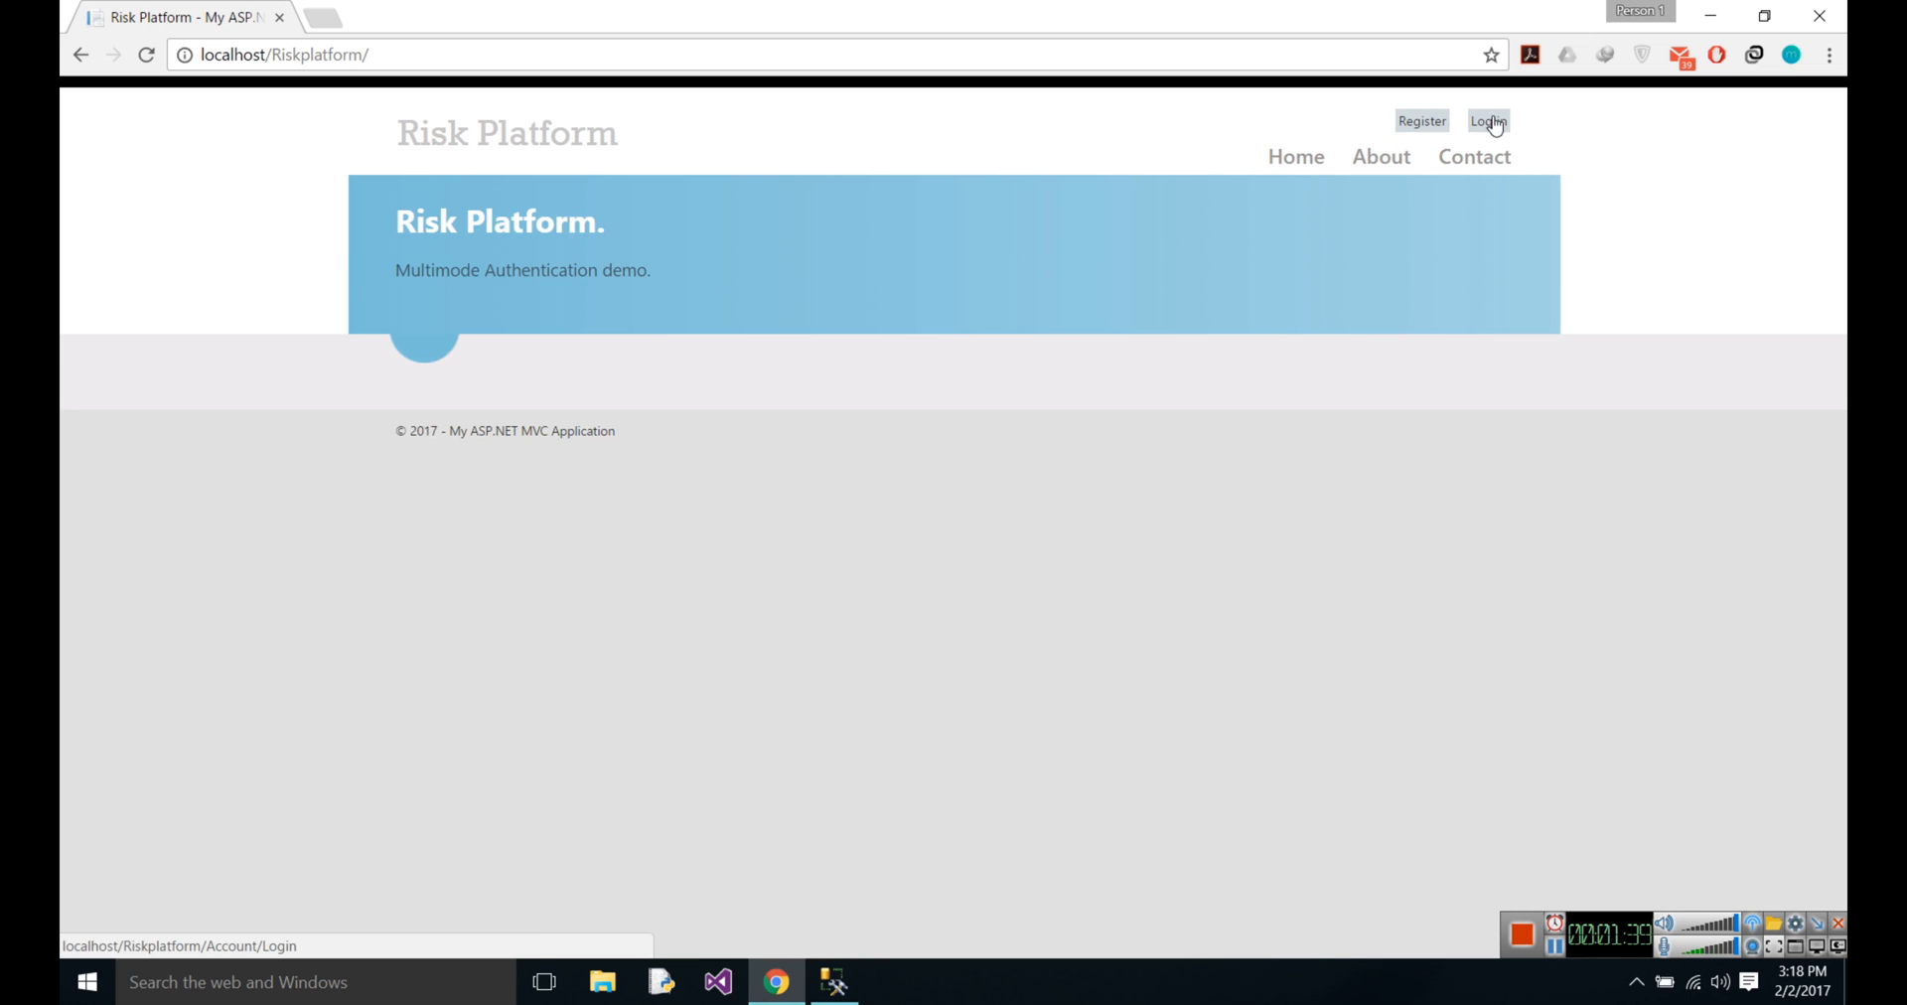
Sign in to Risk Platform with the local account fahad
{"action": "left_click", "coordinate": [1488, 121]}
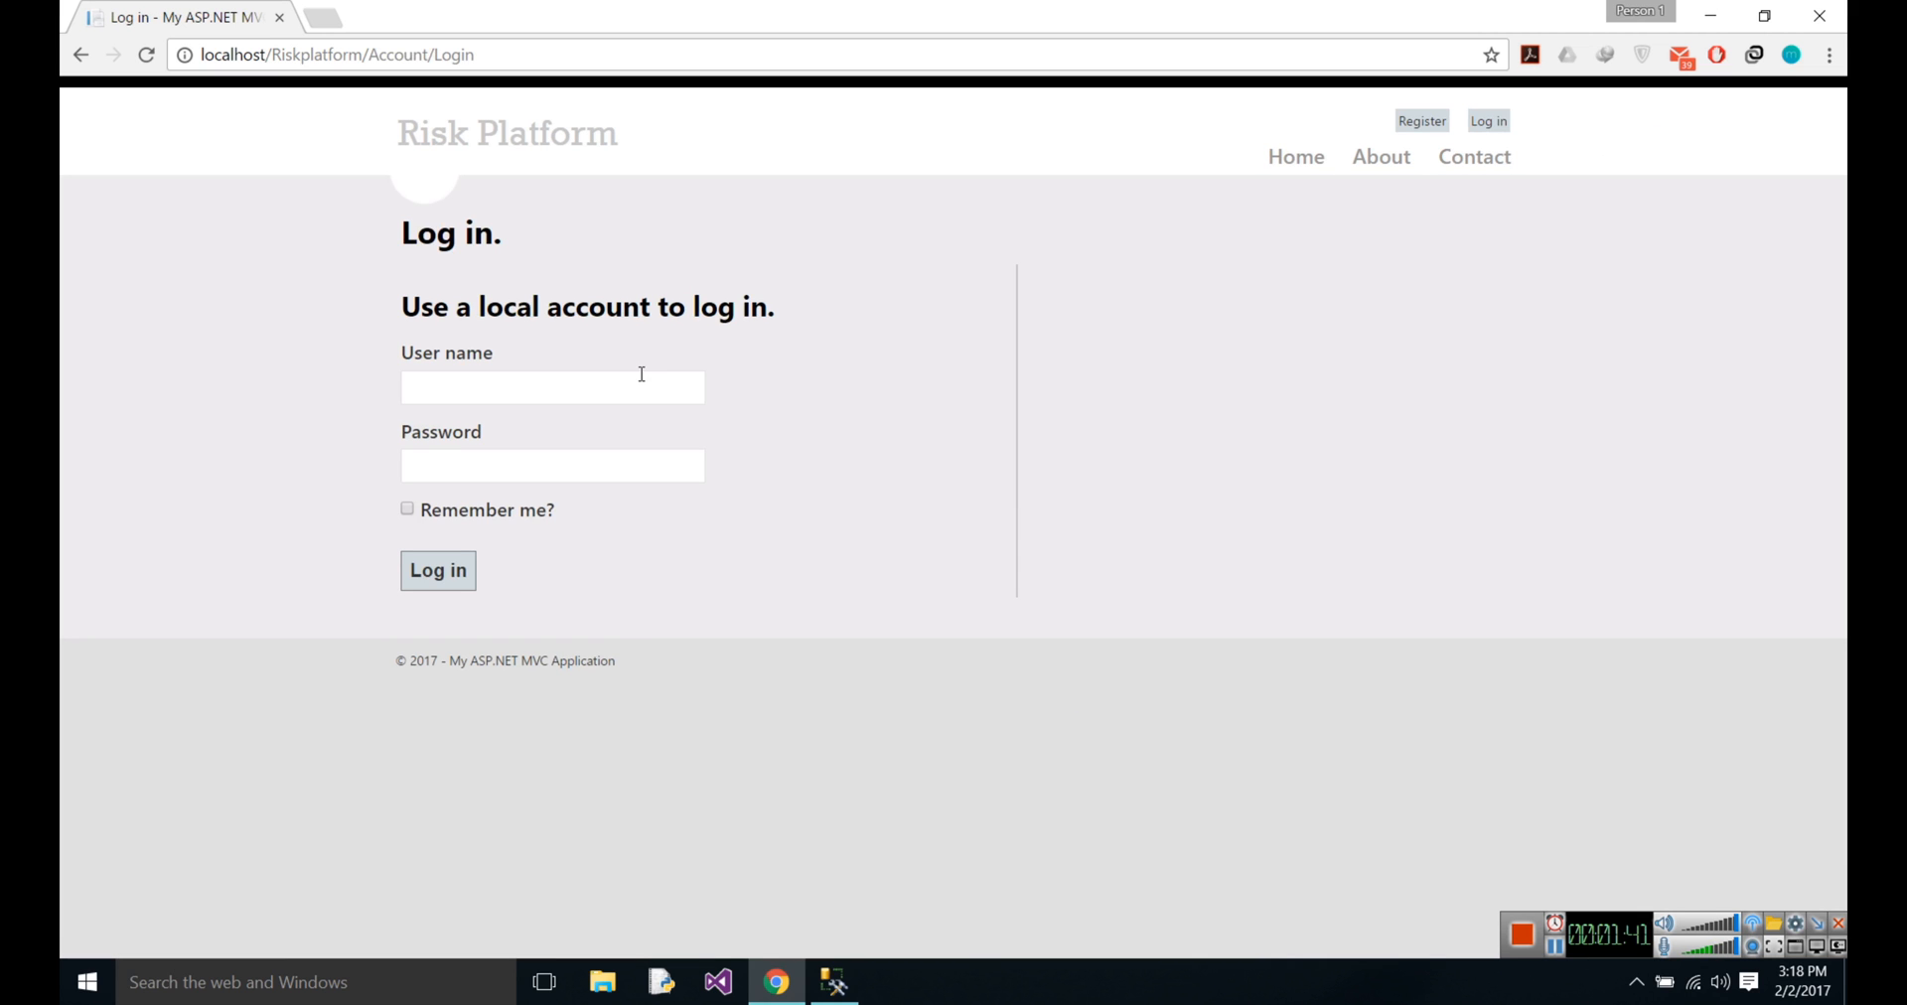
{"action": "left_click", "coordinate": [550, 387]}
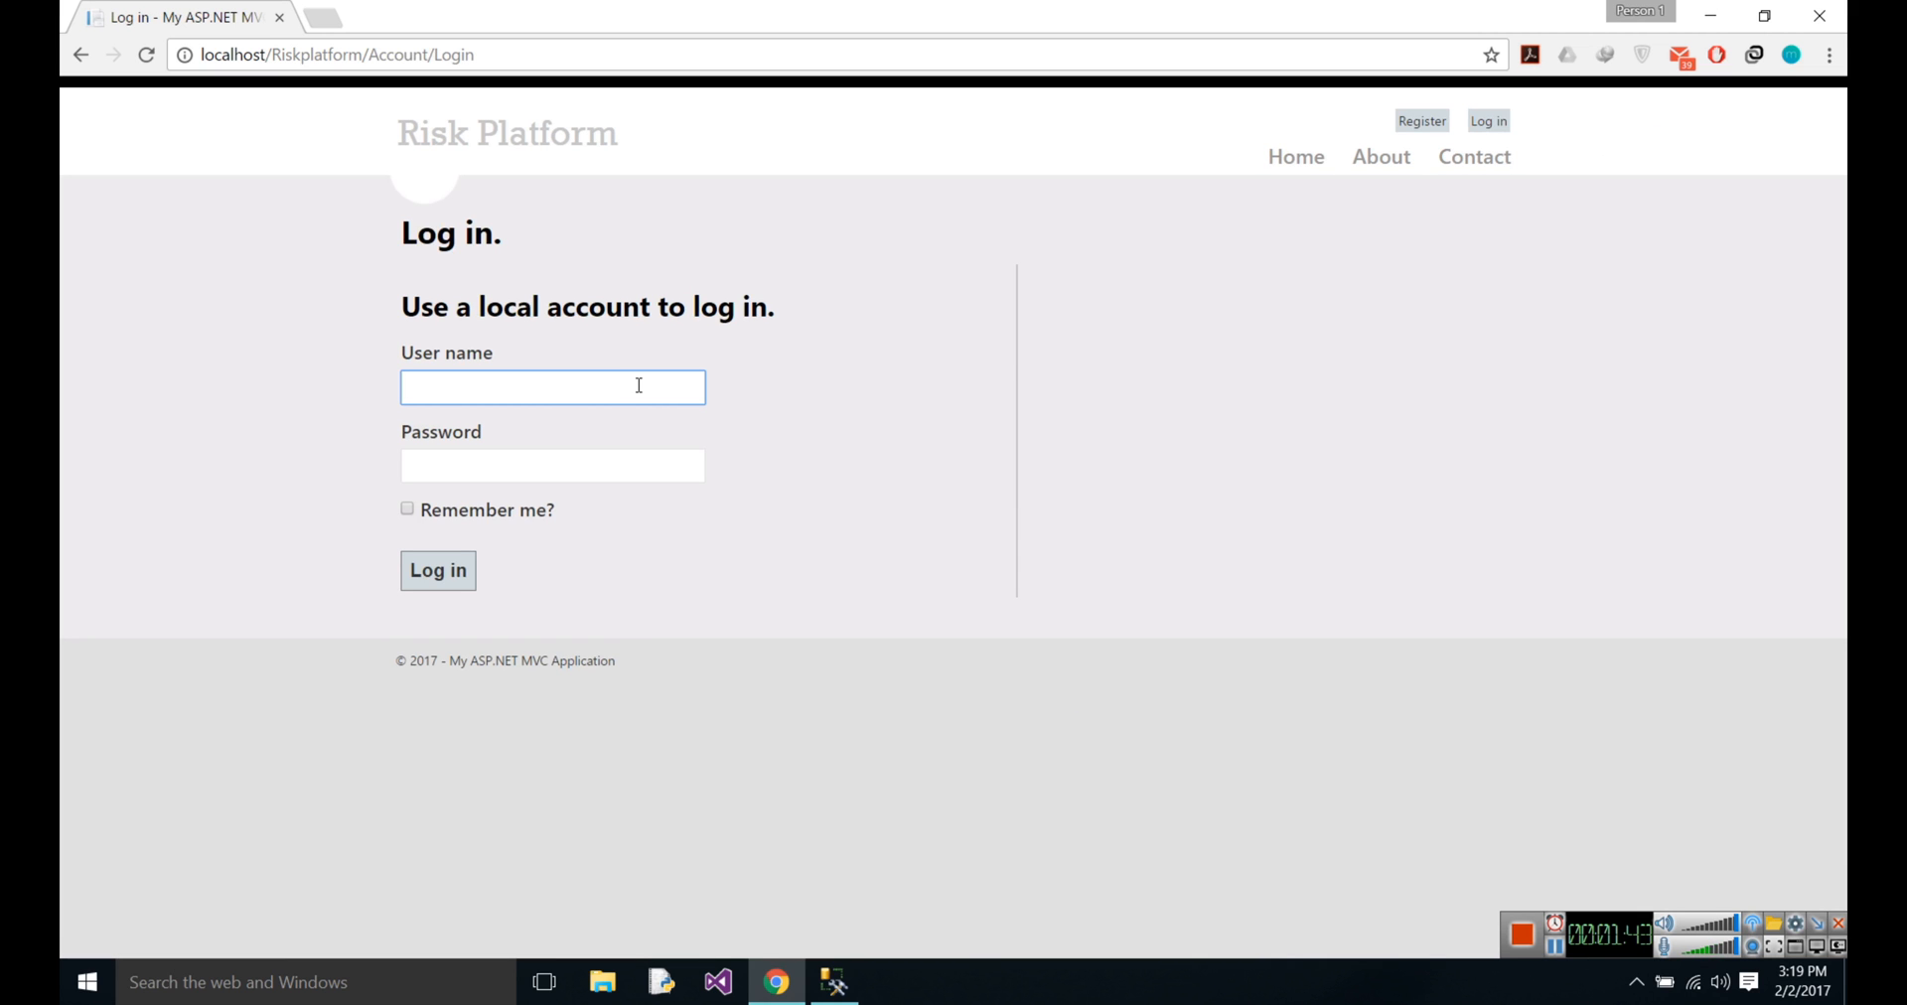
{"action": "type", "text": "f"}
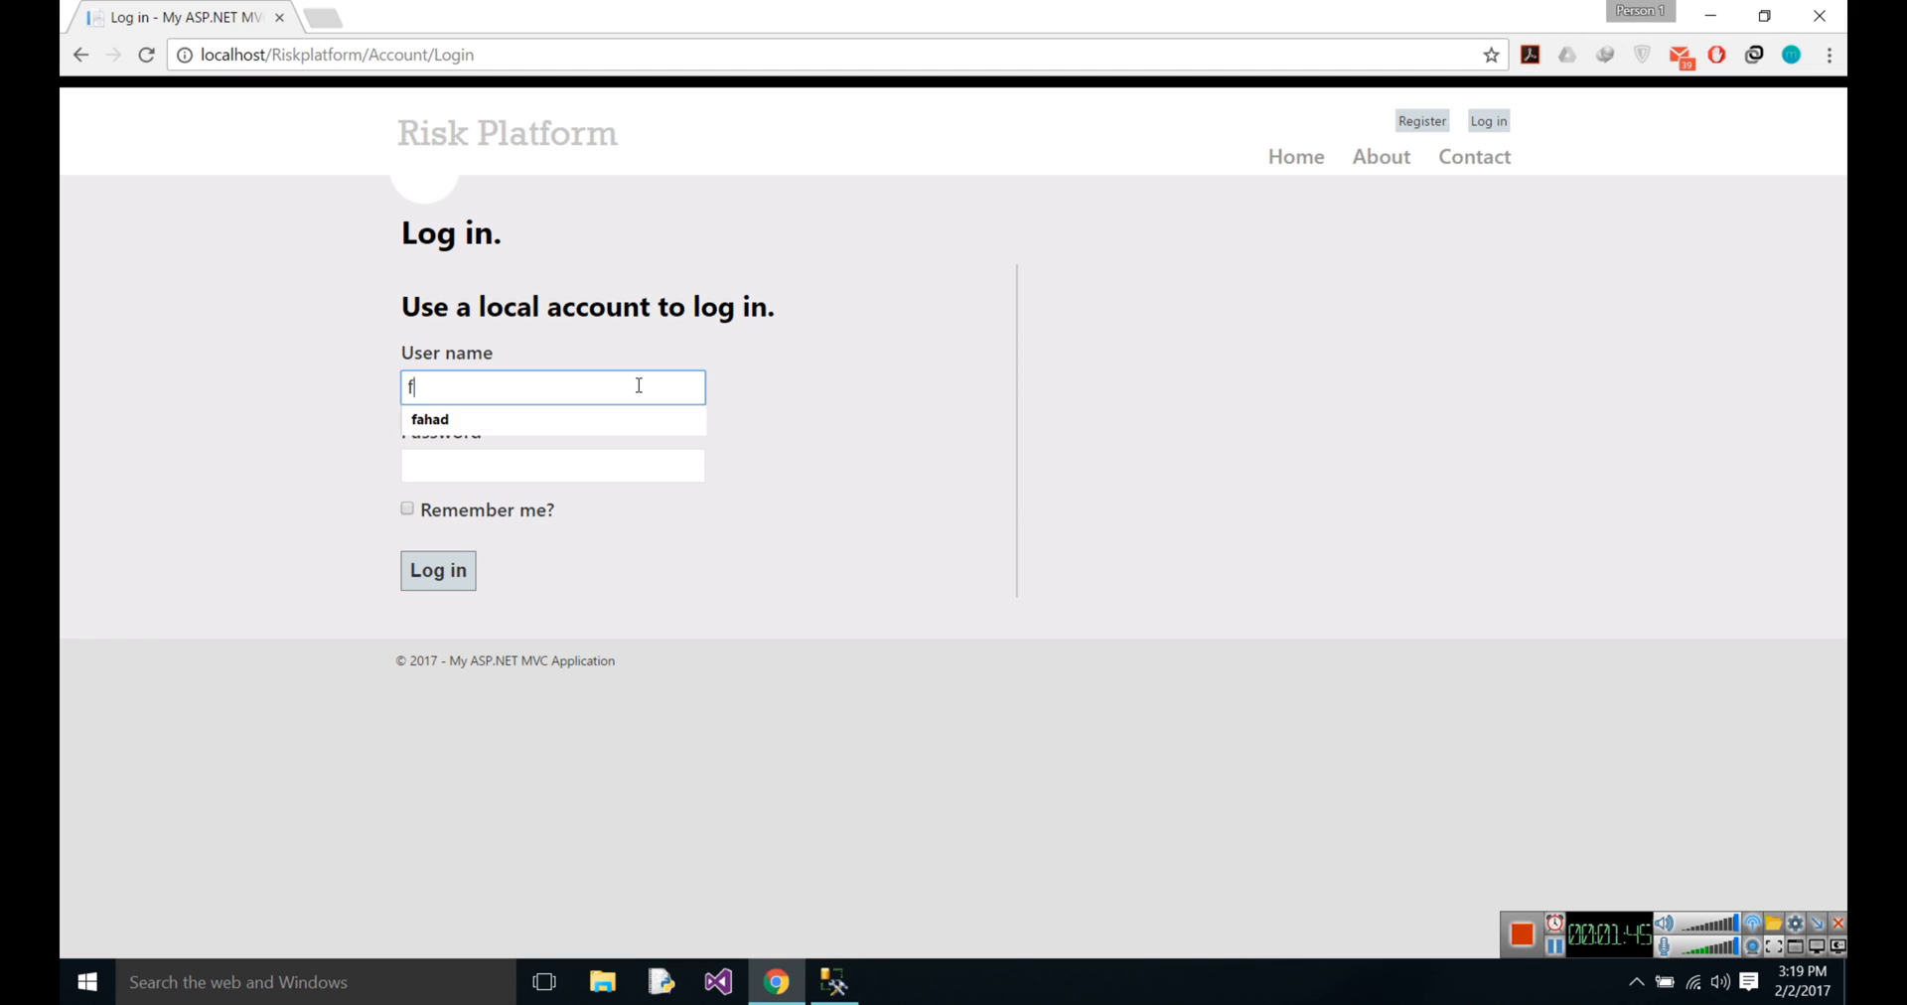
{"action": "type", "text": "••"}
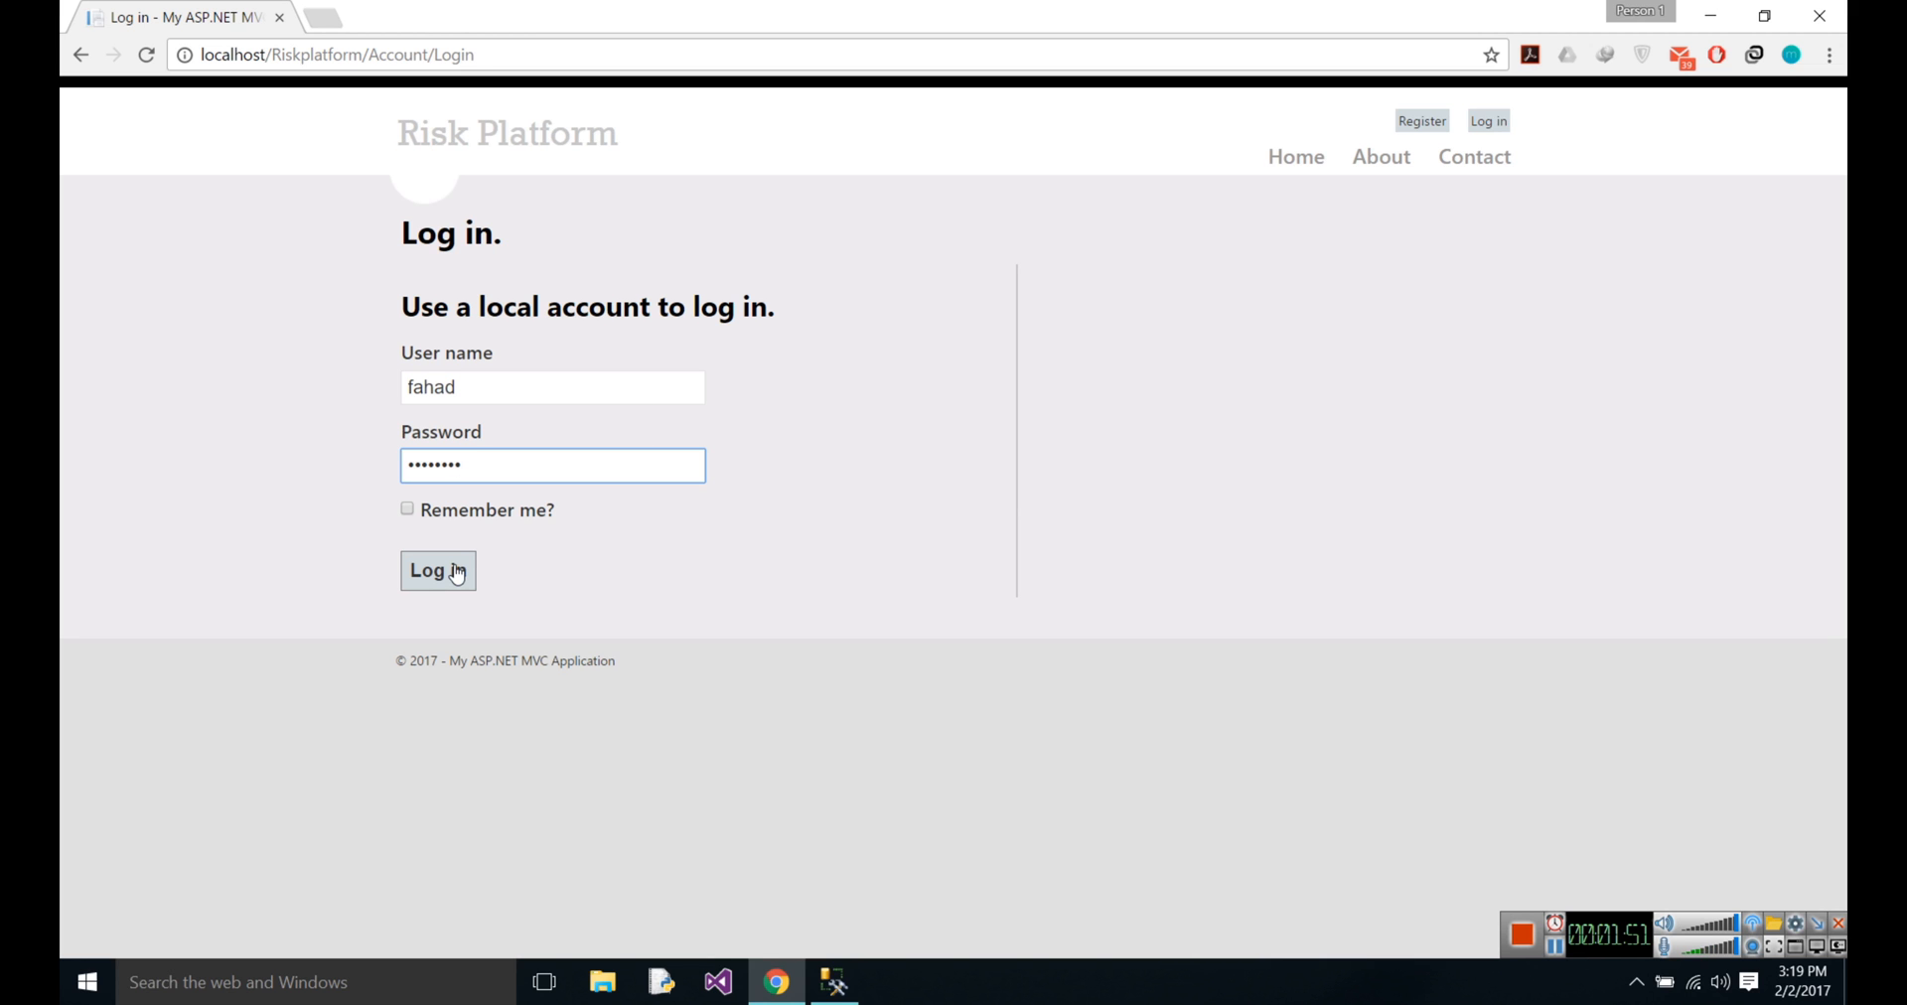
{"action": "left_click", "coordinate": [437, 570]}
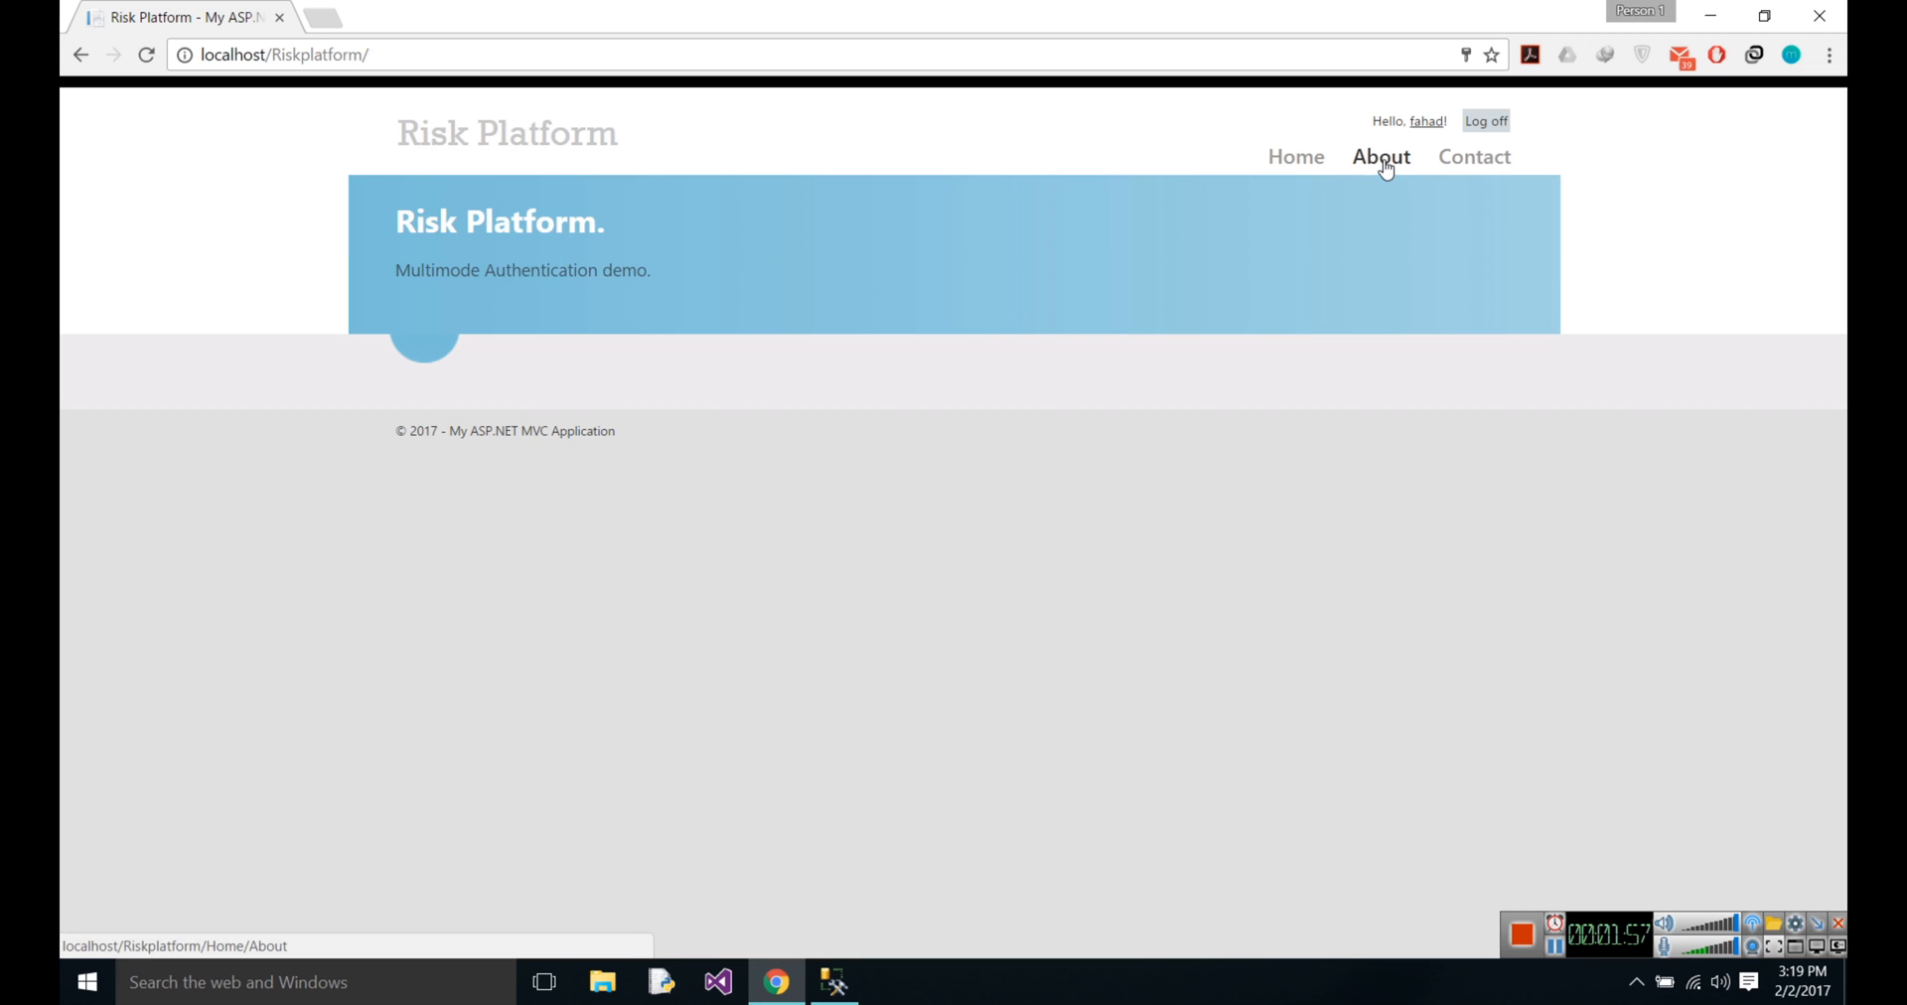
View the About page, highlight the authorized-users notice, then log off
{"action": "left_click", "coordinate": [1381, 157]}
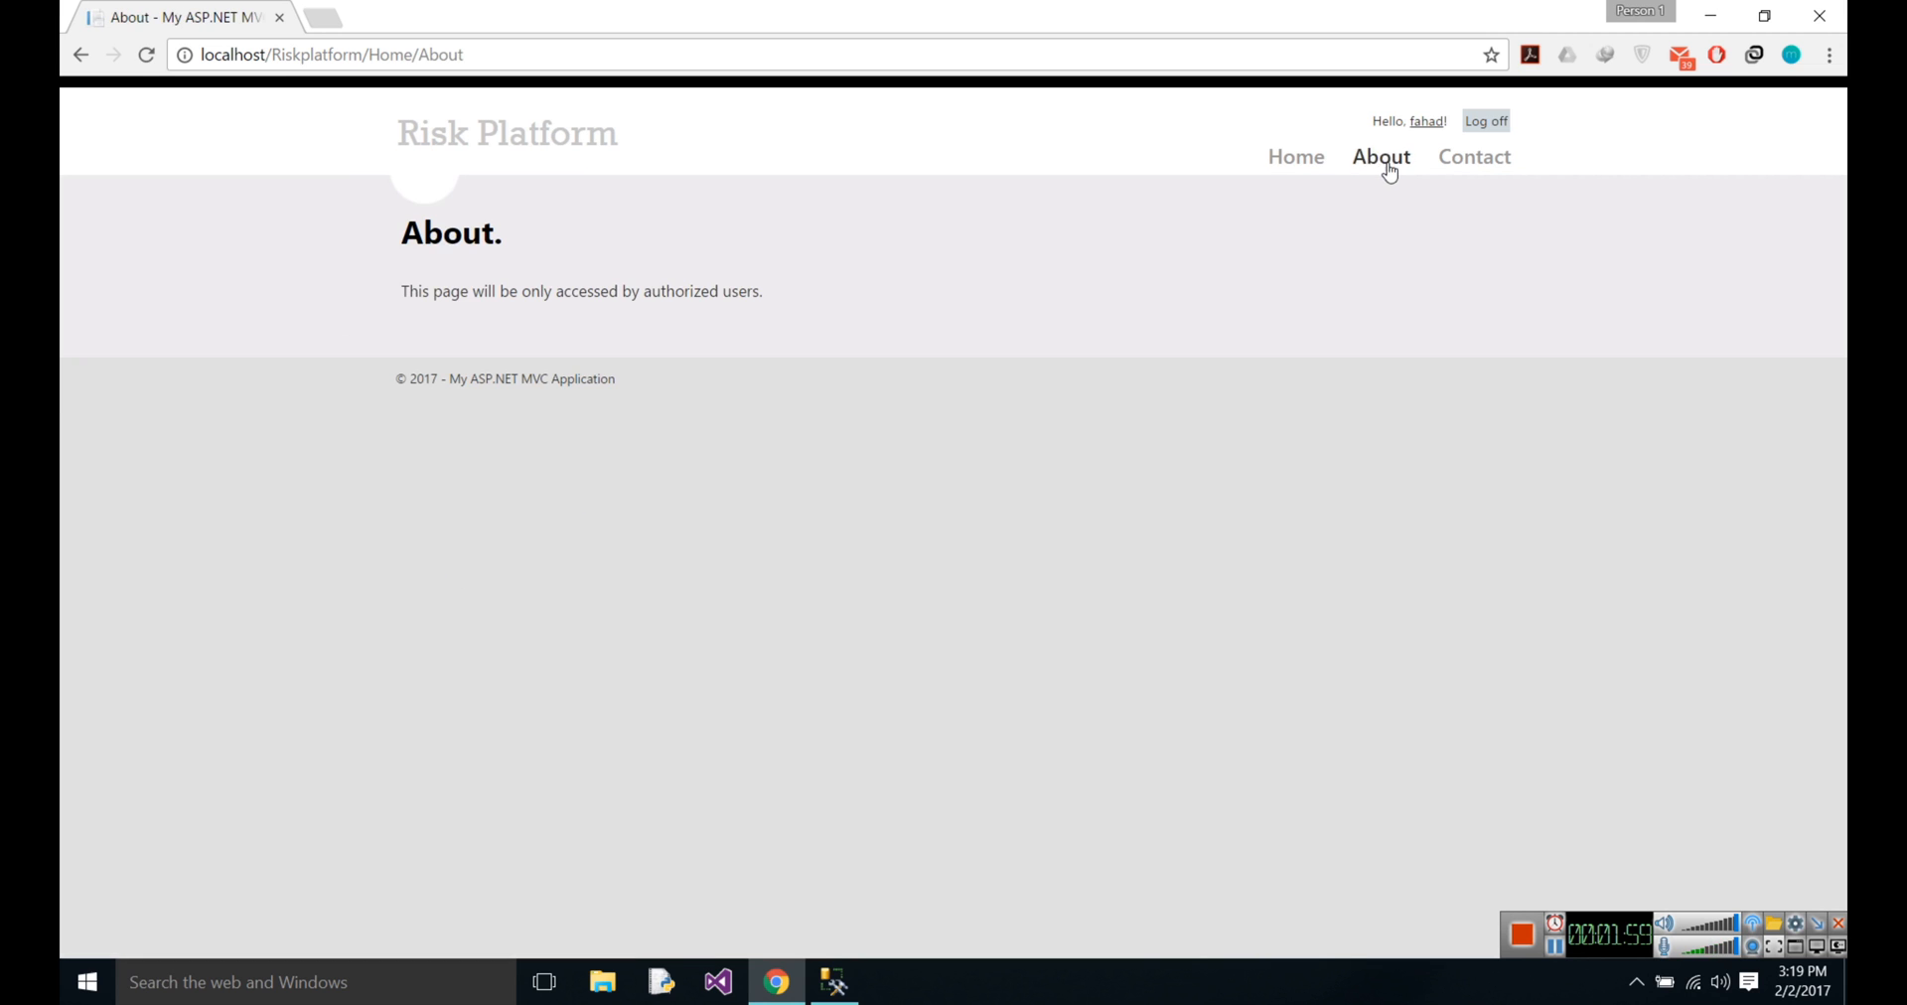
{"action": "left_click_drag", "start_coordinate": [441, 290], "coordinate": [755, 290]}
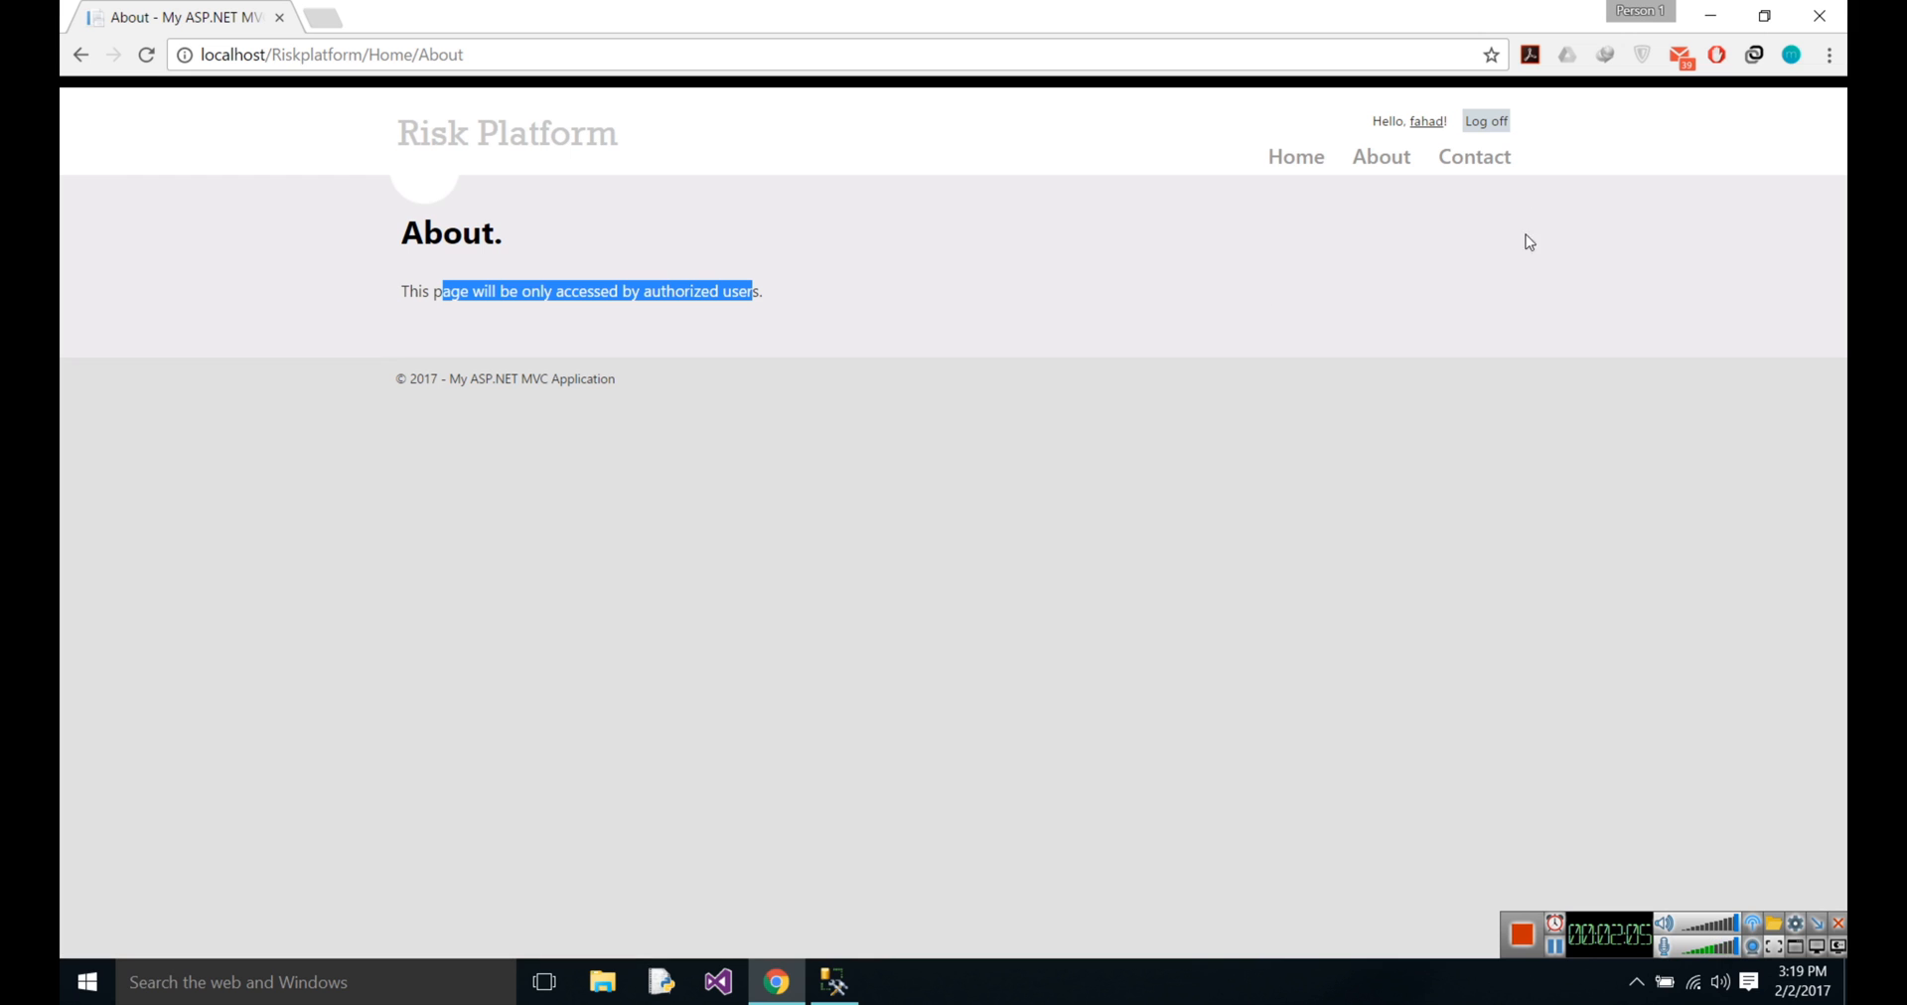
{"action": "mouse_move", "coordinate": [1486, 122]}
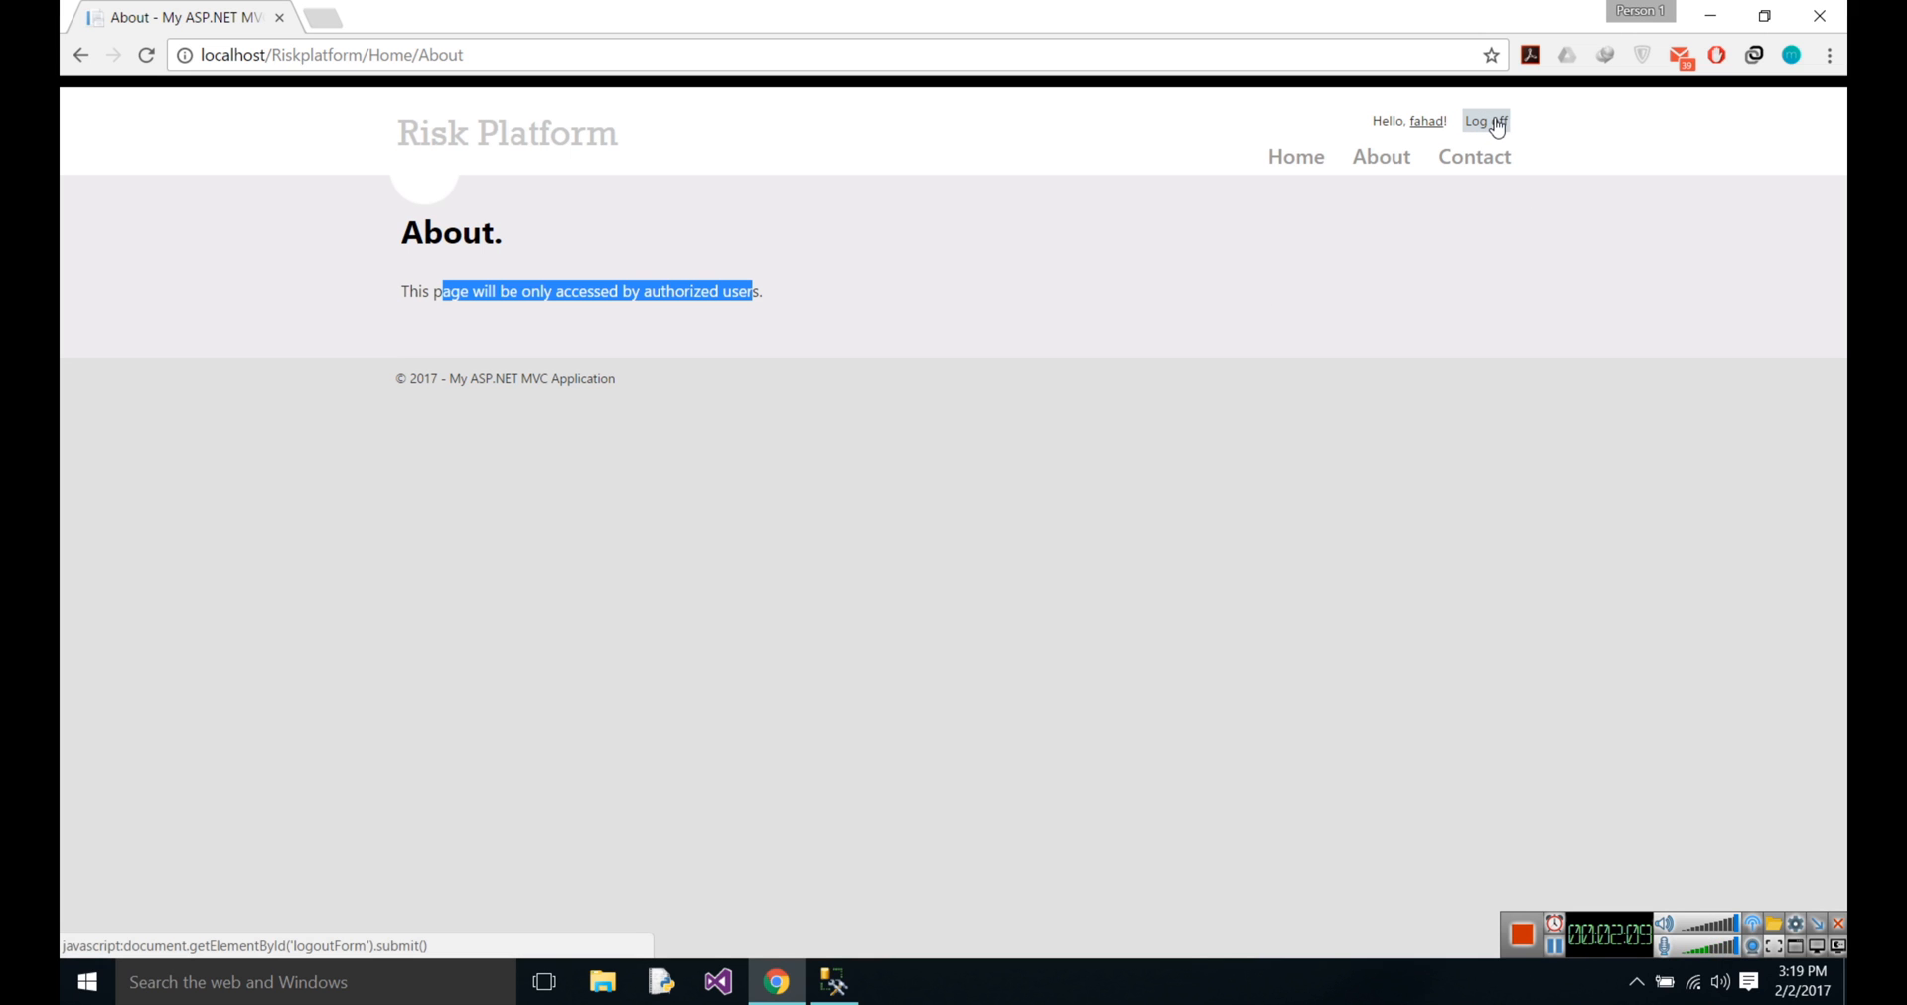
{"action": "left_click", "coordinate": [1481, 122]}
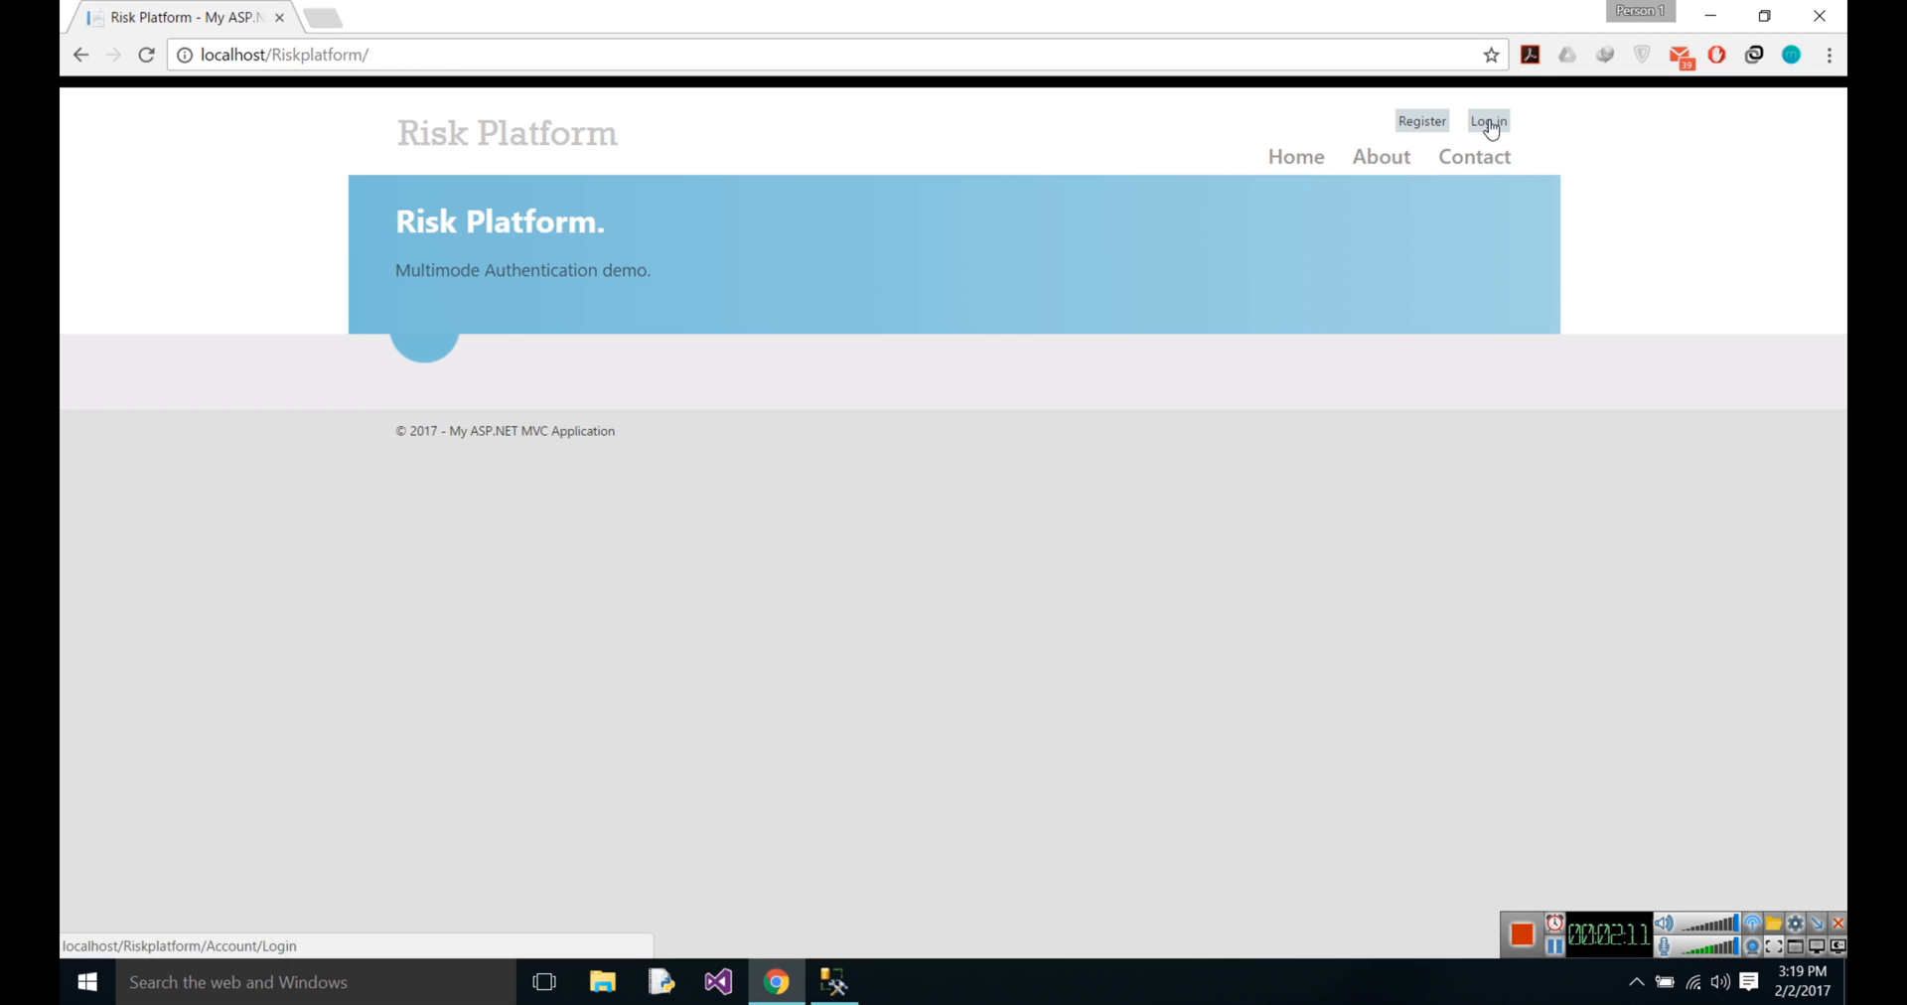
{"action": "left_click", "coordinate": [832, 981]}
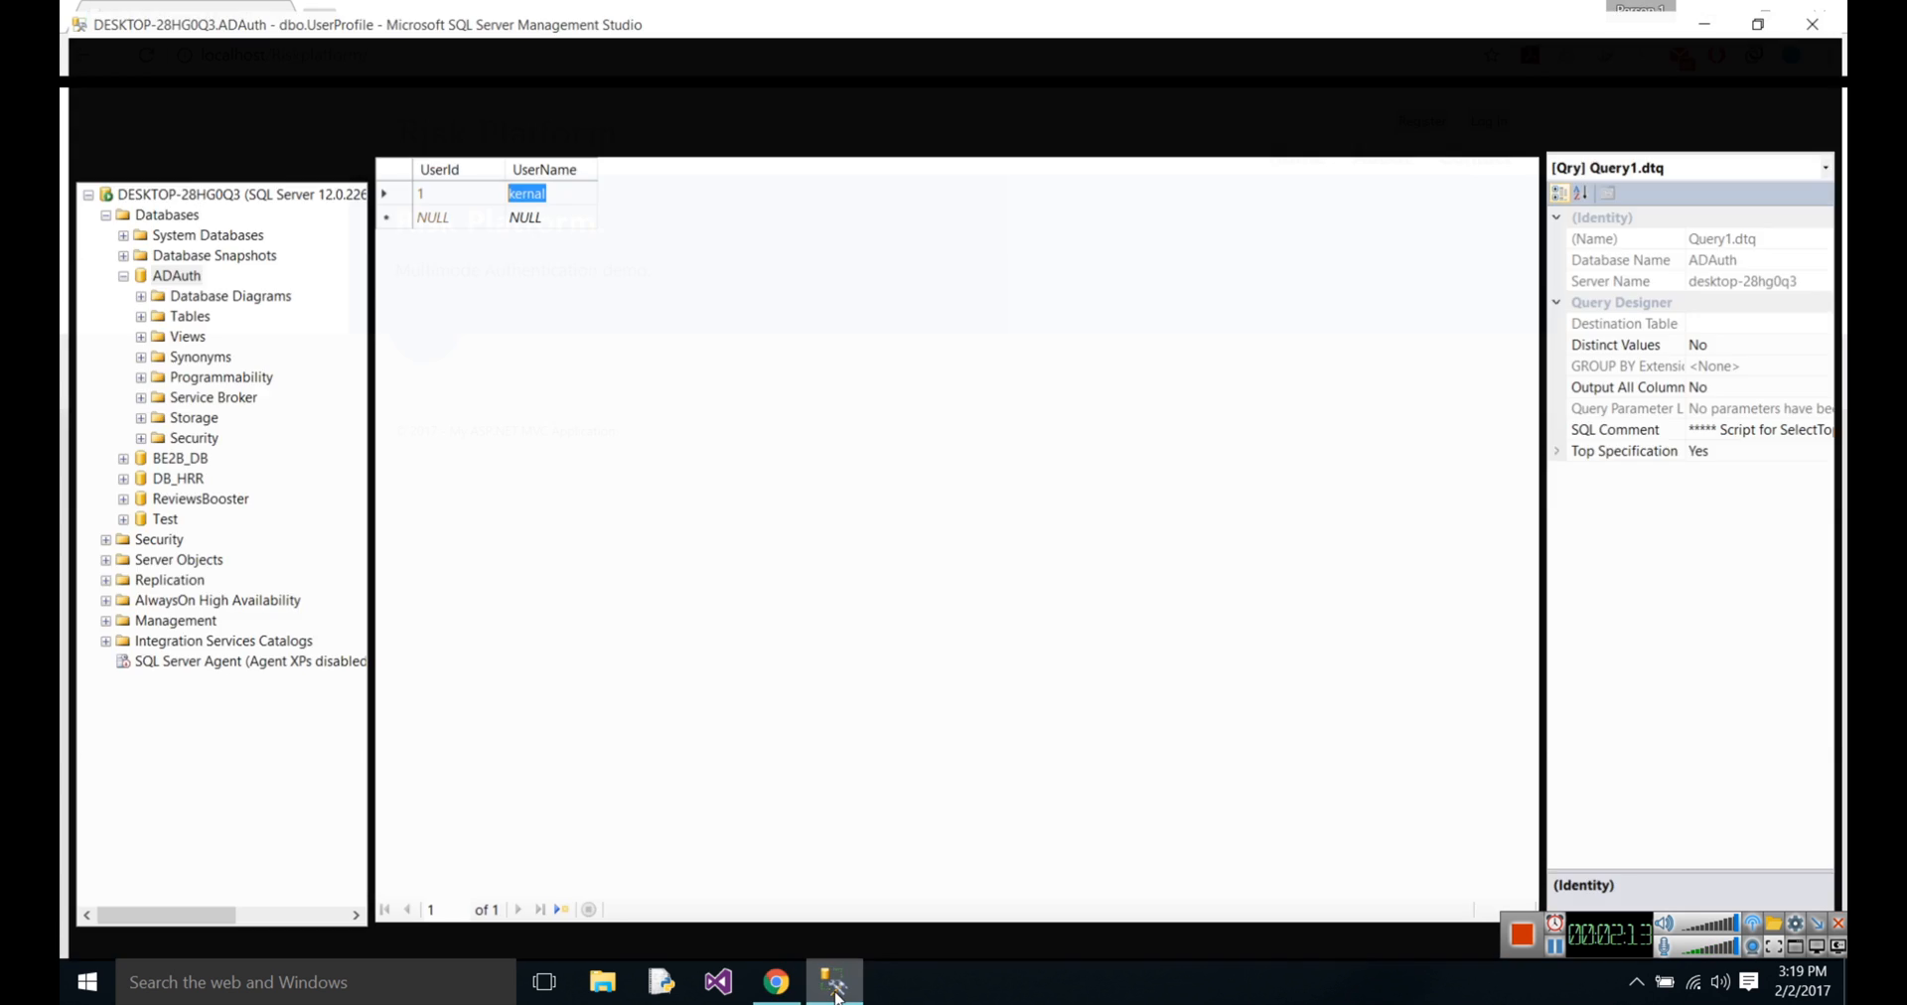
Bring IIS Manager to the front showing the /Riskplatform Home features view
{"action": "left_click", "coordinate": [774, 981]}
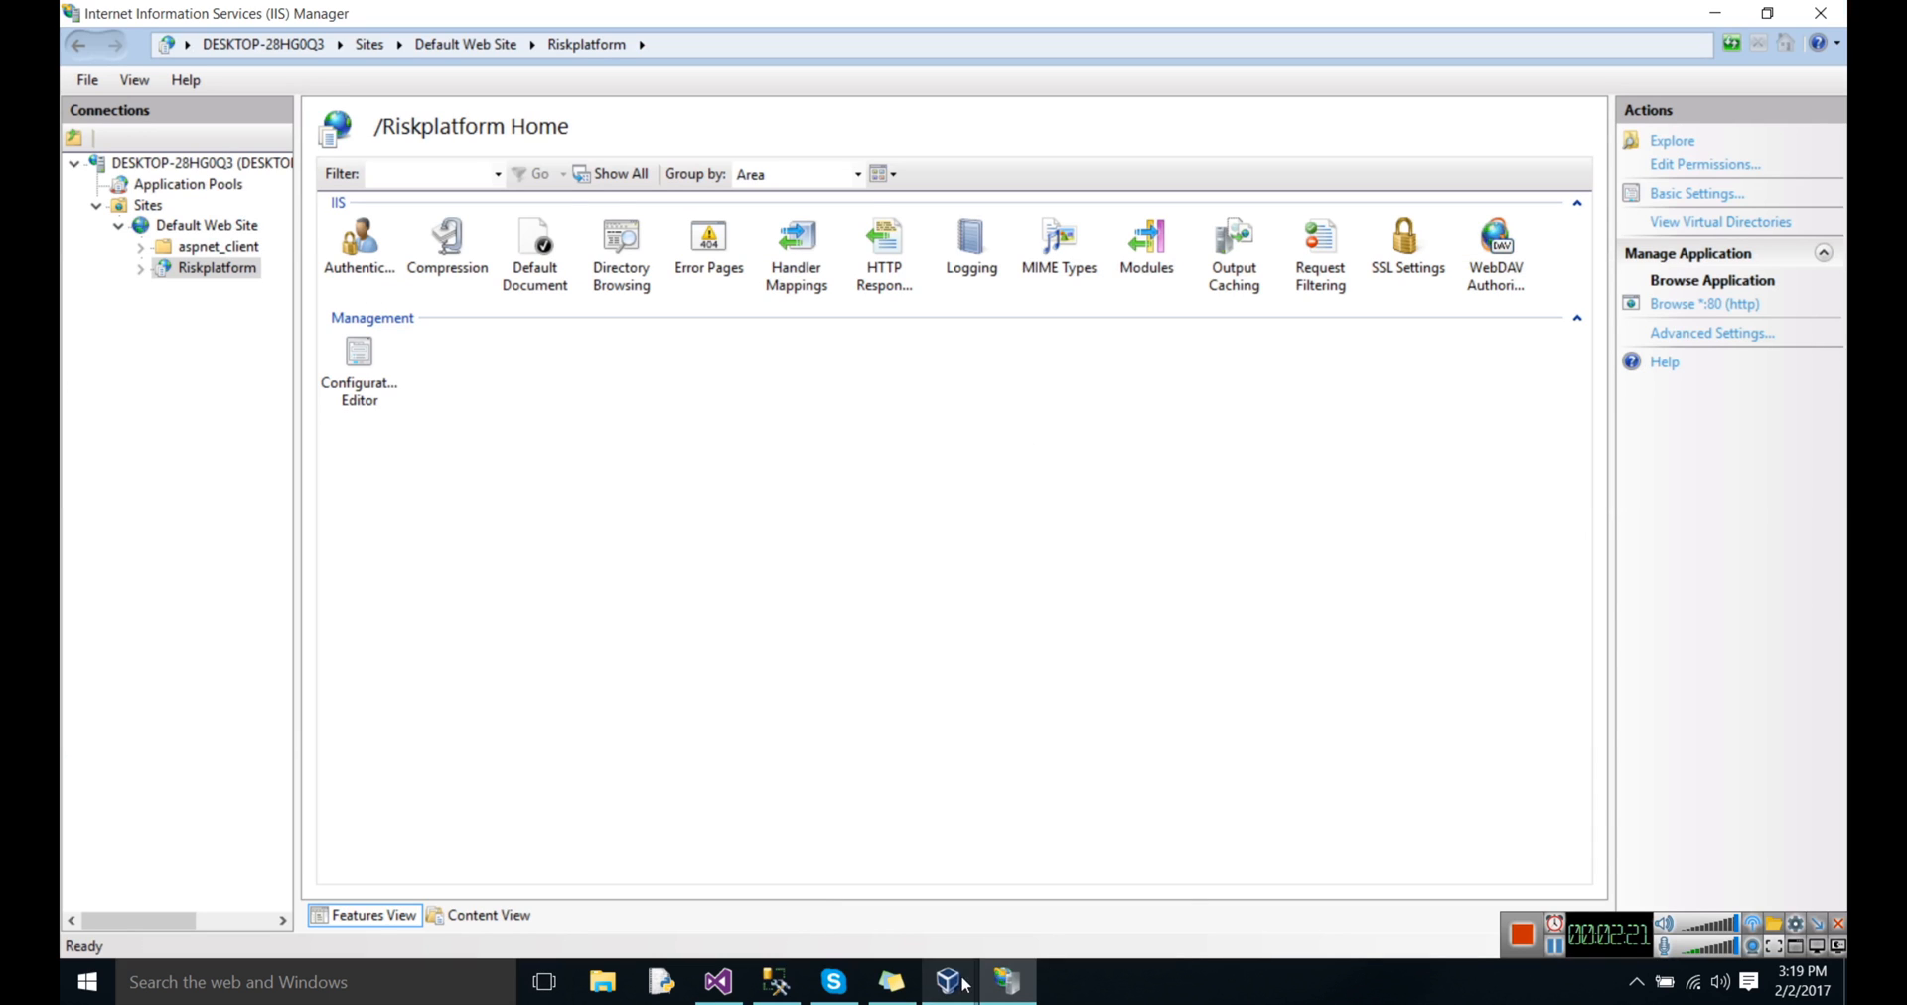
{"action": "mouse_move", "coordinate": [686, 447]}
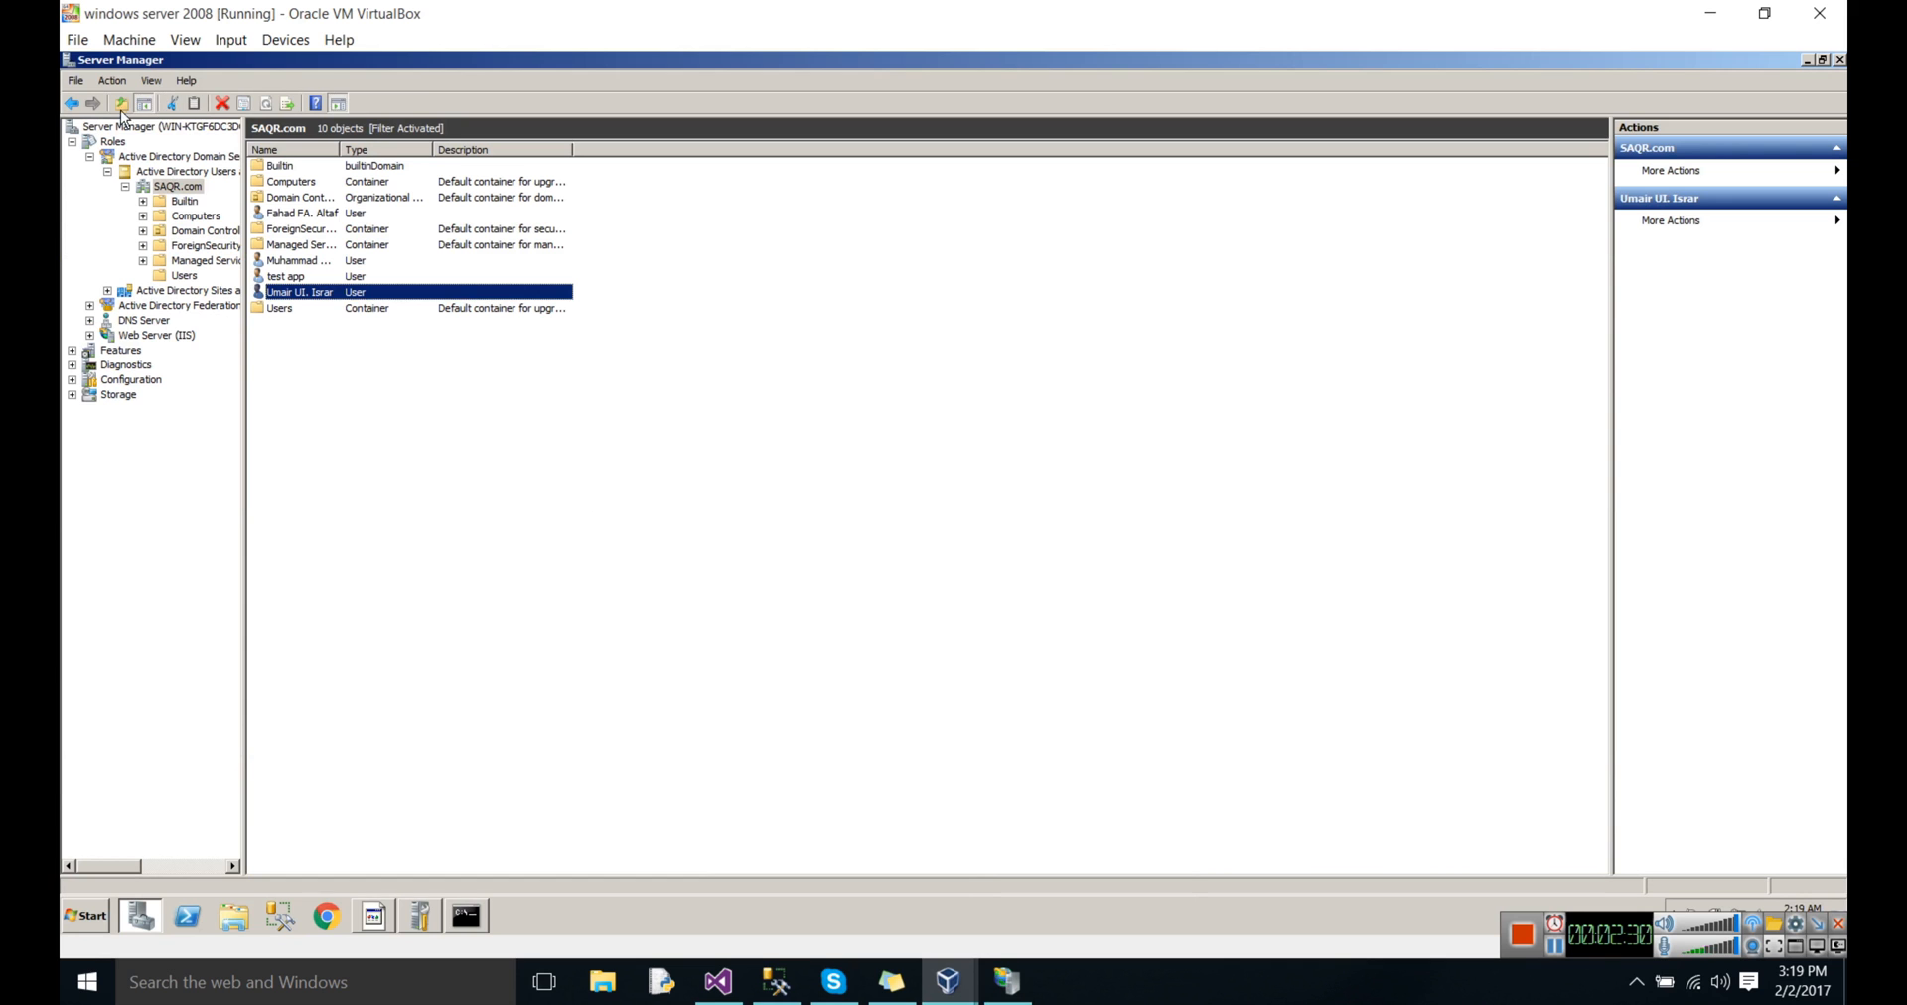
Start a new SAQR.com domain user named test test with logon name test1
{"action": "right_click", "coordinate": [179, 185]}
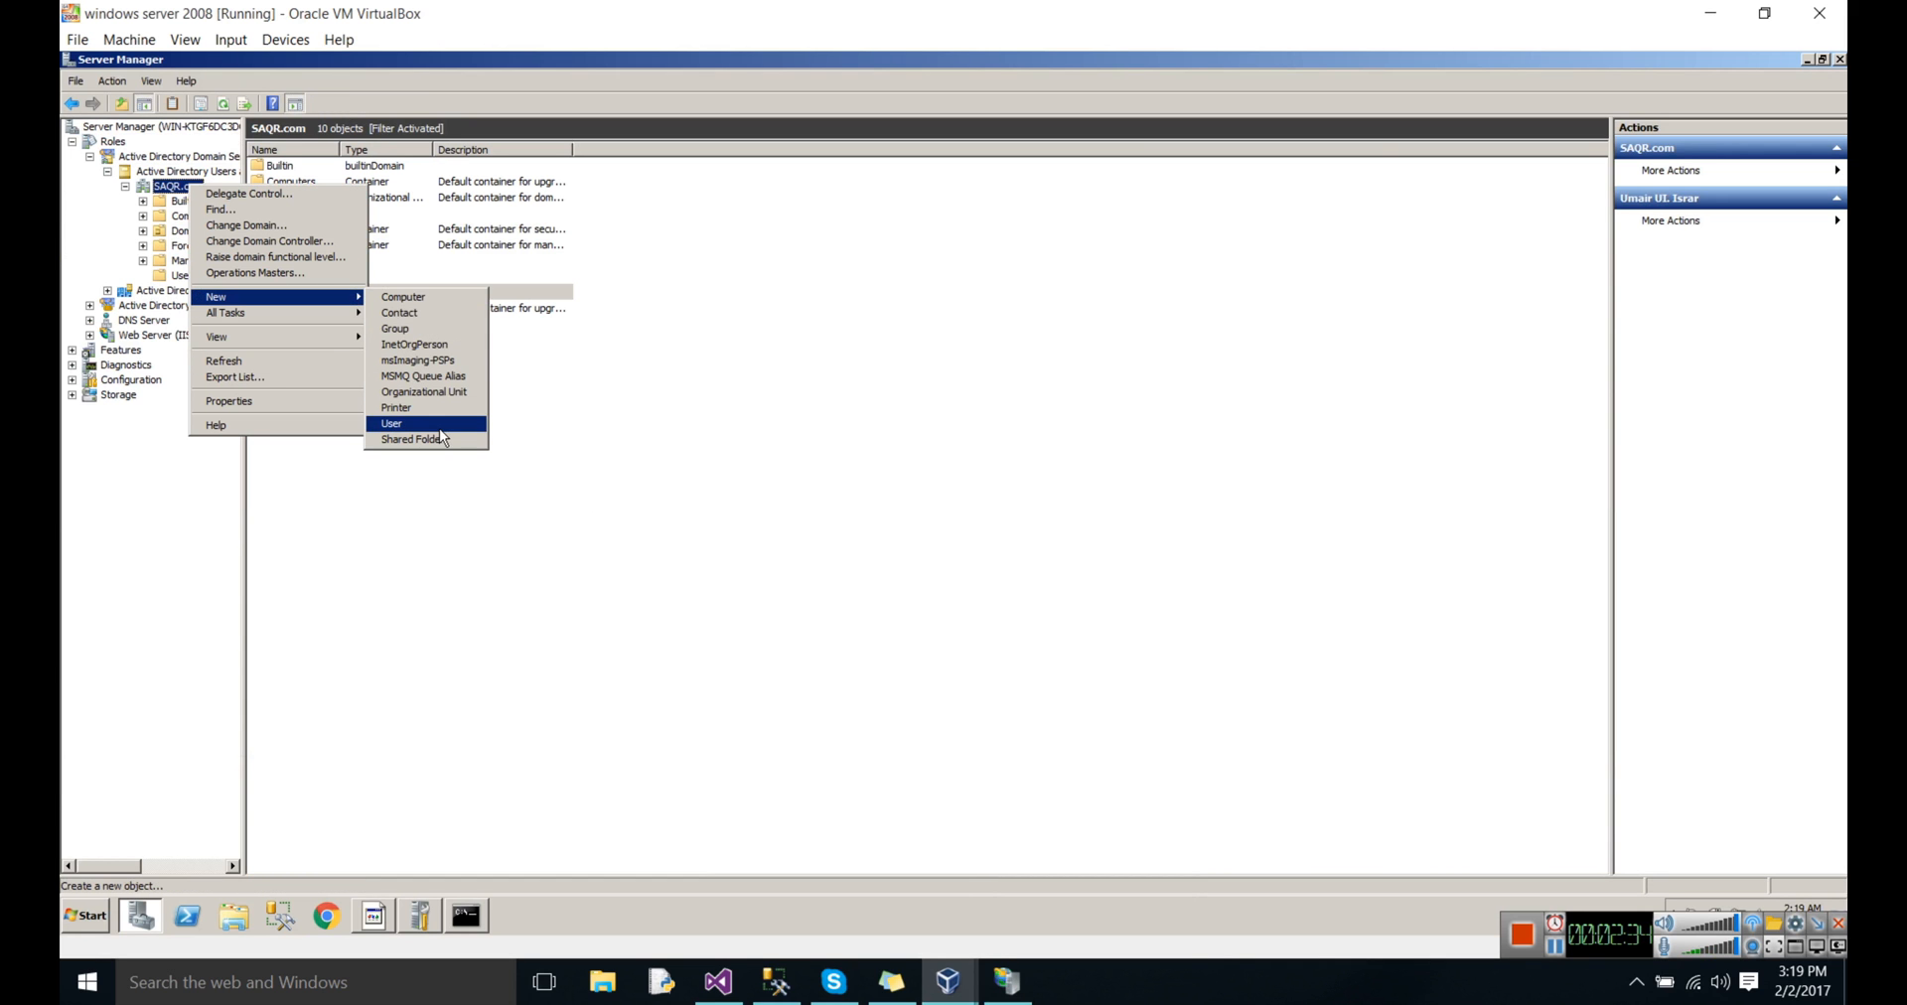
{"action": "left_click", "coordinate": [391, 423]}
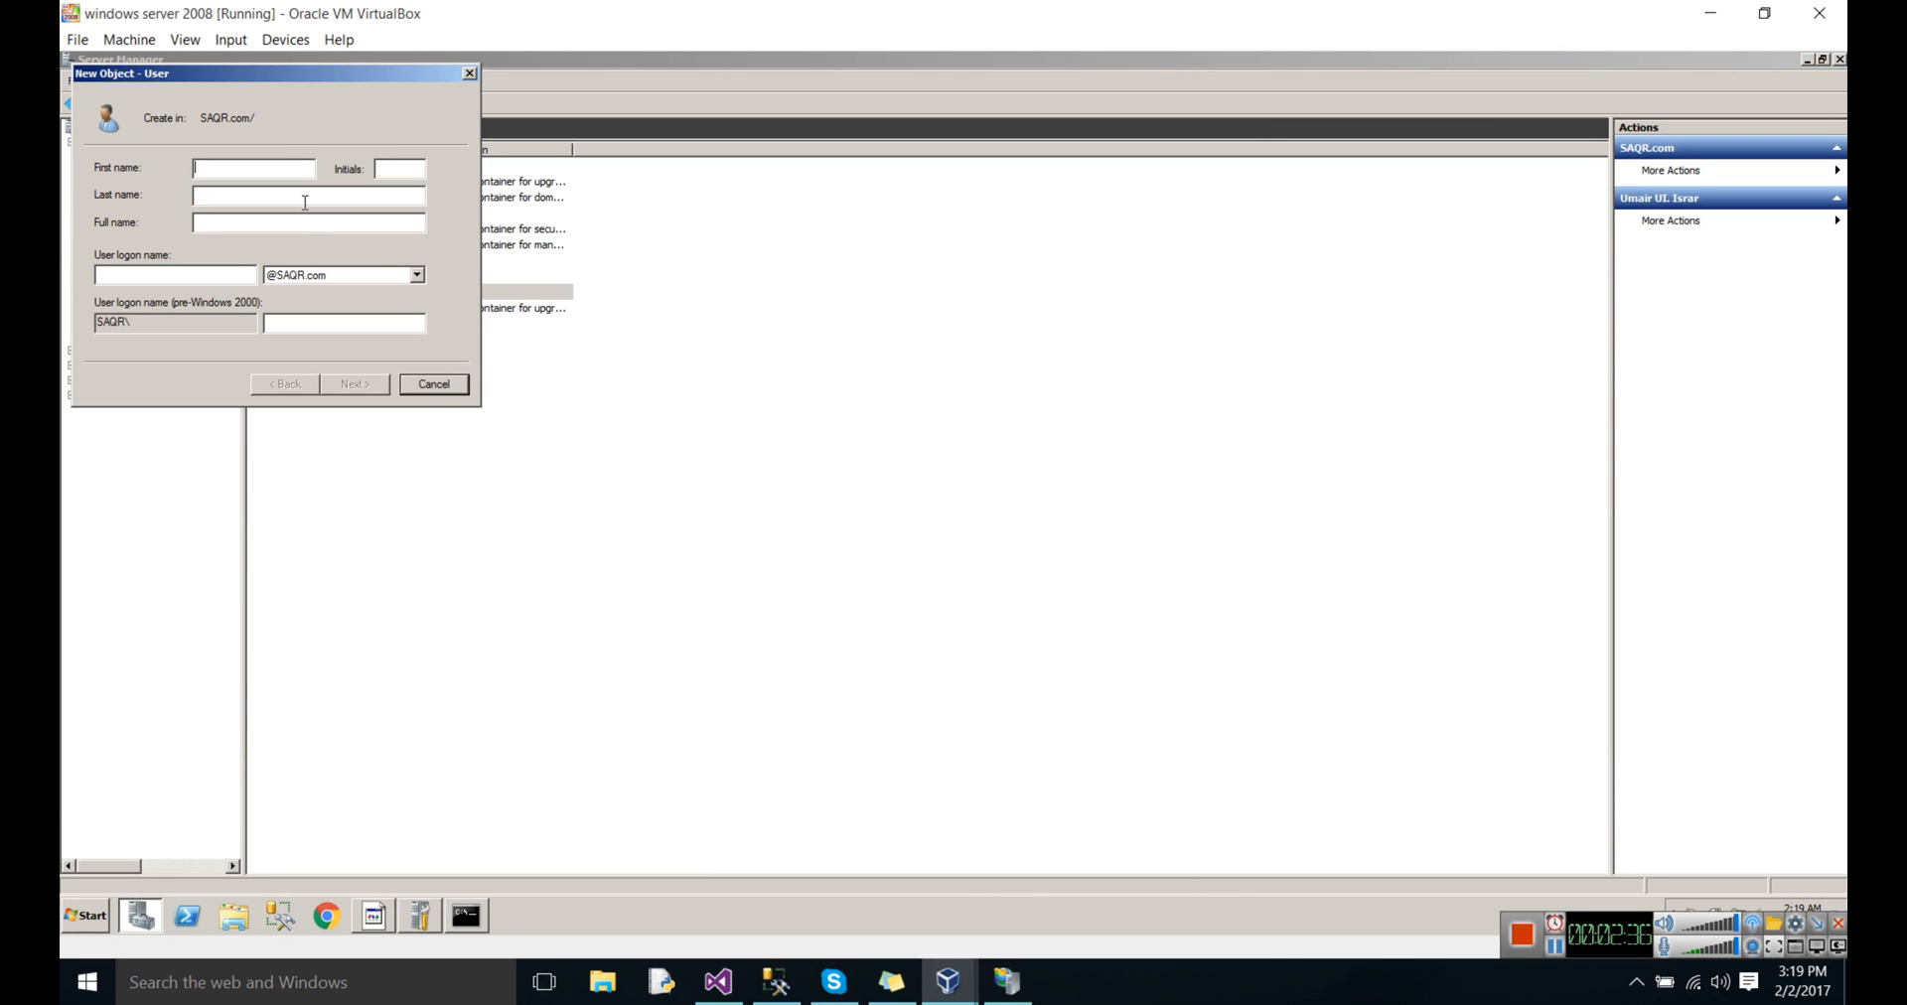
{"action": "type", "text": "tex"}
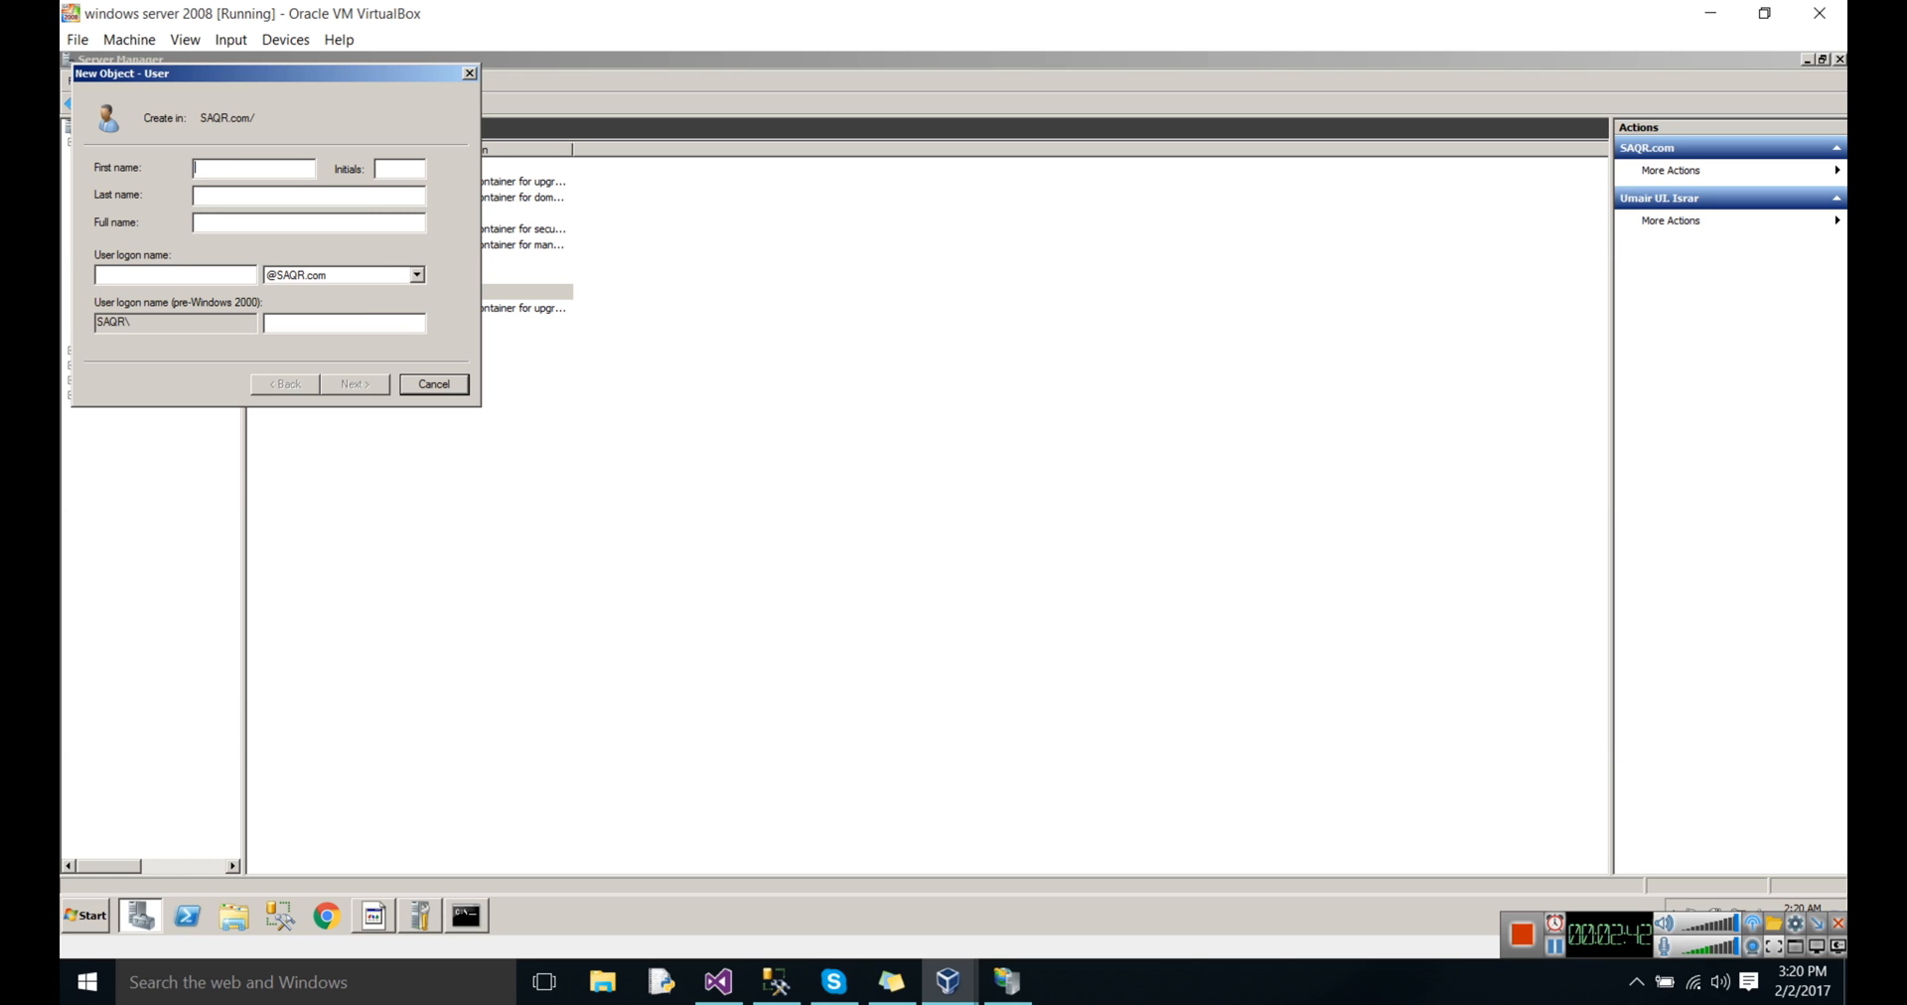
{"action": "type", "text": "test"}
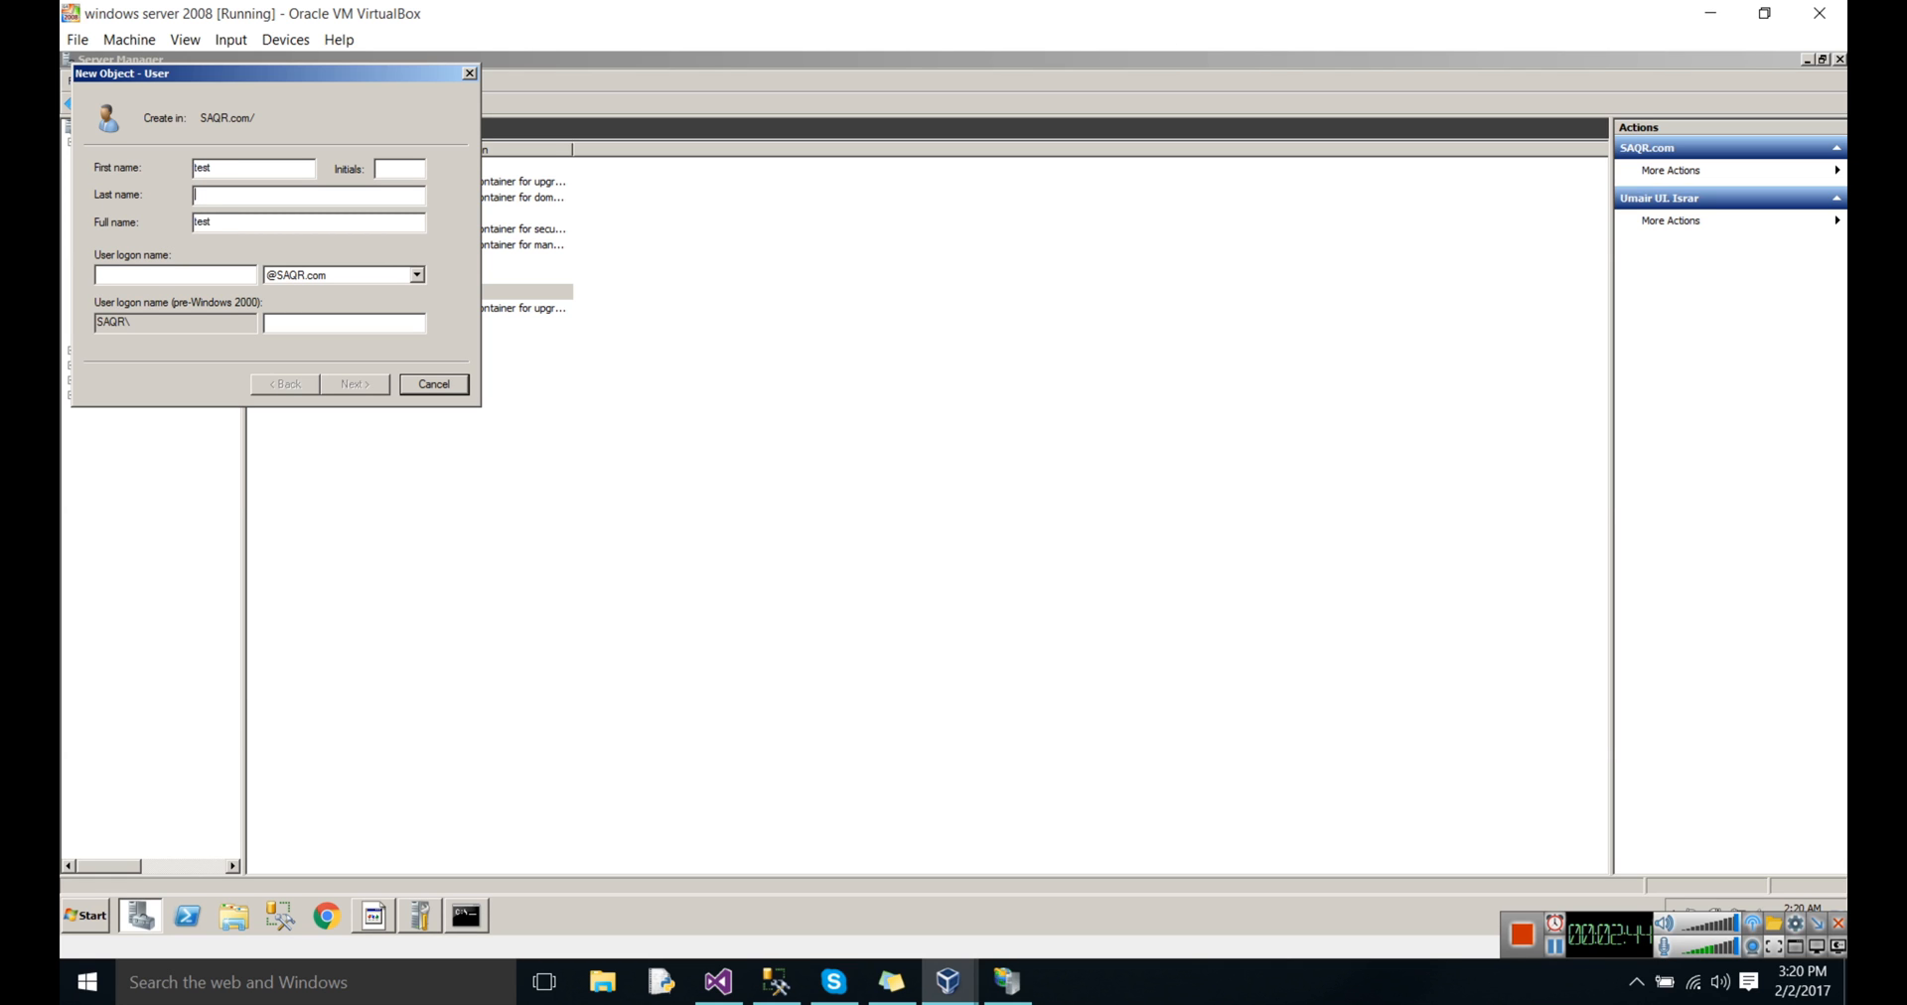
{"action": "type", "text": "t"}
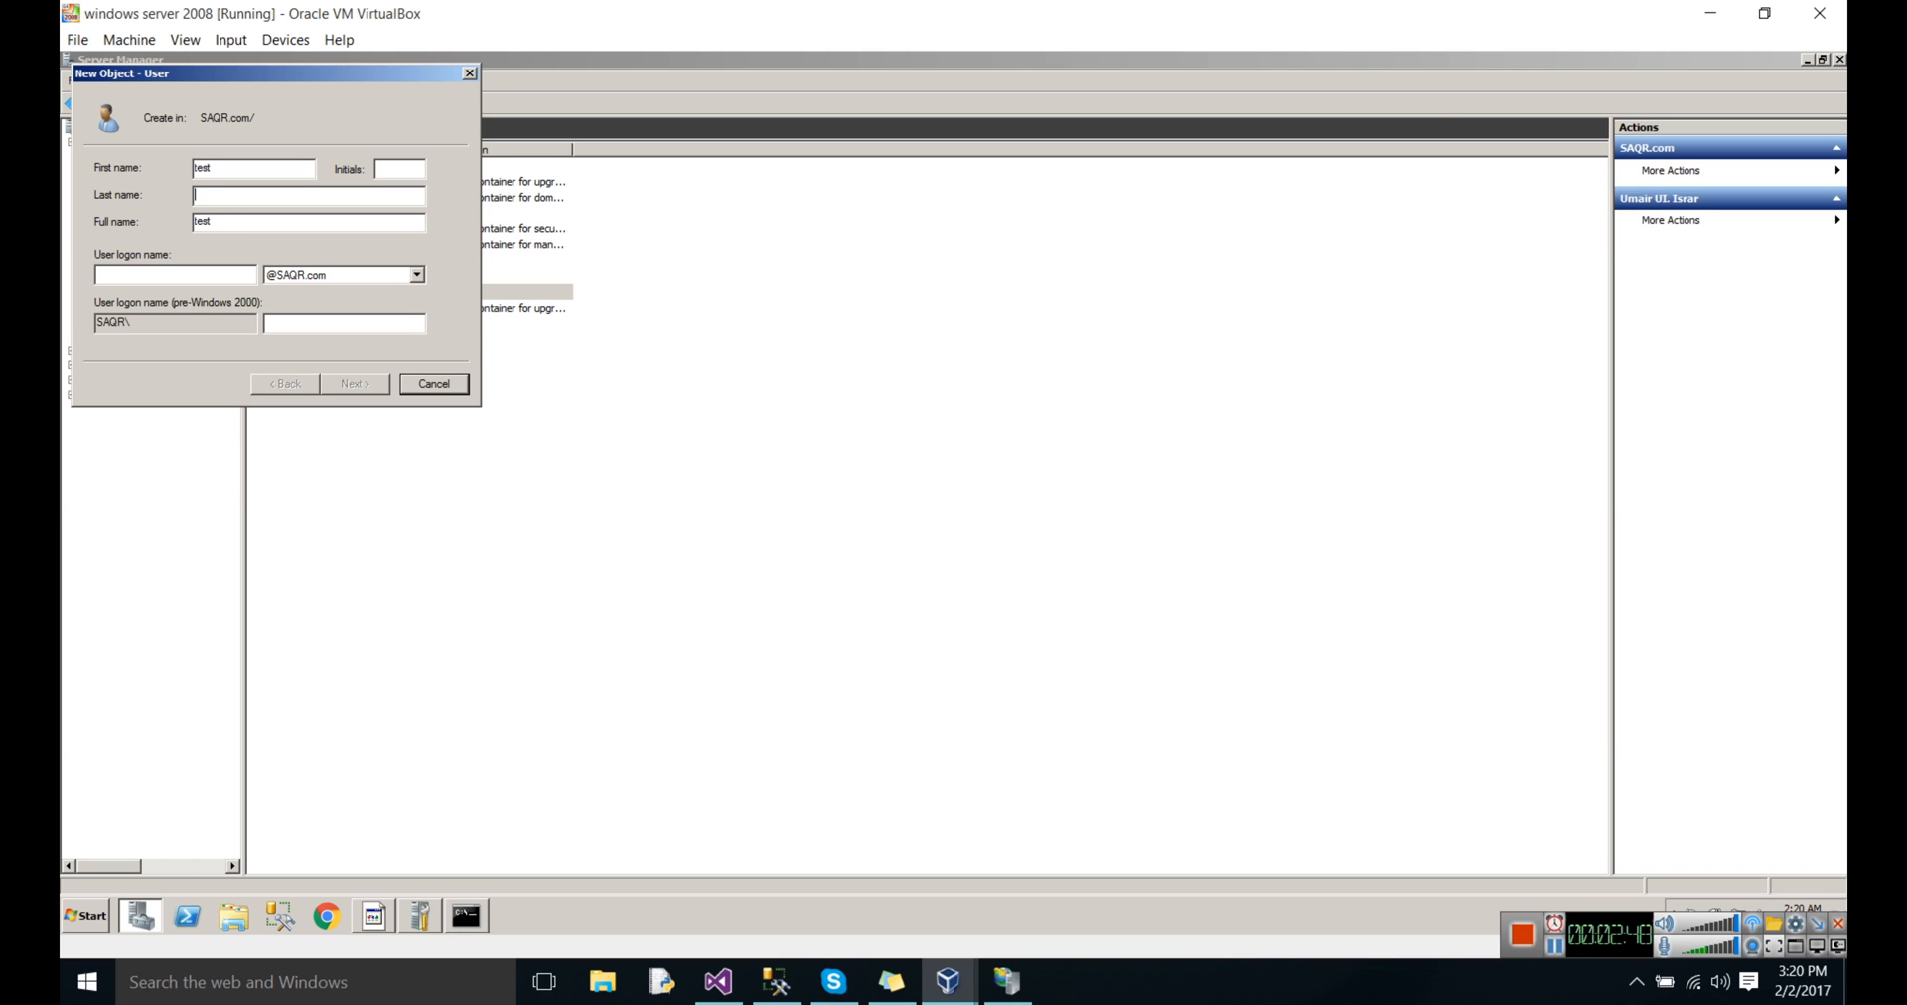
{"action": "type", "text": "test"}
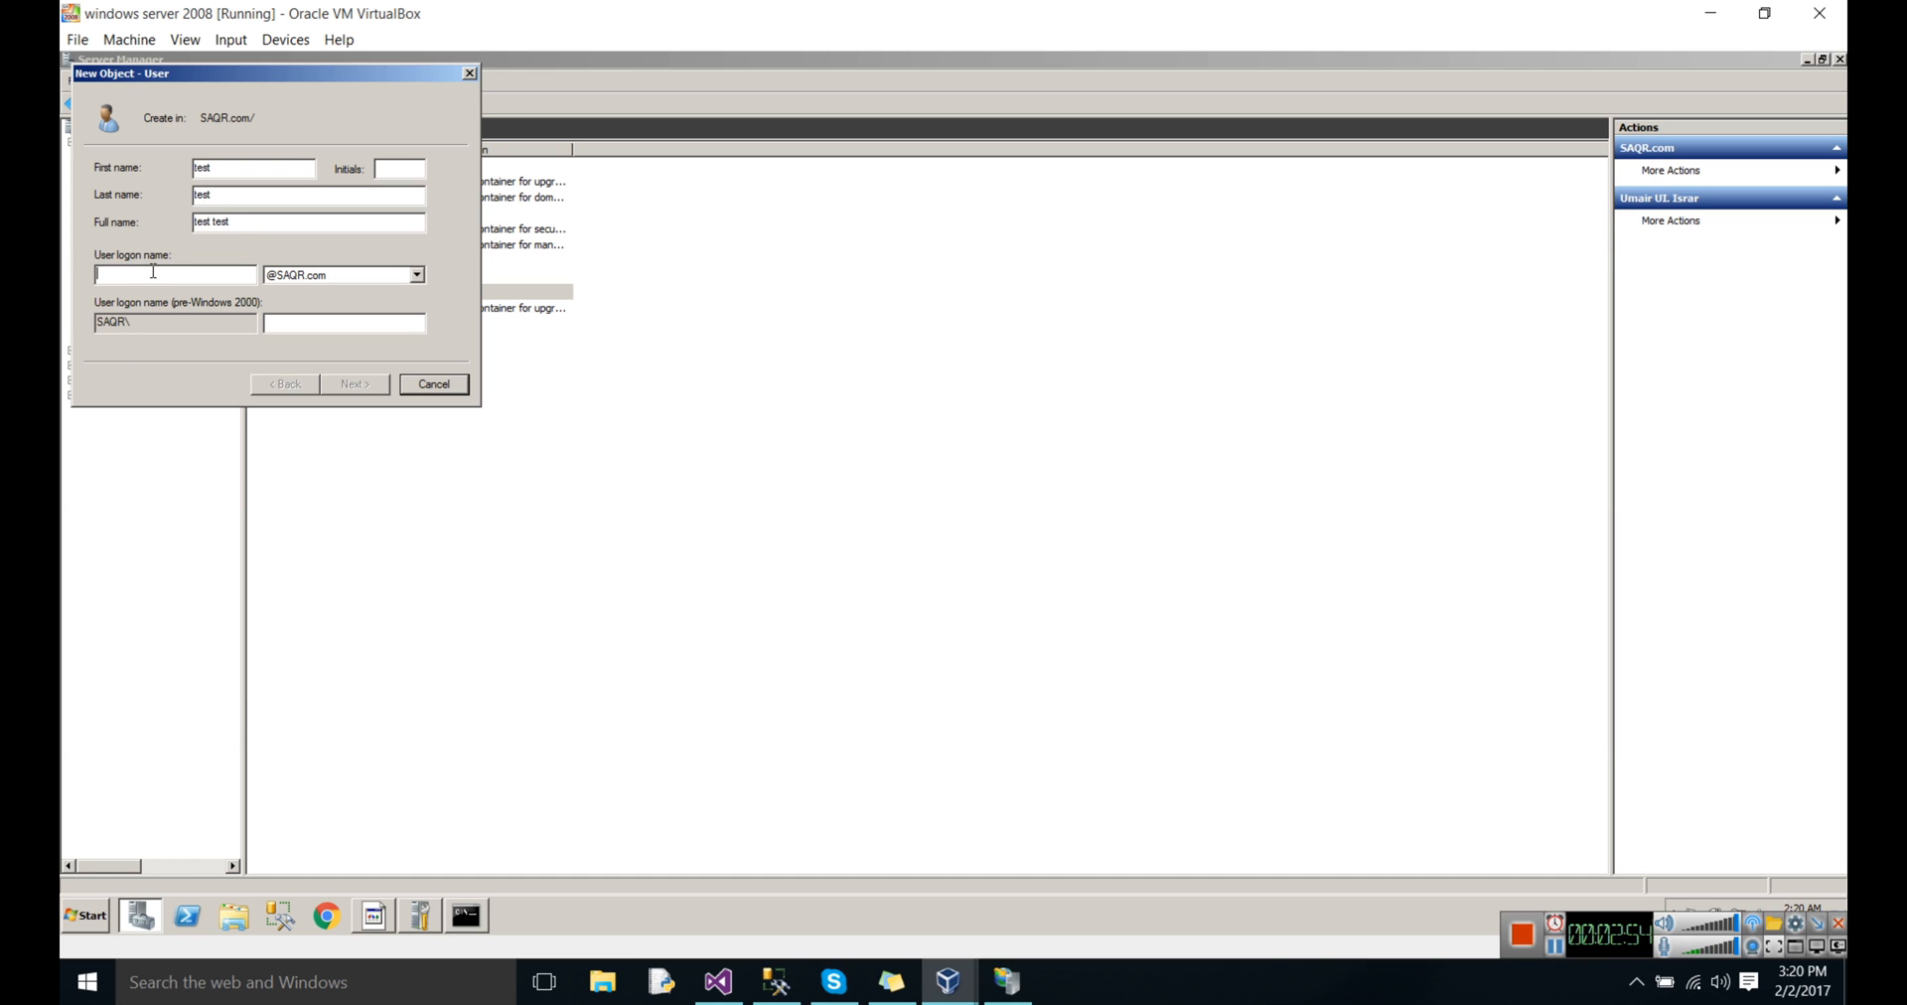
{"action": "type", "text": "test1"}
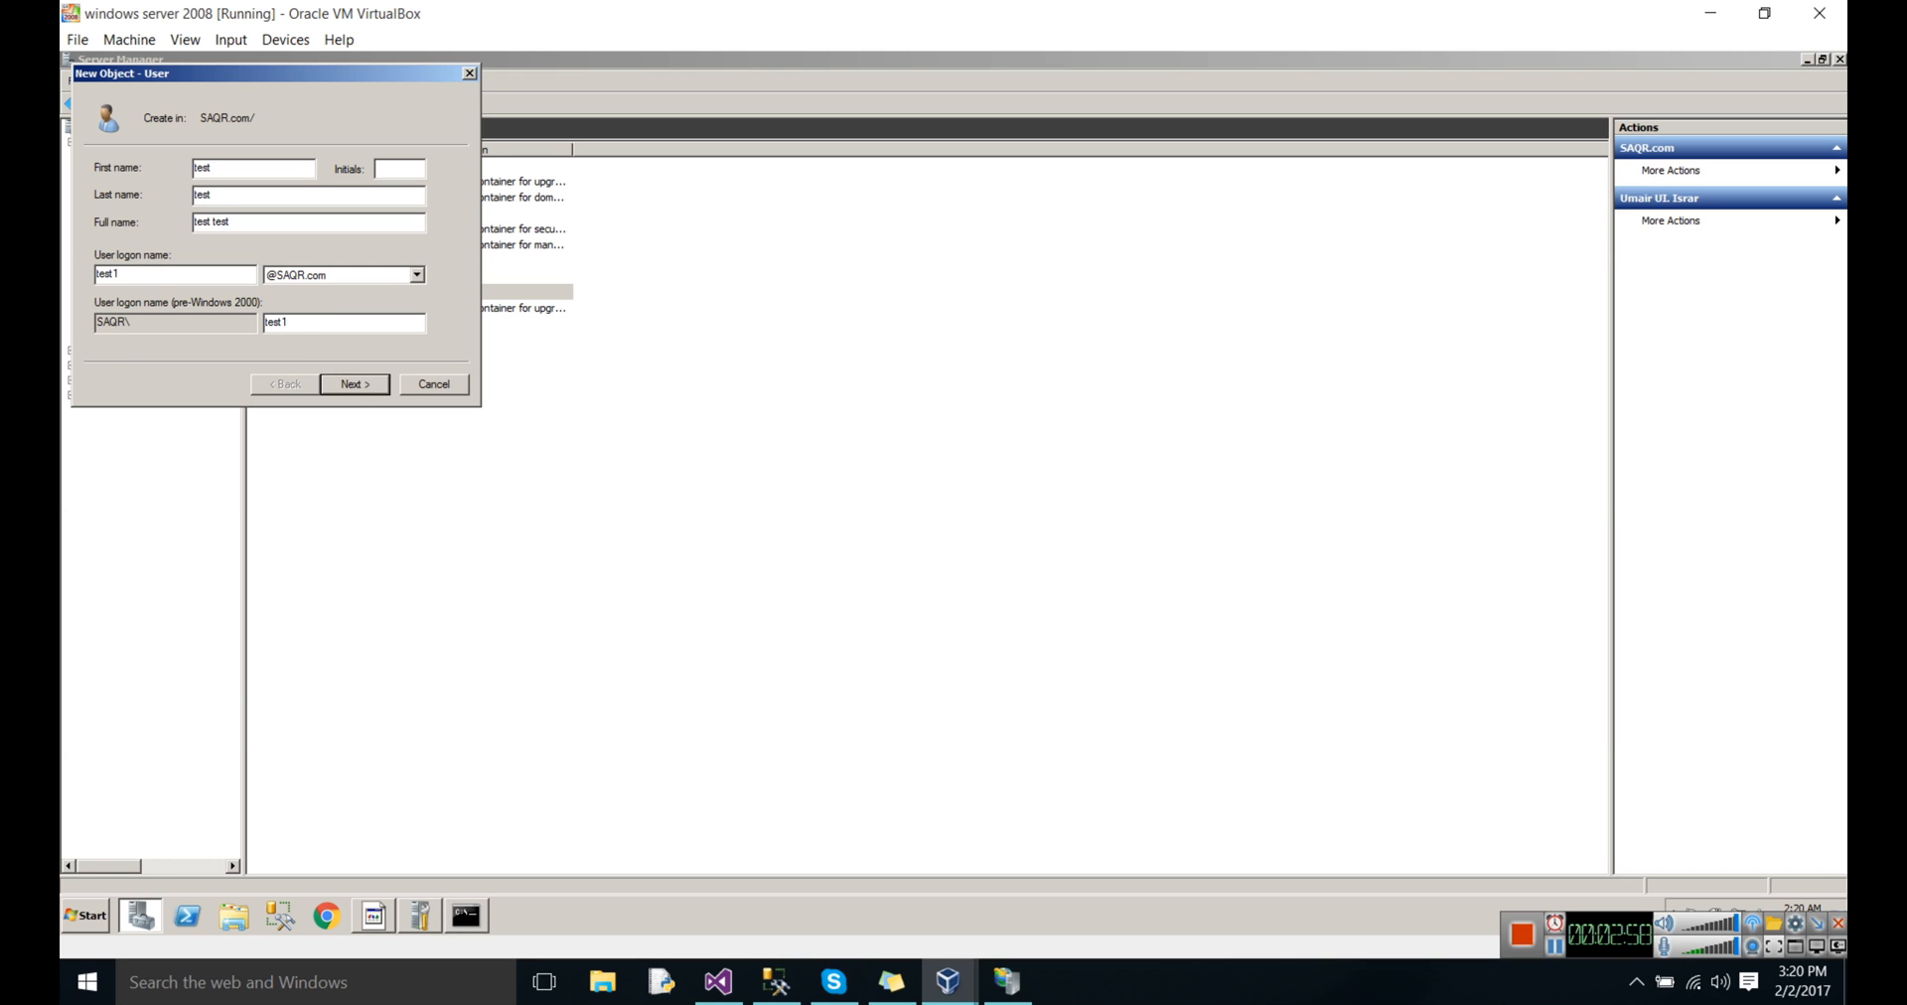
Set the password to never expire and finish creating the test1 user
{"action": "left_click", "coordinate": [353, 383]}
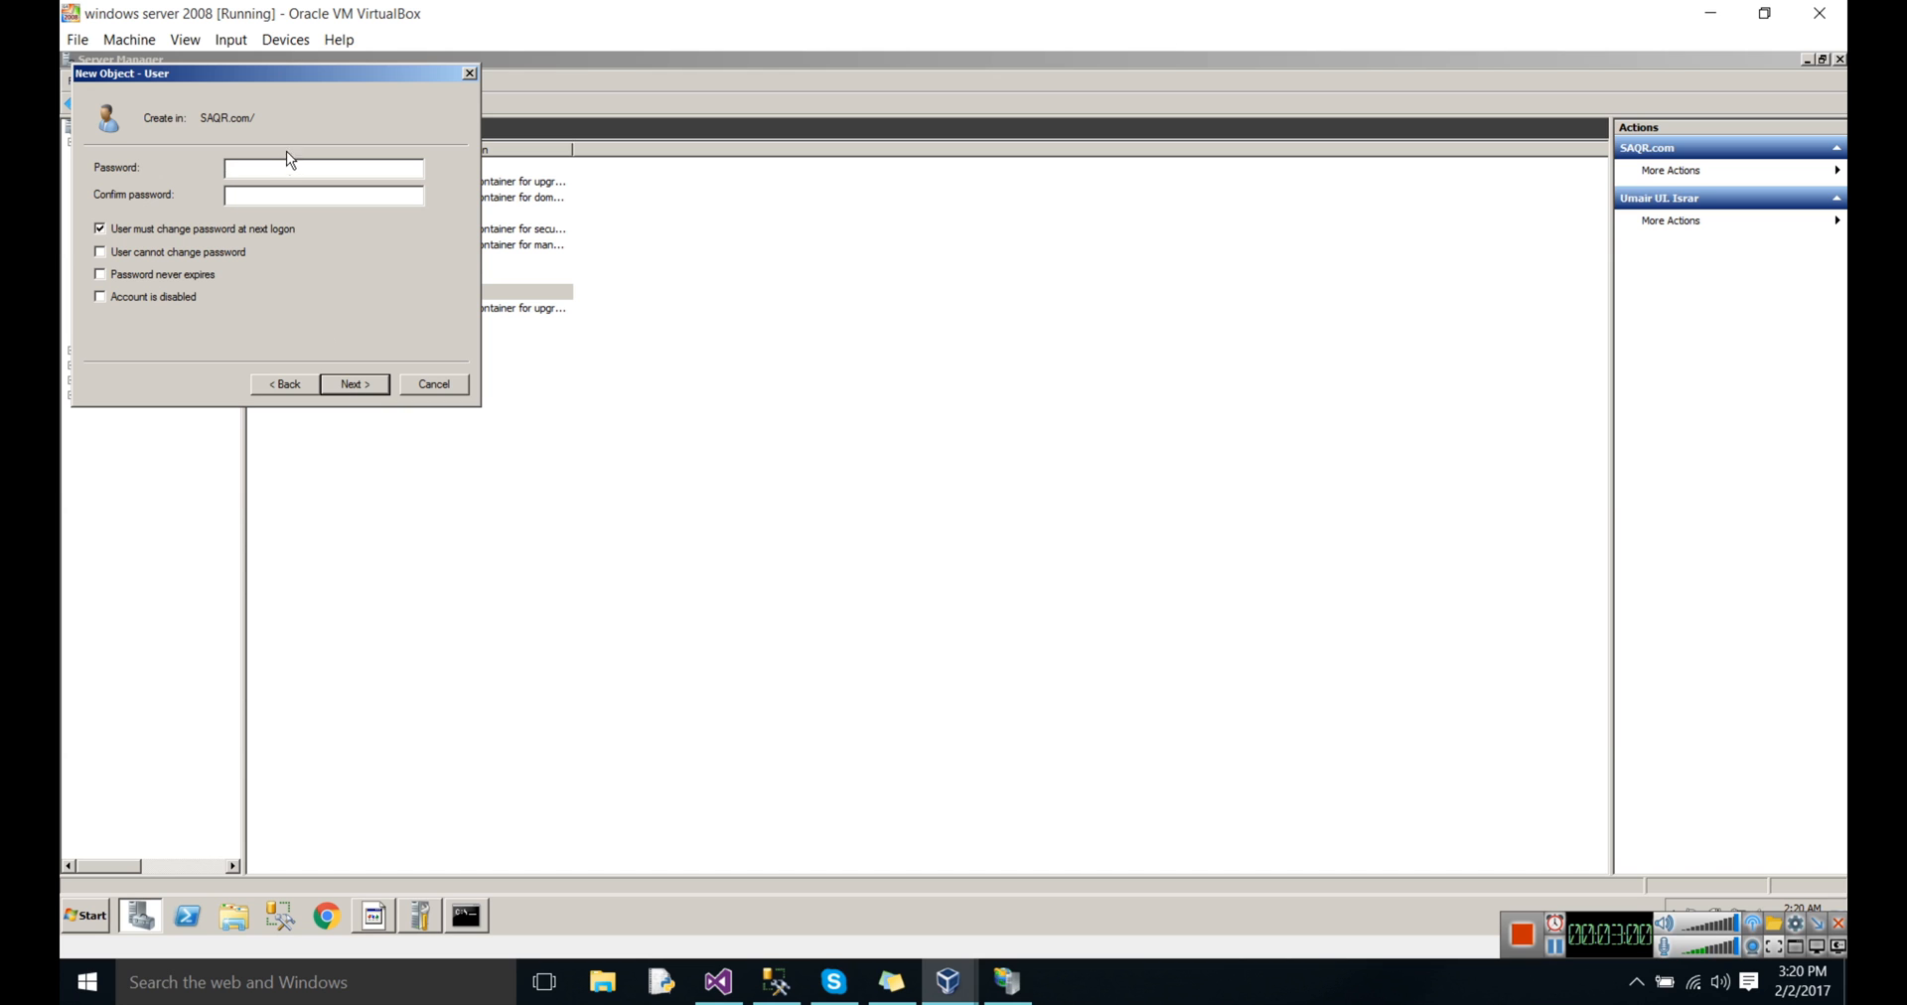
{"action": "mouse_move", "coordinate": [240, 95]}
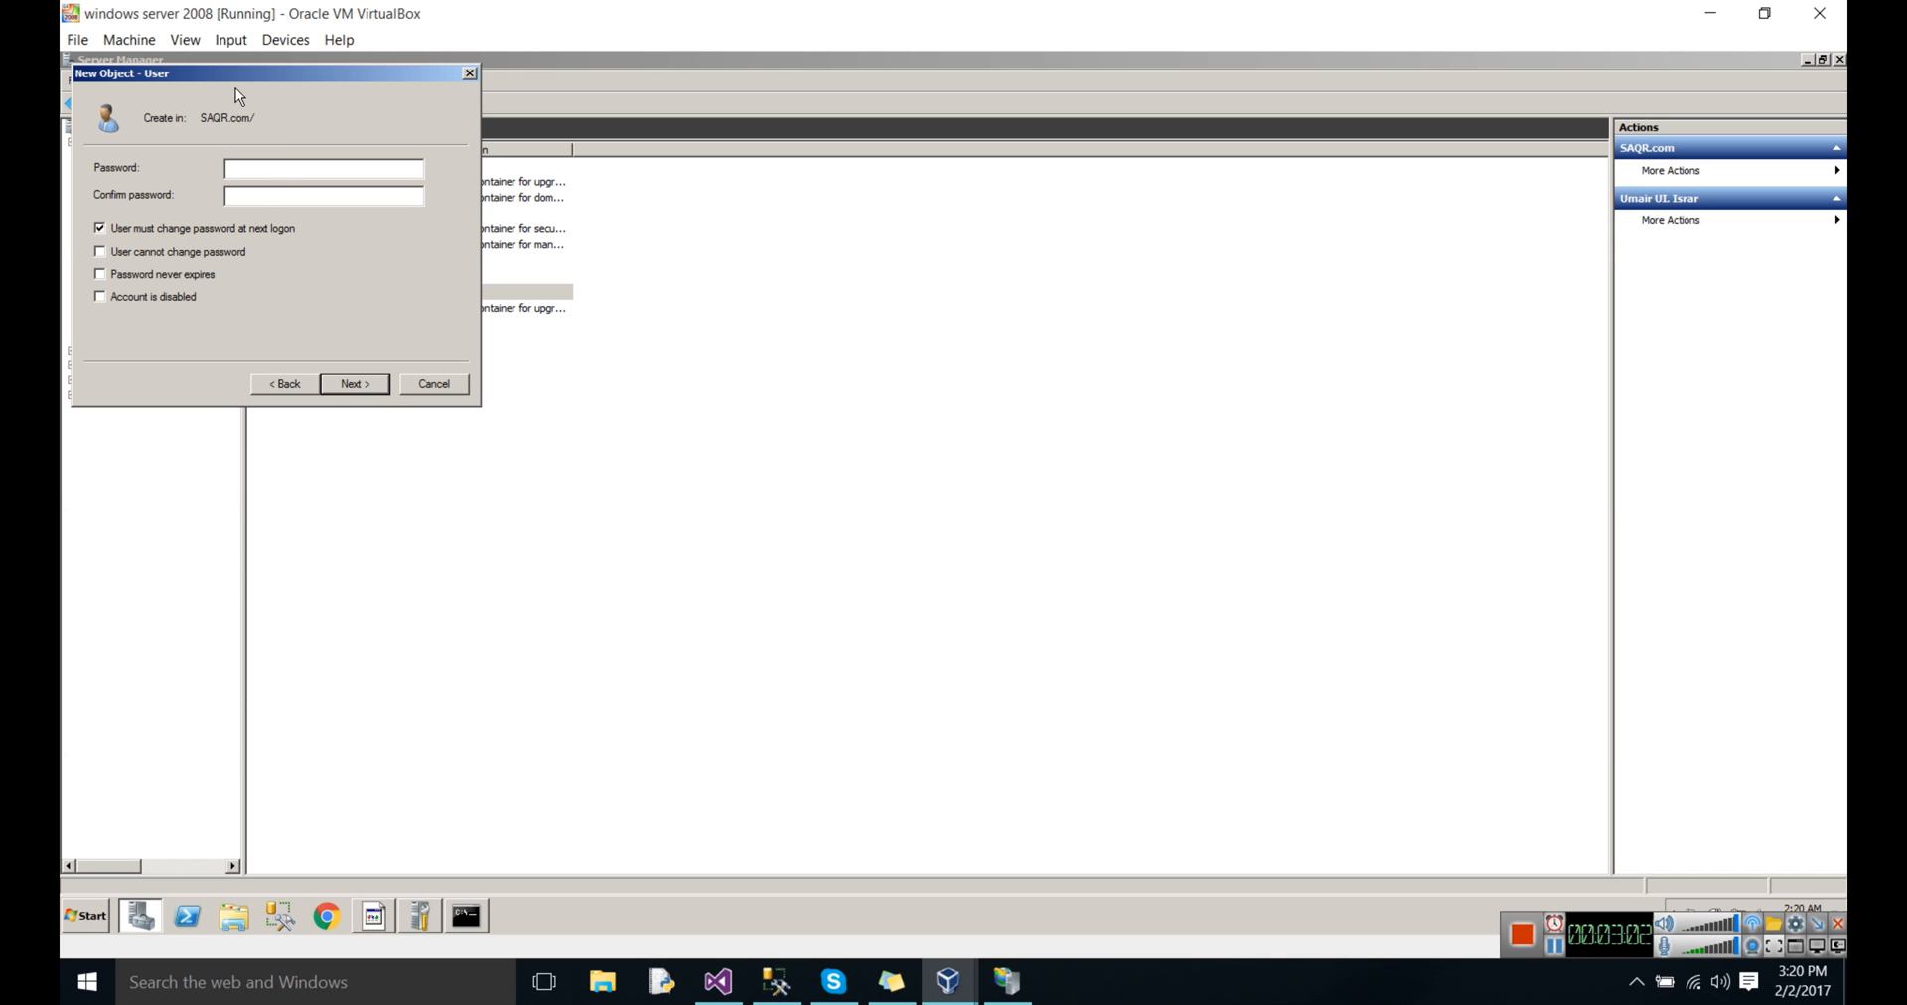
{"action": "left_click", "coordinate": [100, 274]}
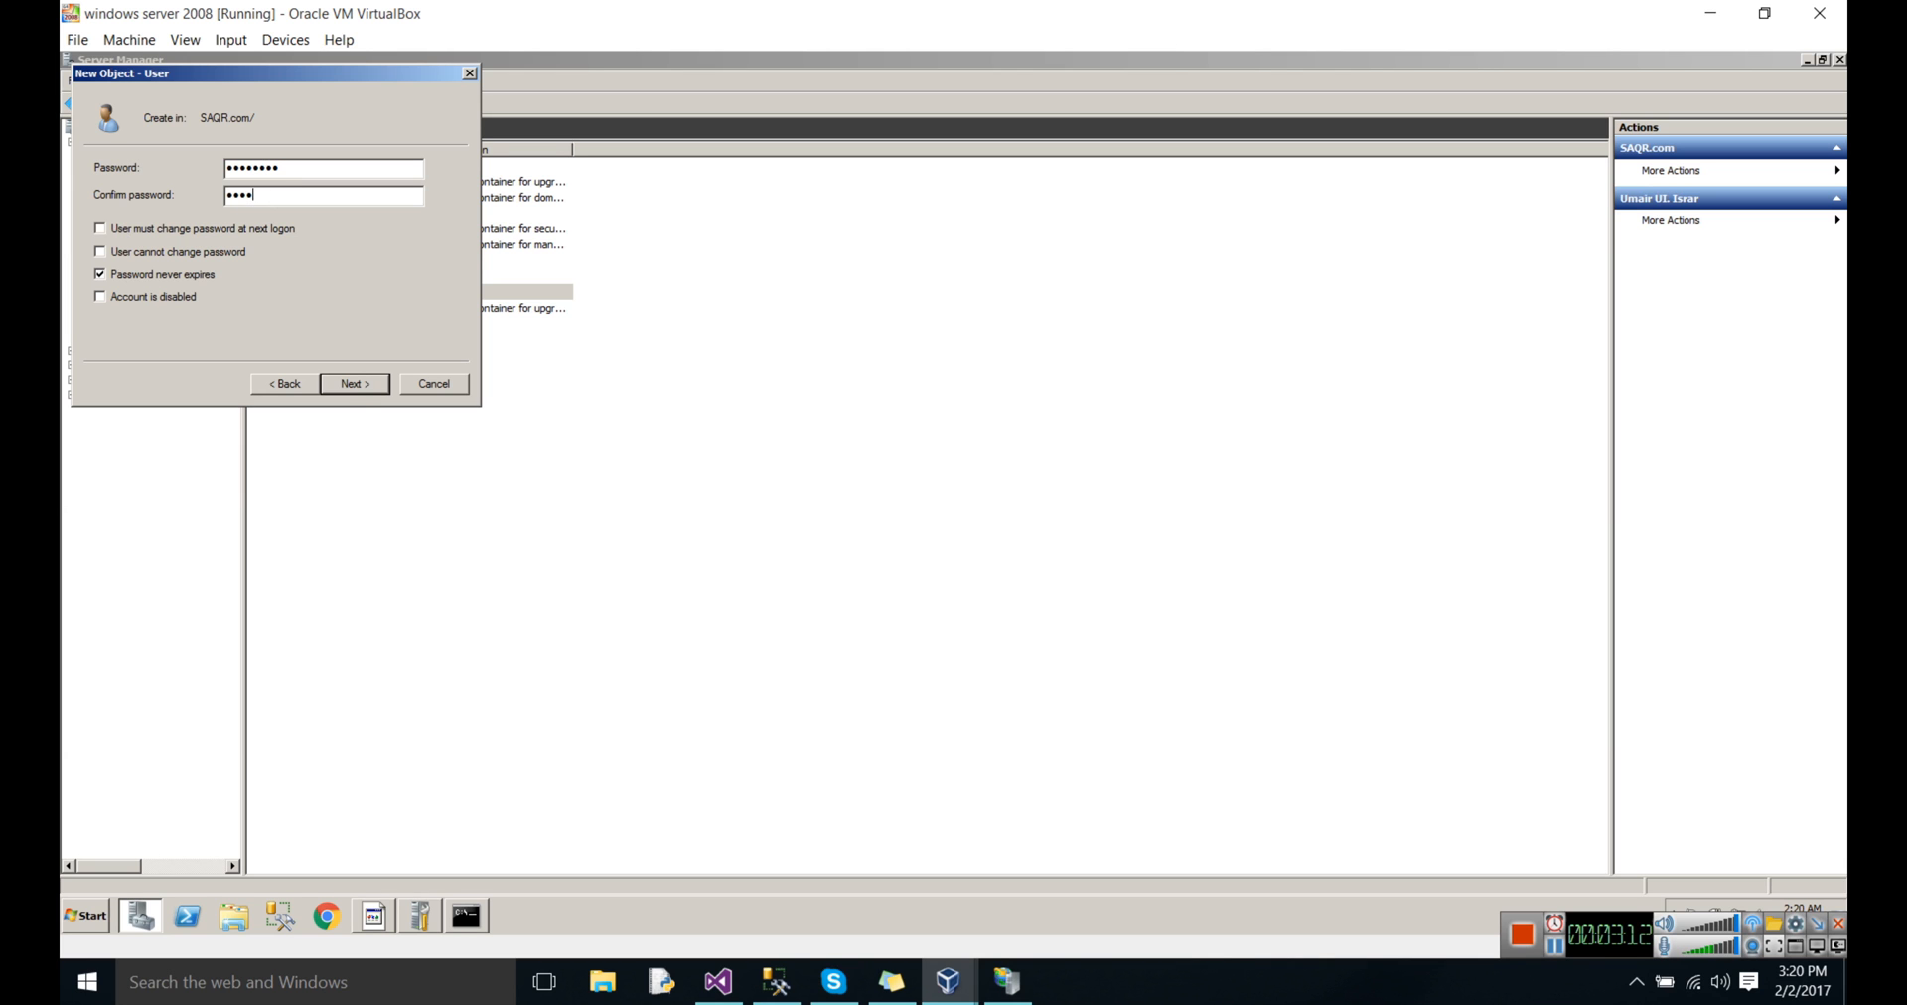
{"action": "left_click", "coordinate": [353, 385]}
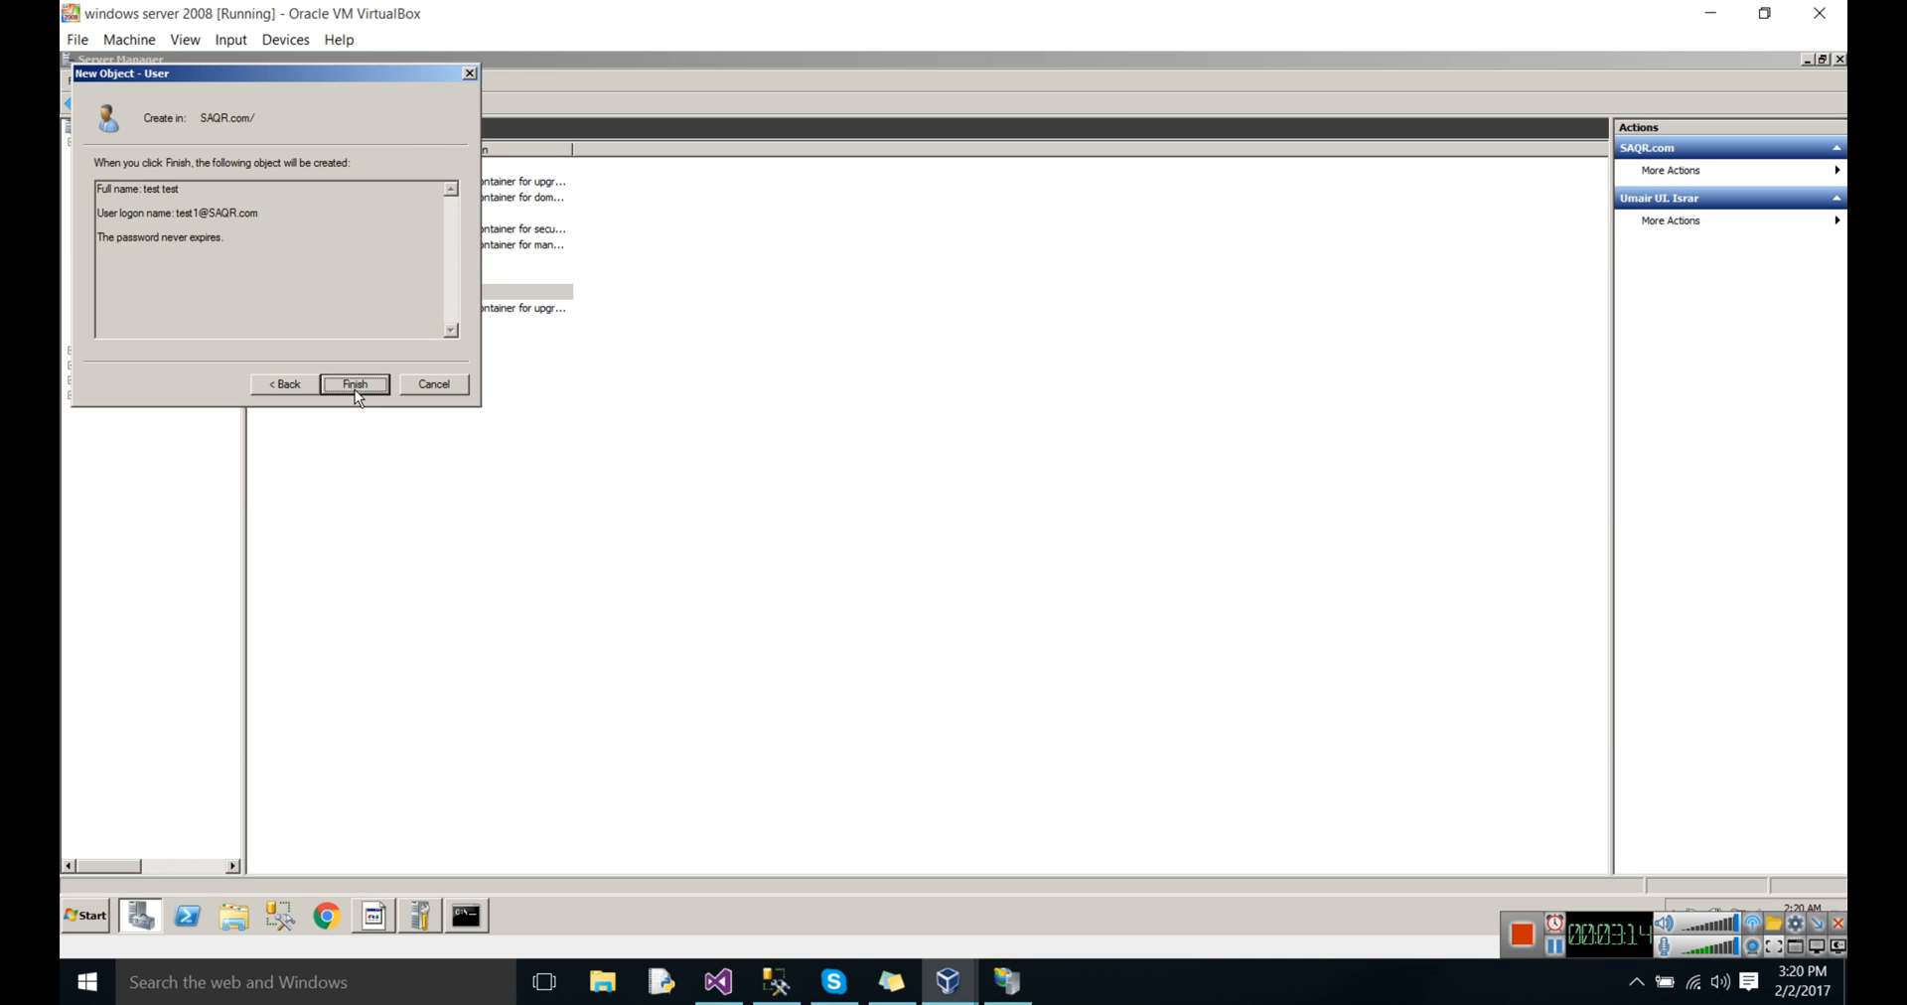
{"action": "left_click", "coordinate": [354, 386]}
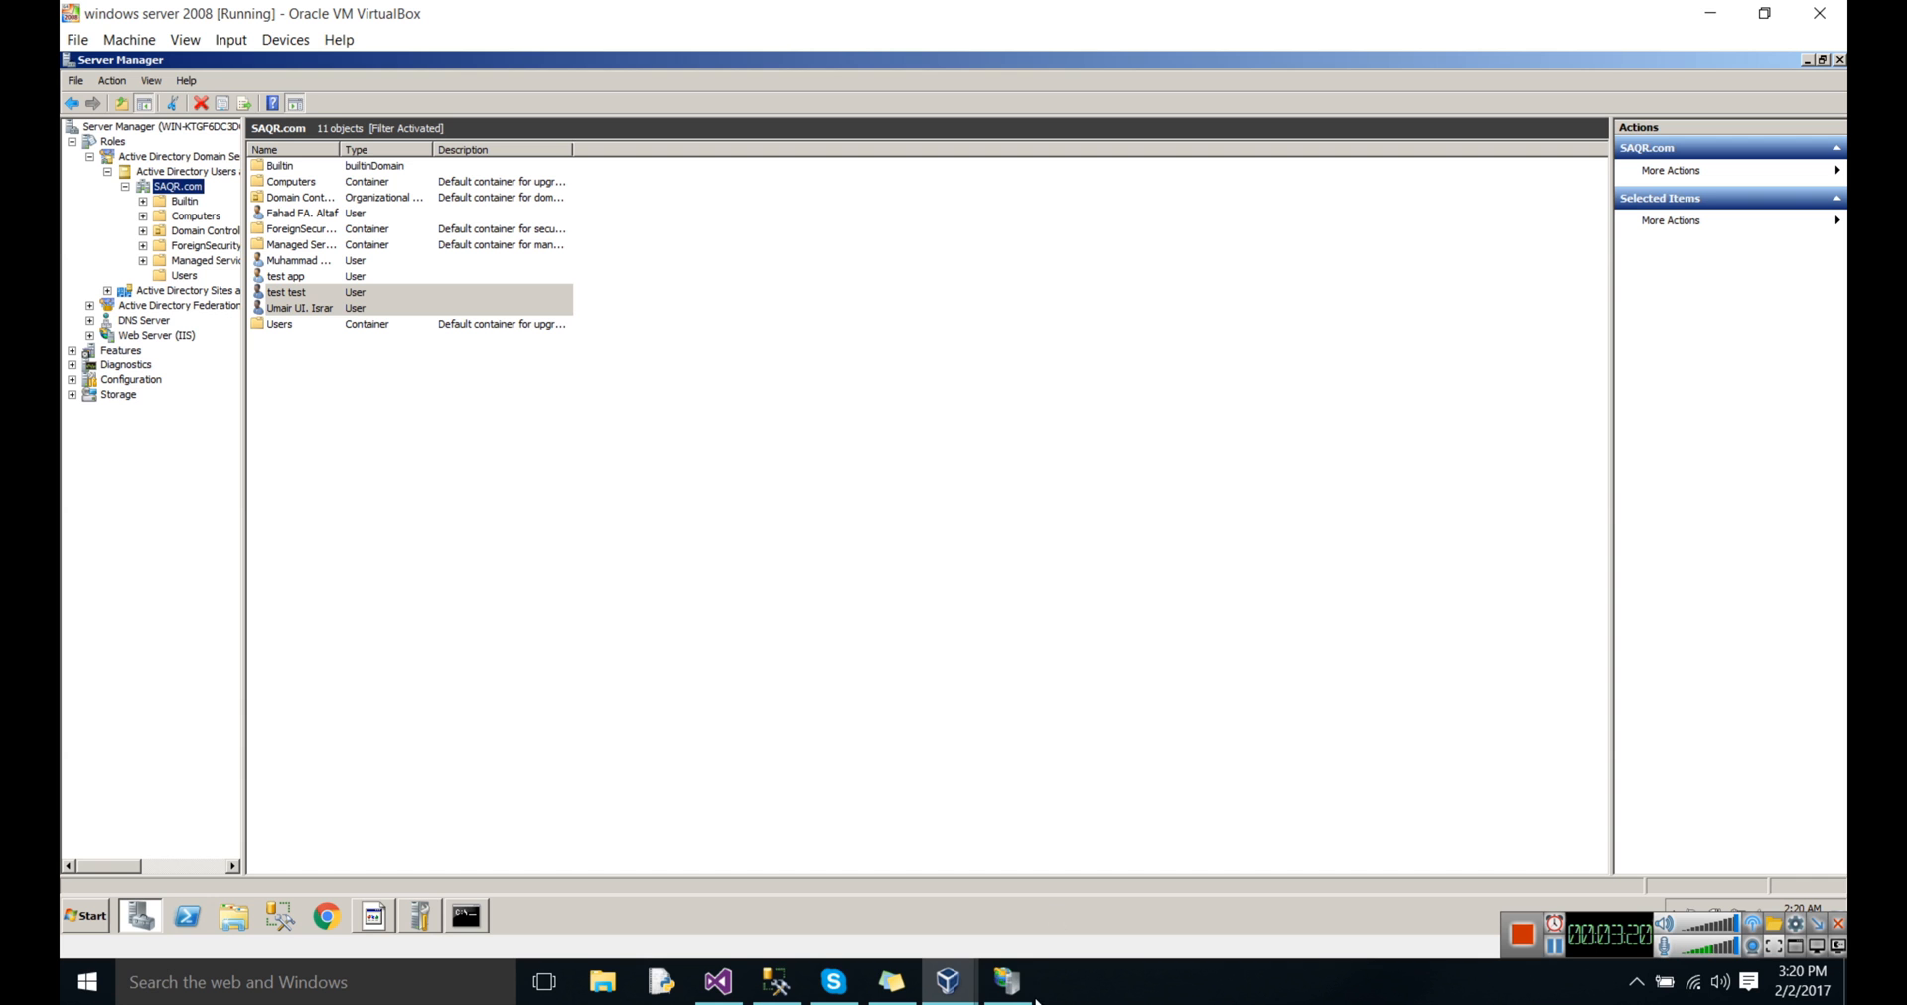
Sign in to Risk Platform as the new domain user test1, confirm the greeting, then log off
{"action": "left_click", "coordinate": [777, 982]}
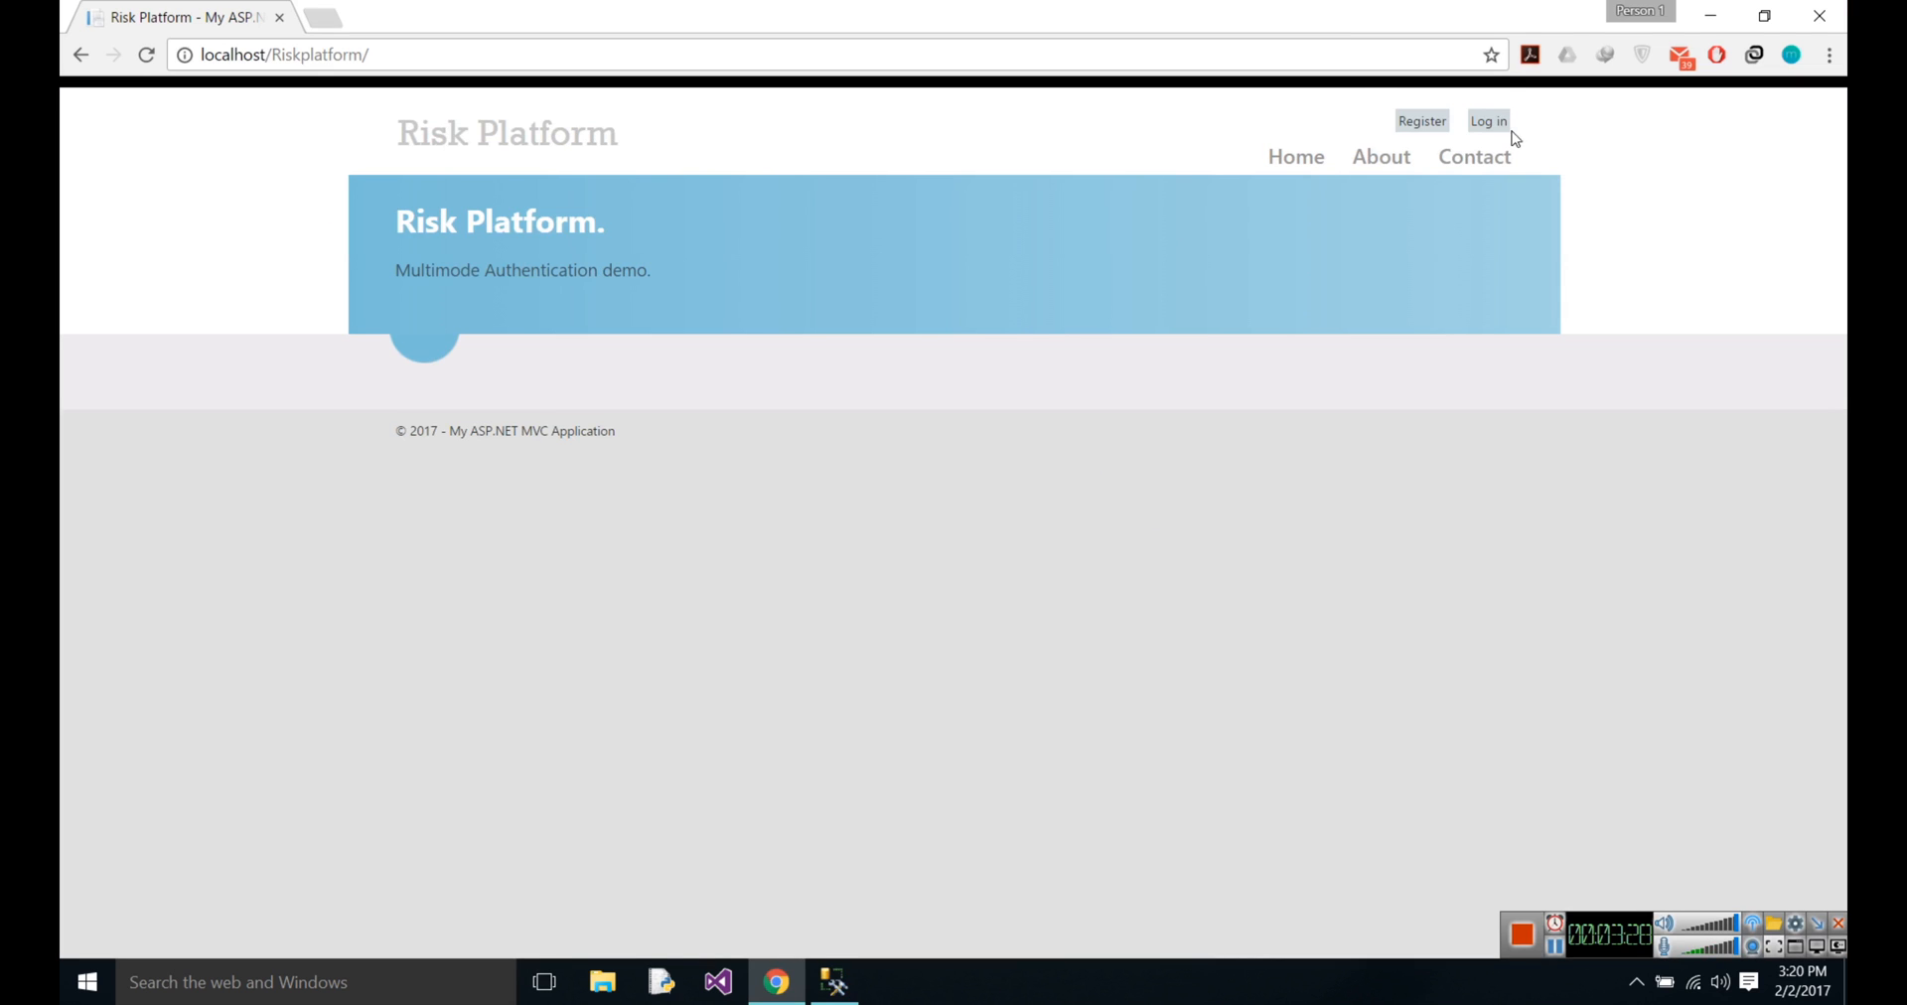
{"action": "left_click", "coordinate": [1488, 121]}
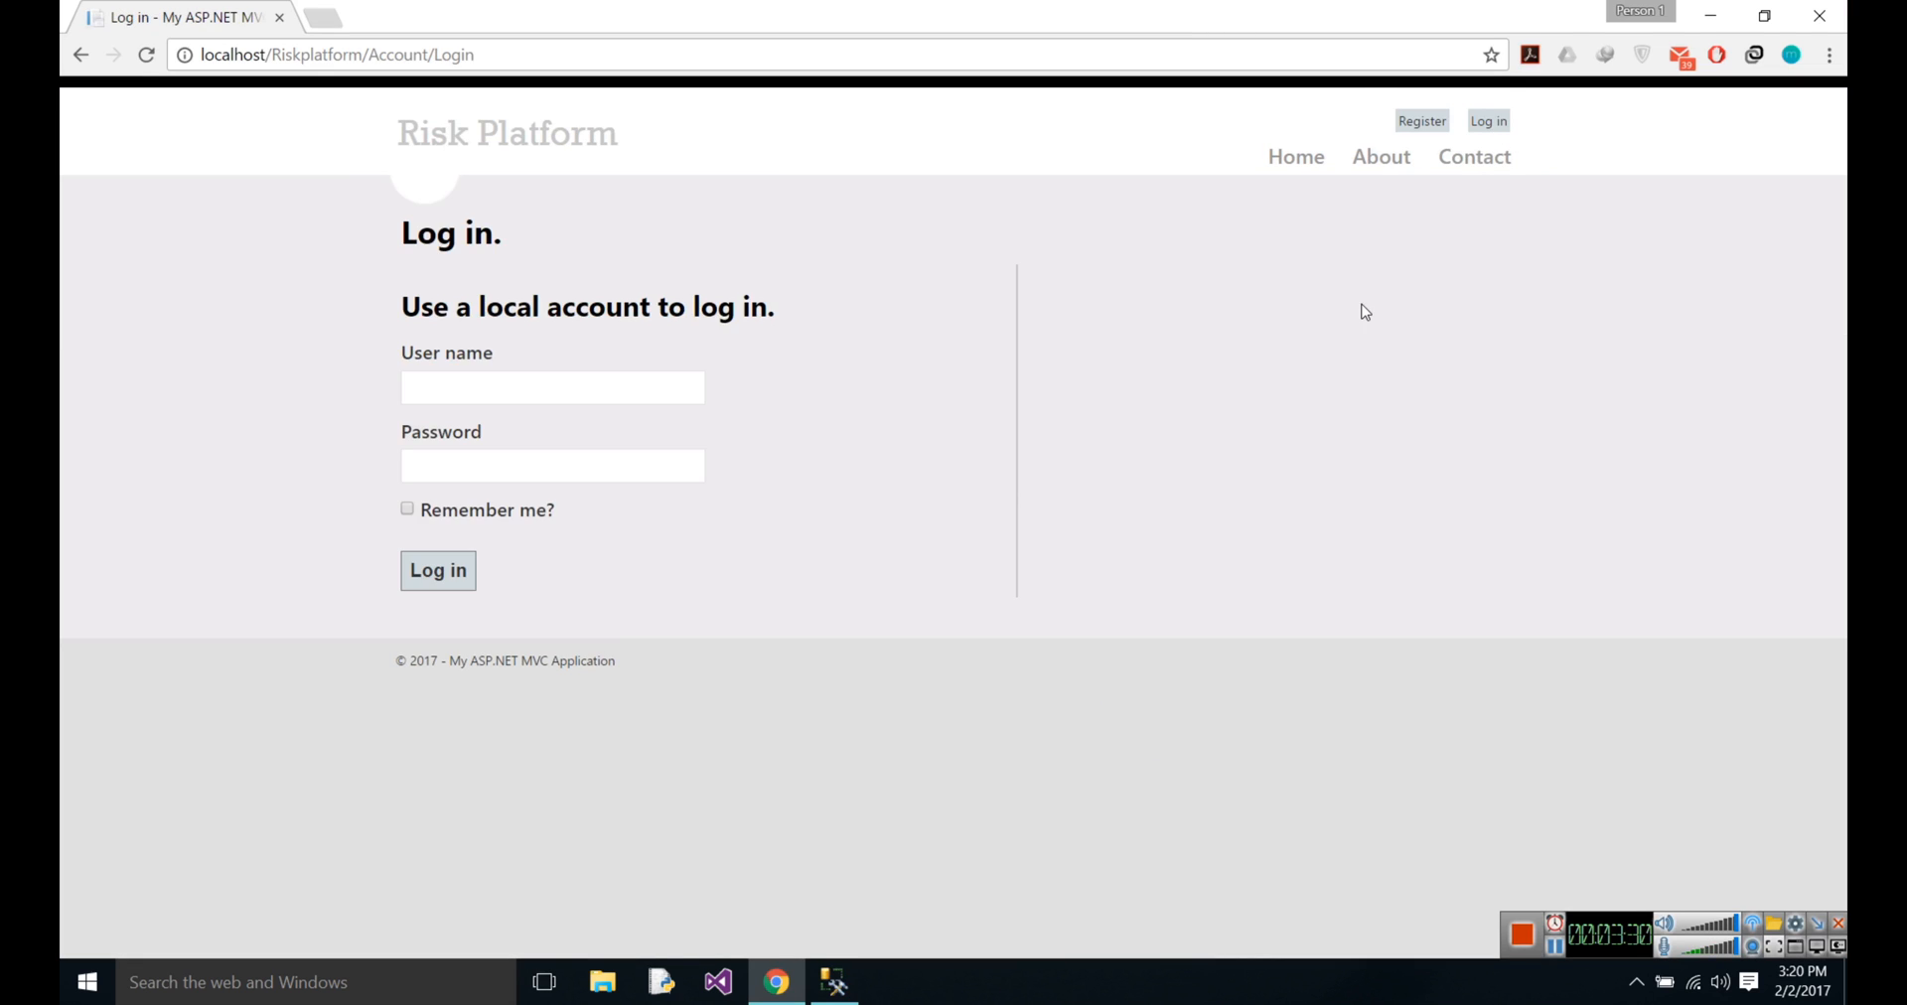
{"action": "left_click", "coordinate": [551, 387]}
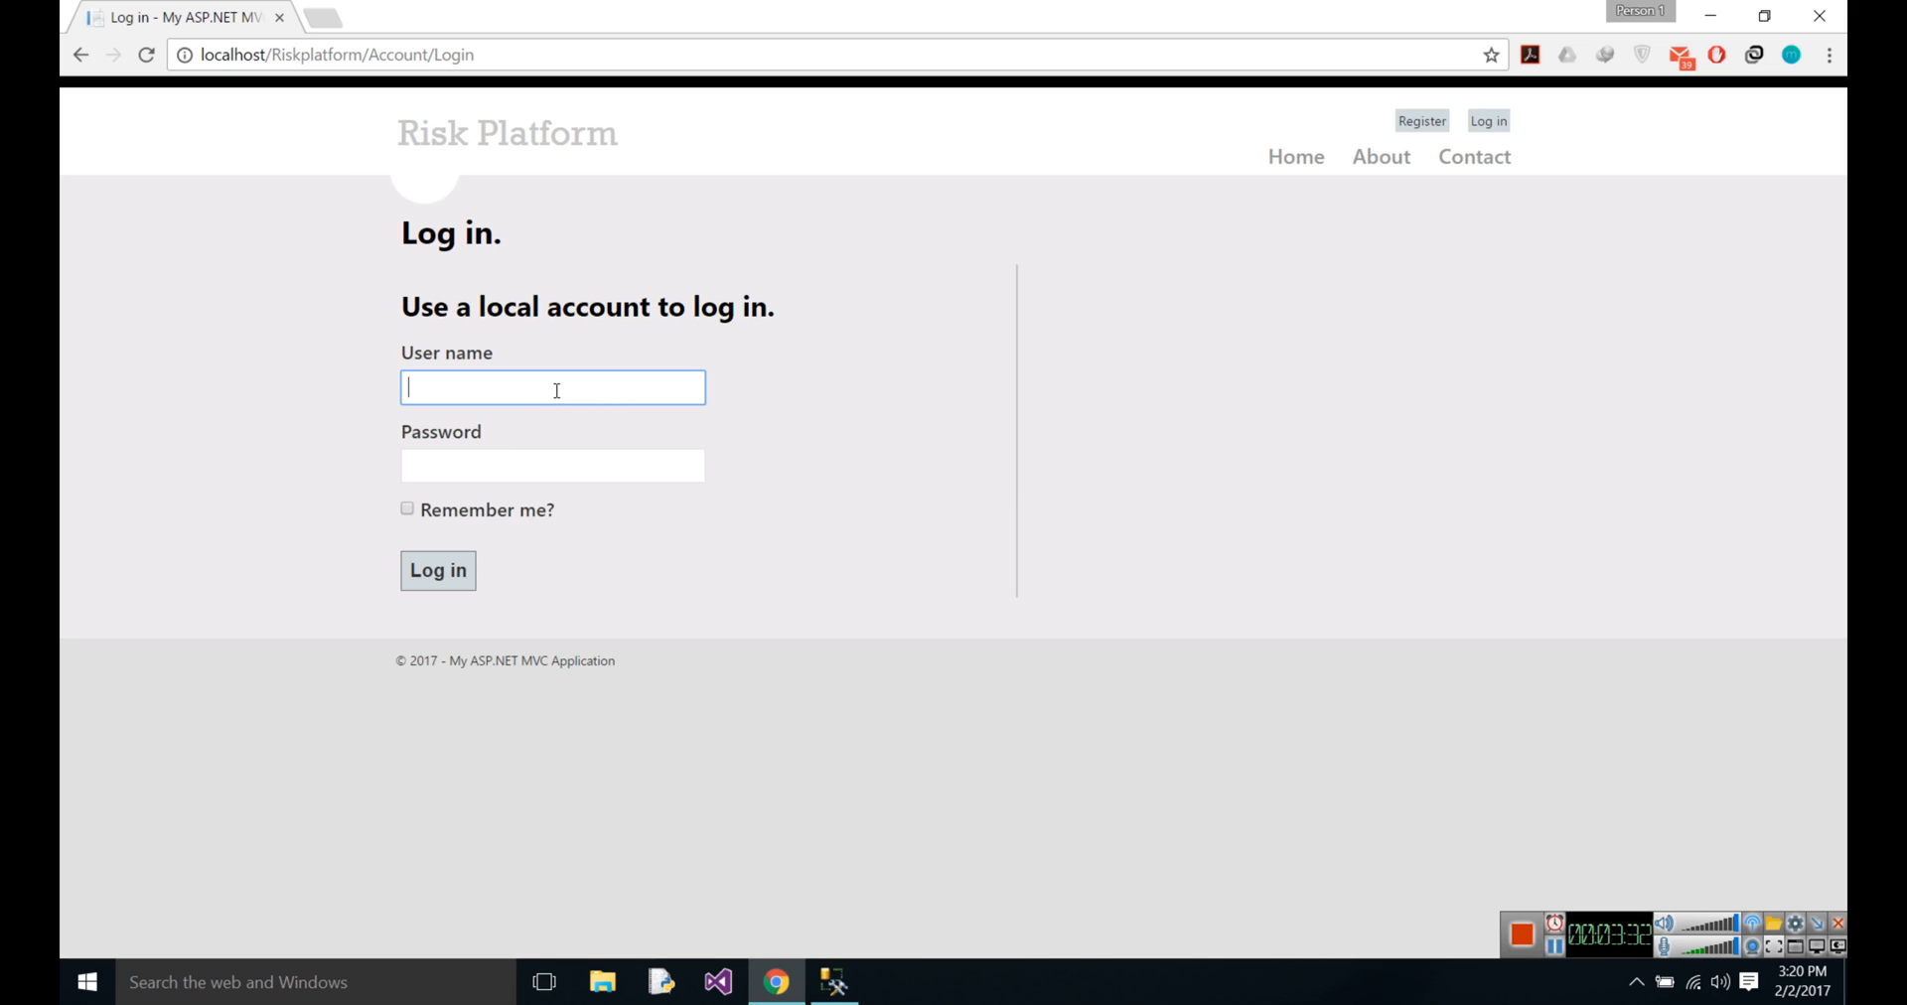
{"action": "type", "text": "test1"}
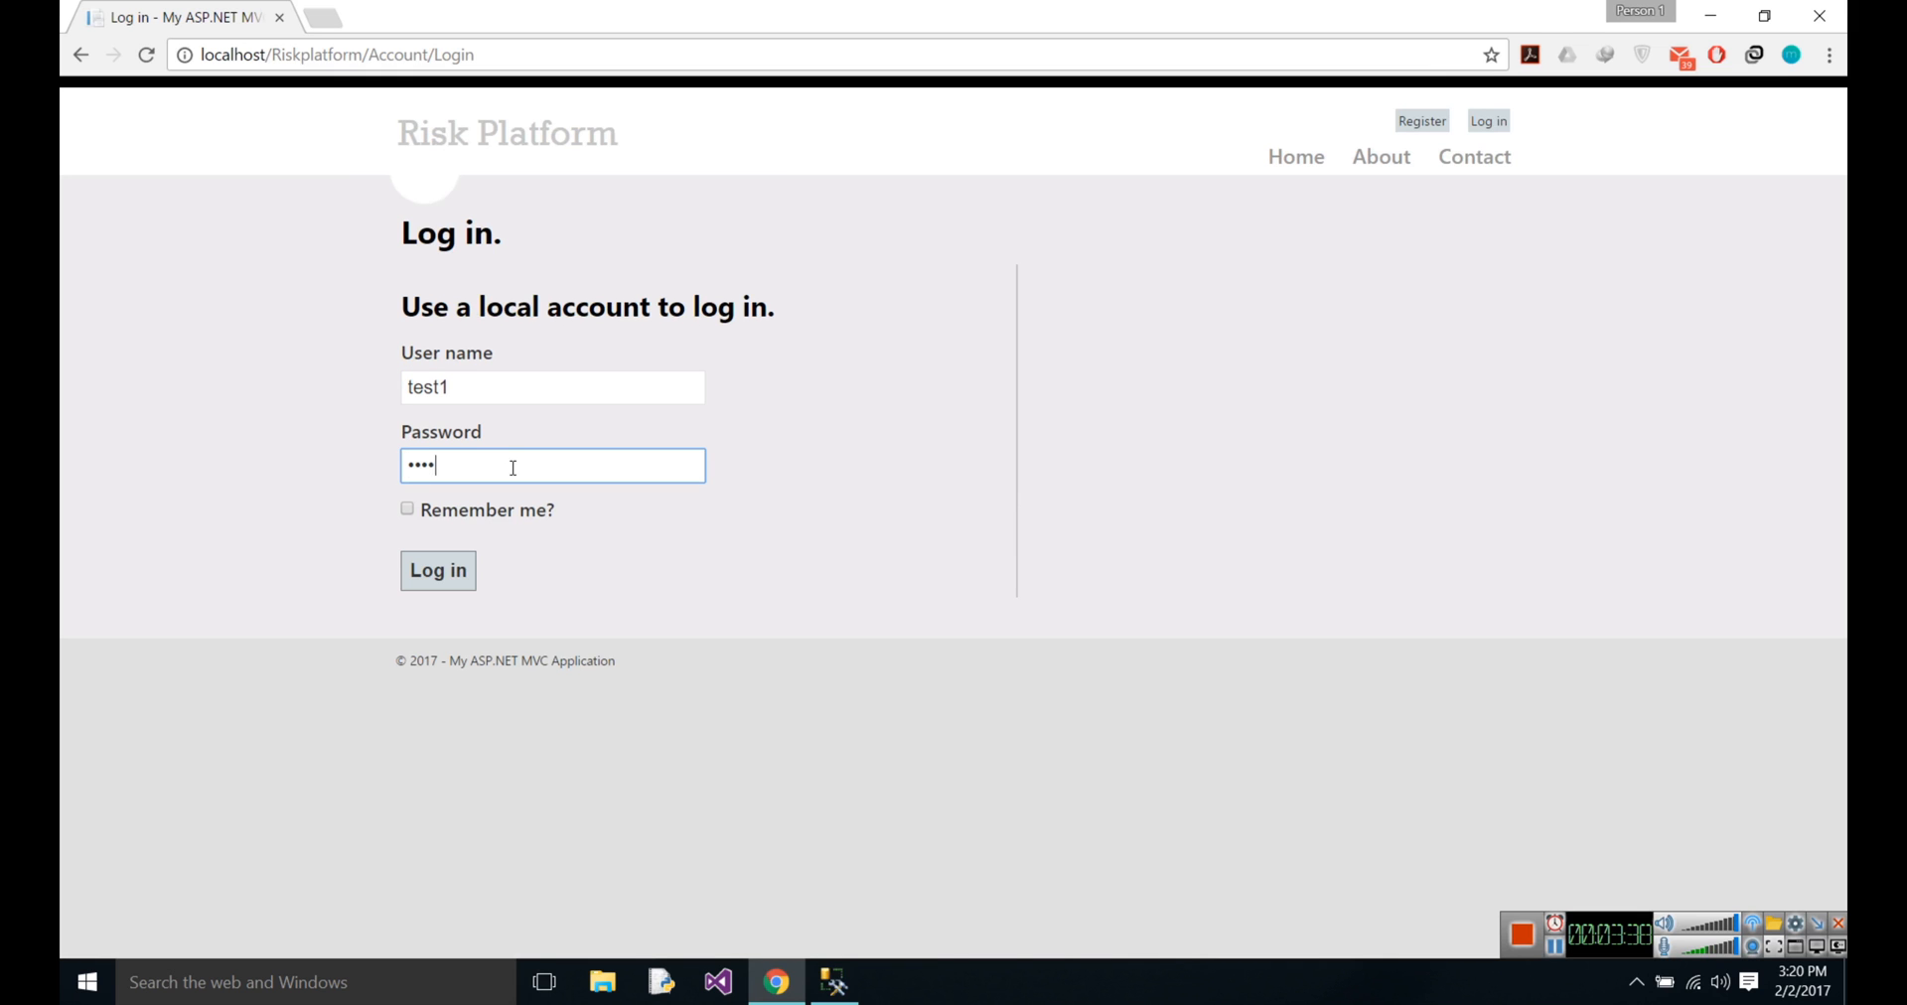
{"action": "left_click", "coordinate": [437, 570]}
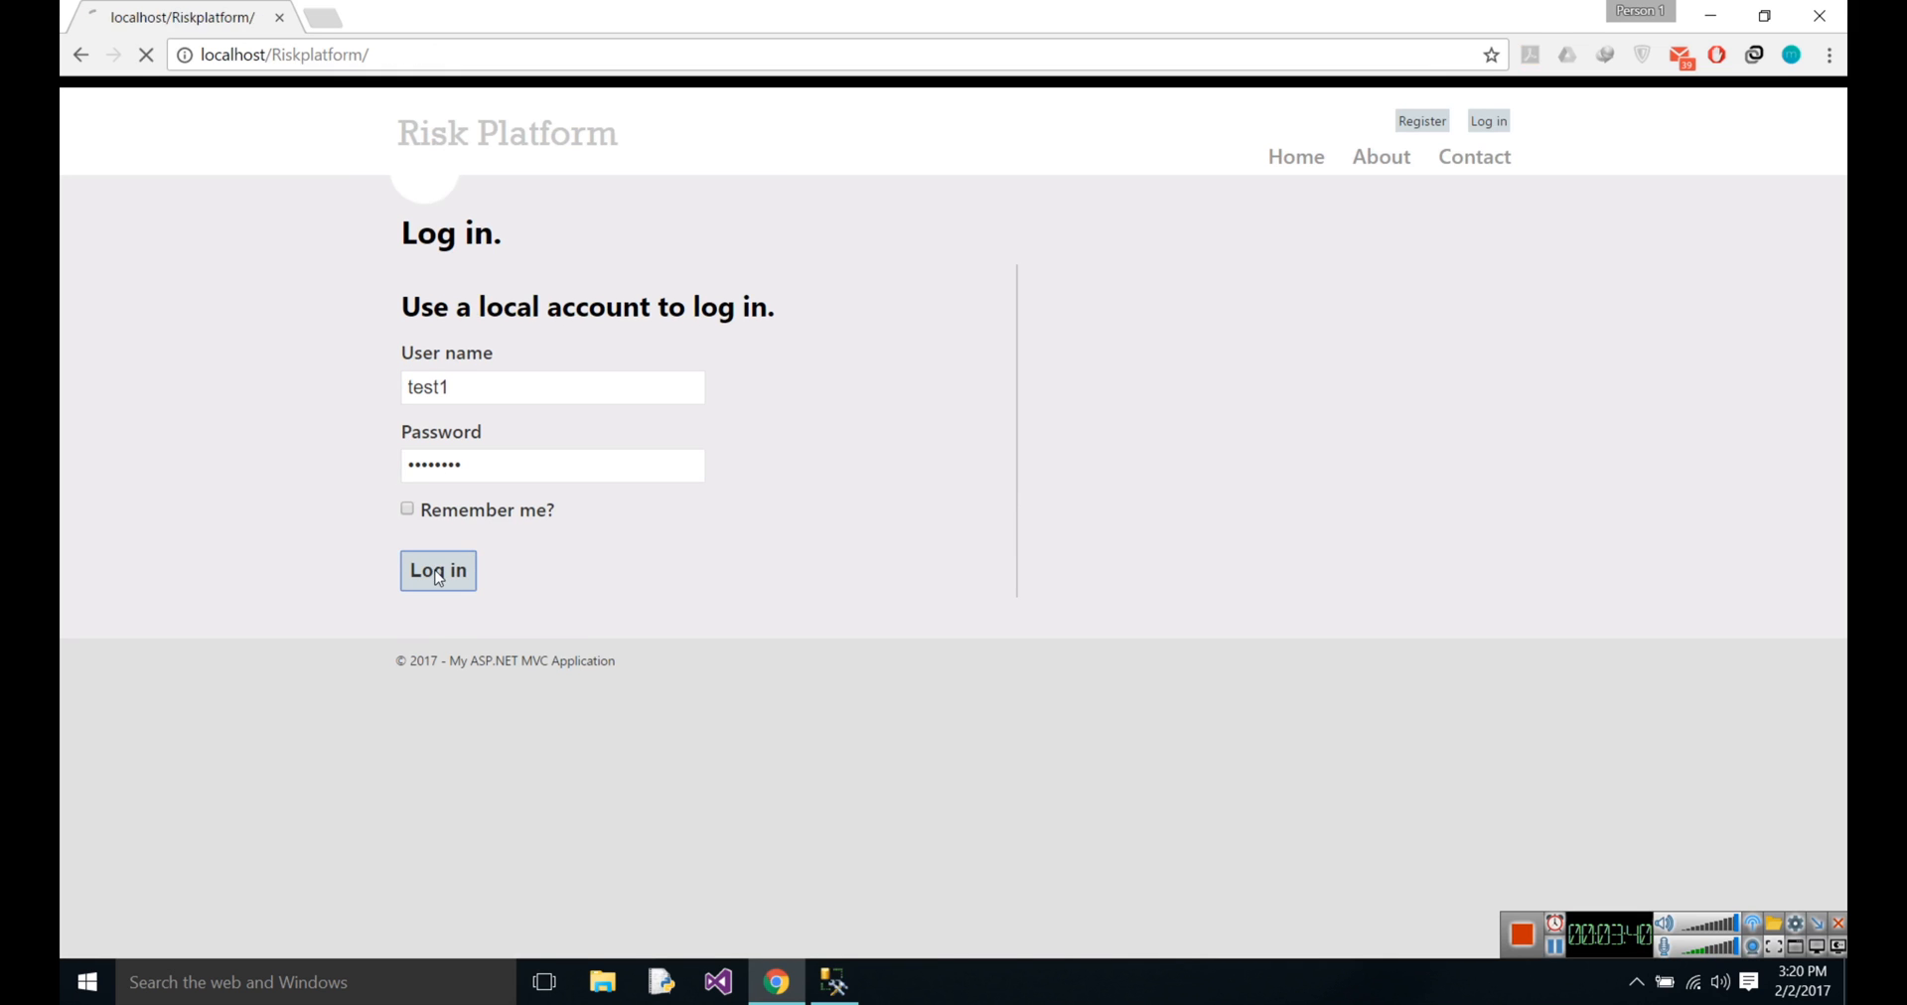
{"action": "left_click", "coordinate": [437, 570]}
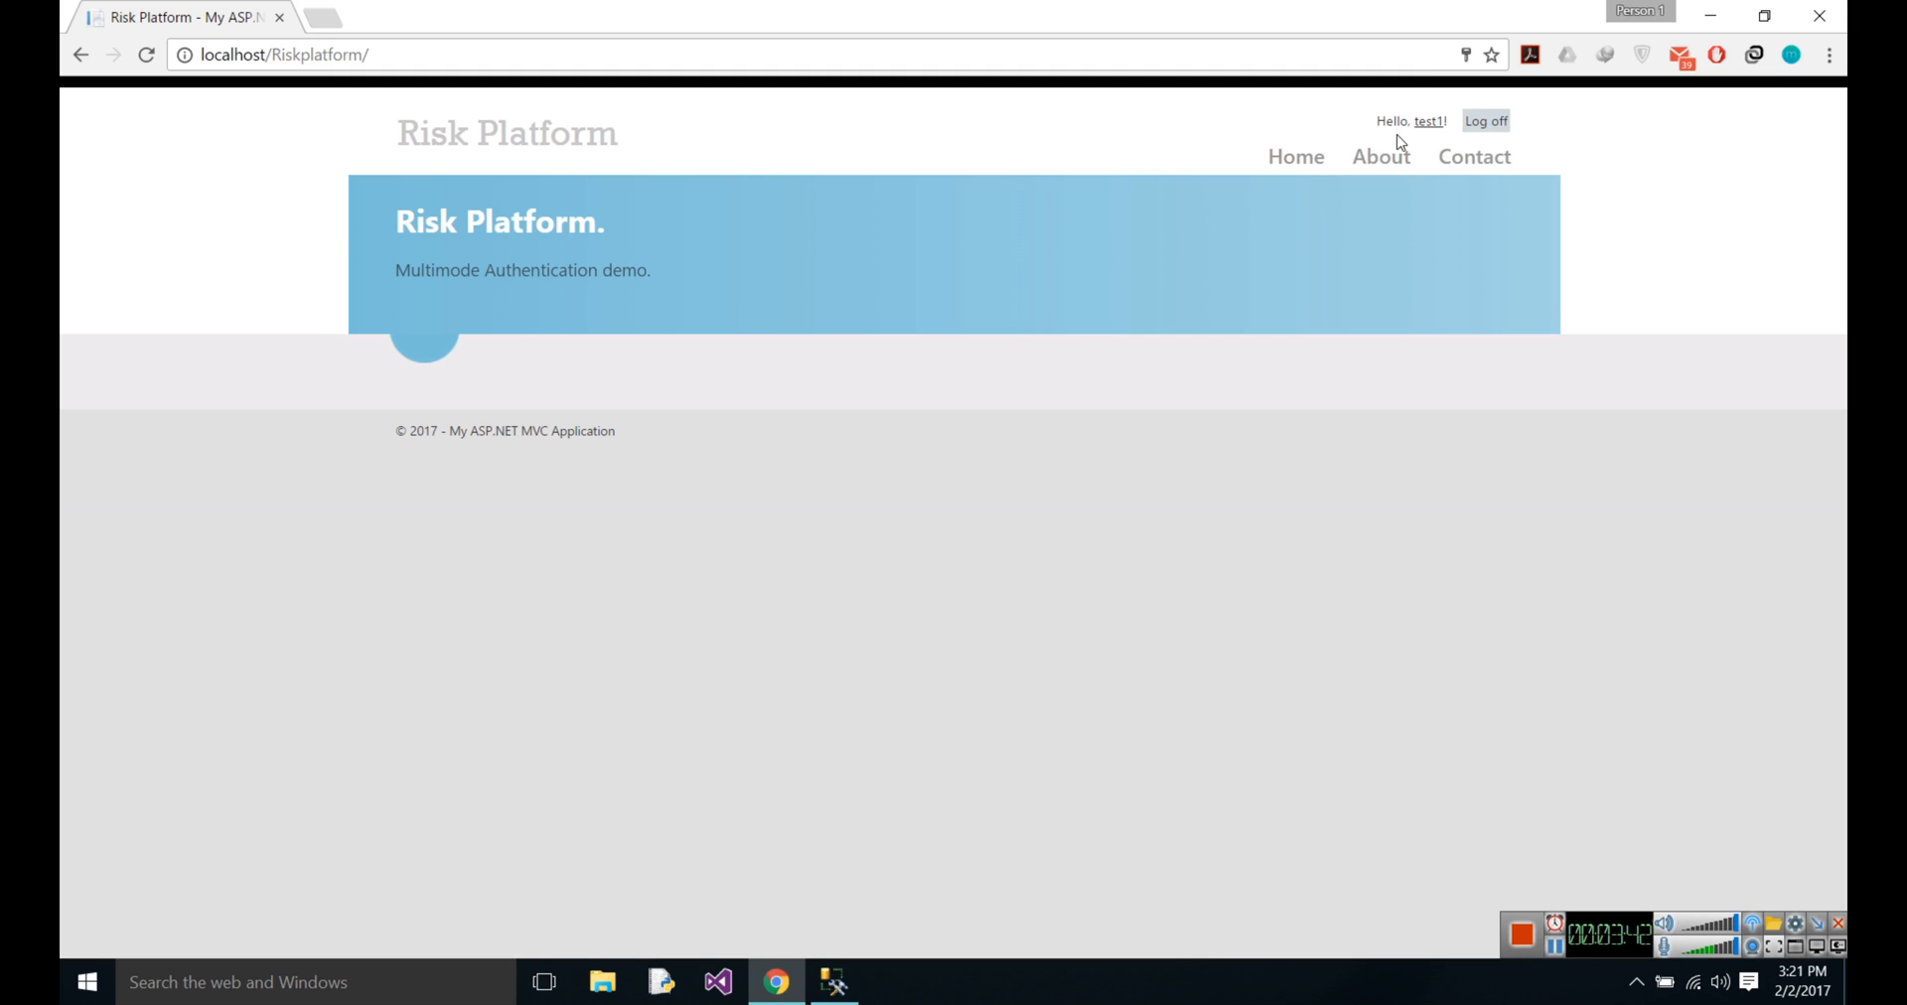
{"action": "mouse_move", "coordinate": [1486, 133]}
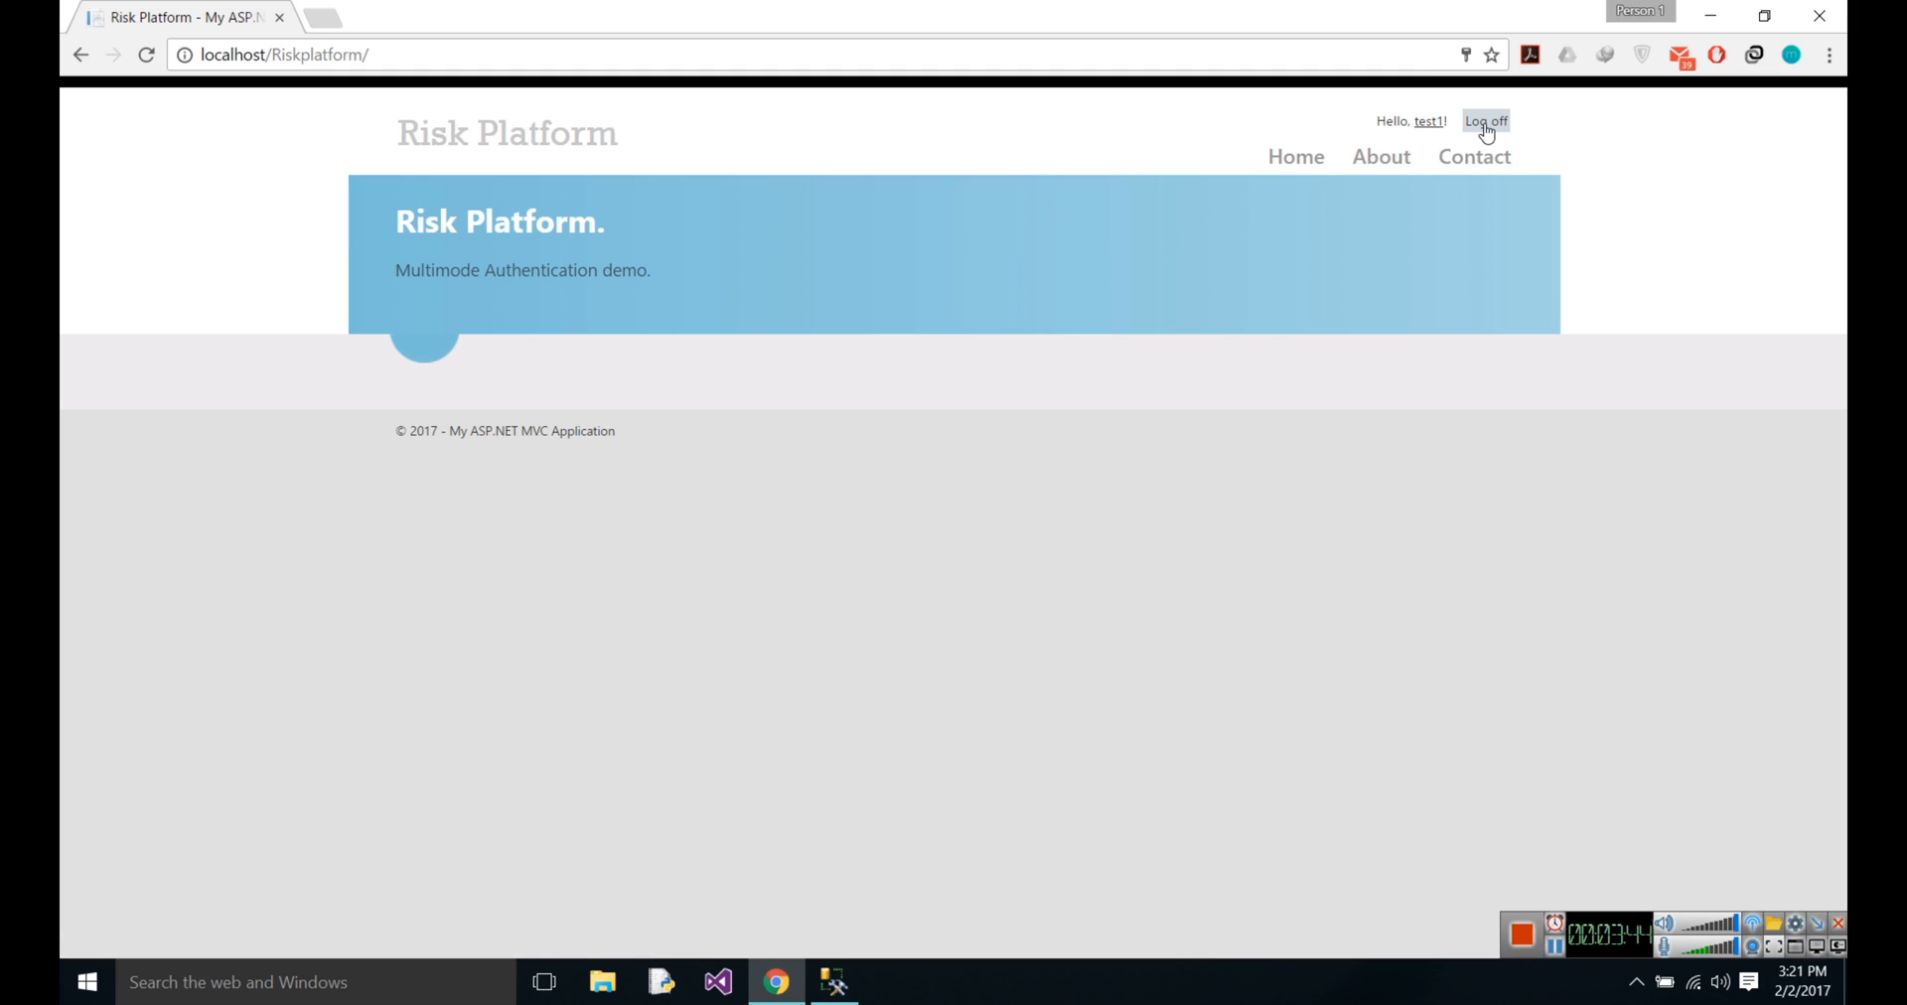
{"action": "mouse_move", "coordinate": [1486, 122]}
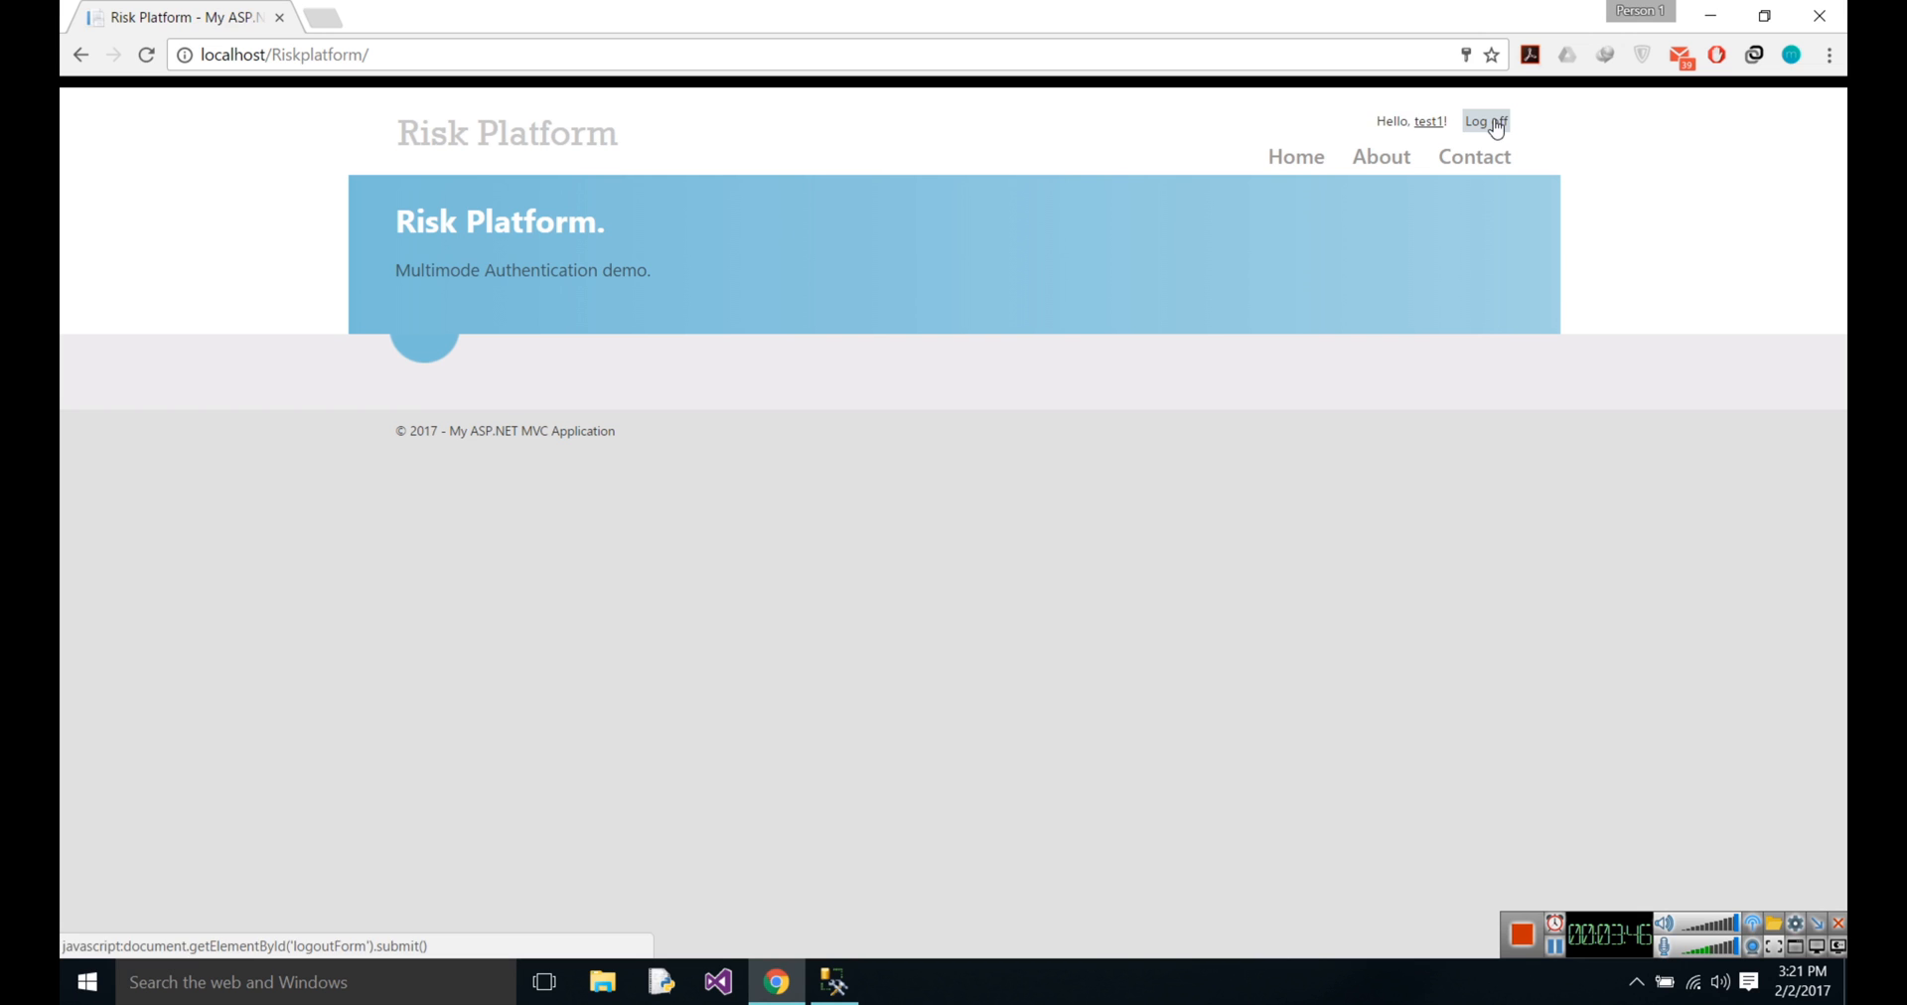
{"action": "left_click", "coordinate": [1484, 121]}
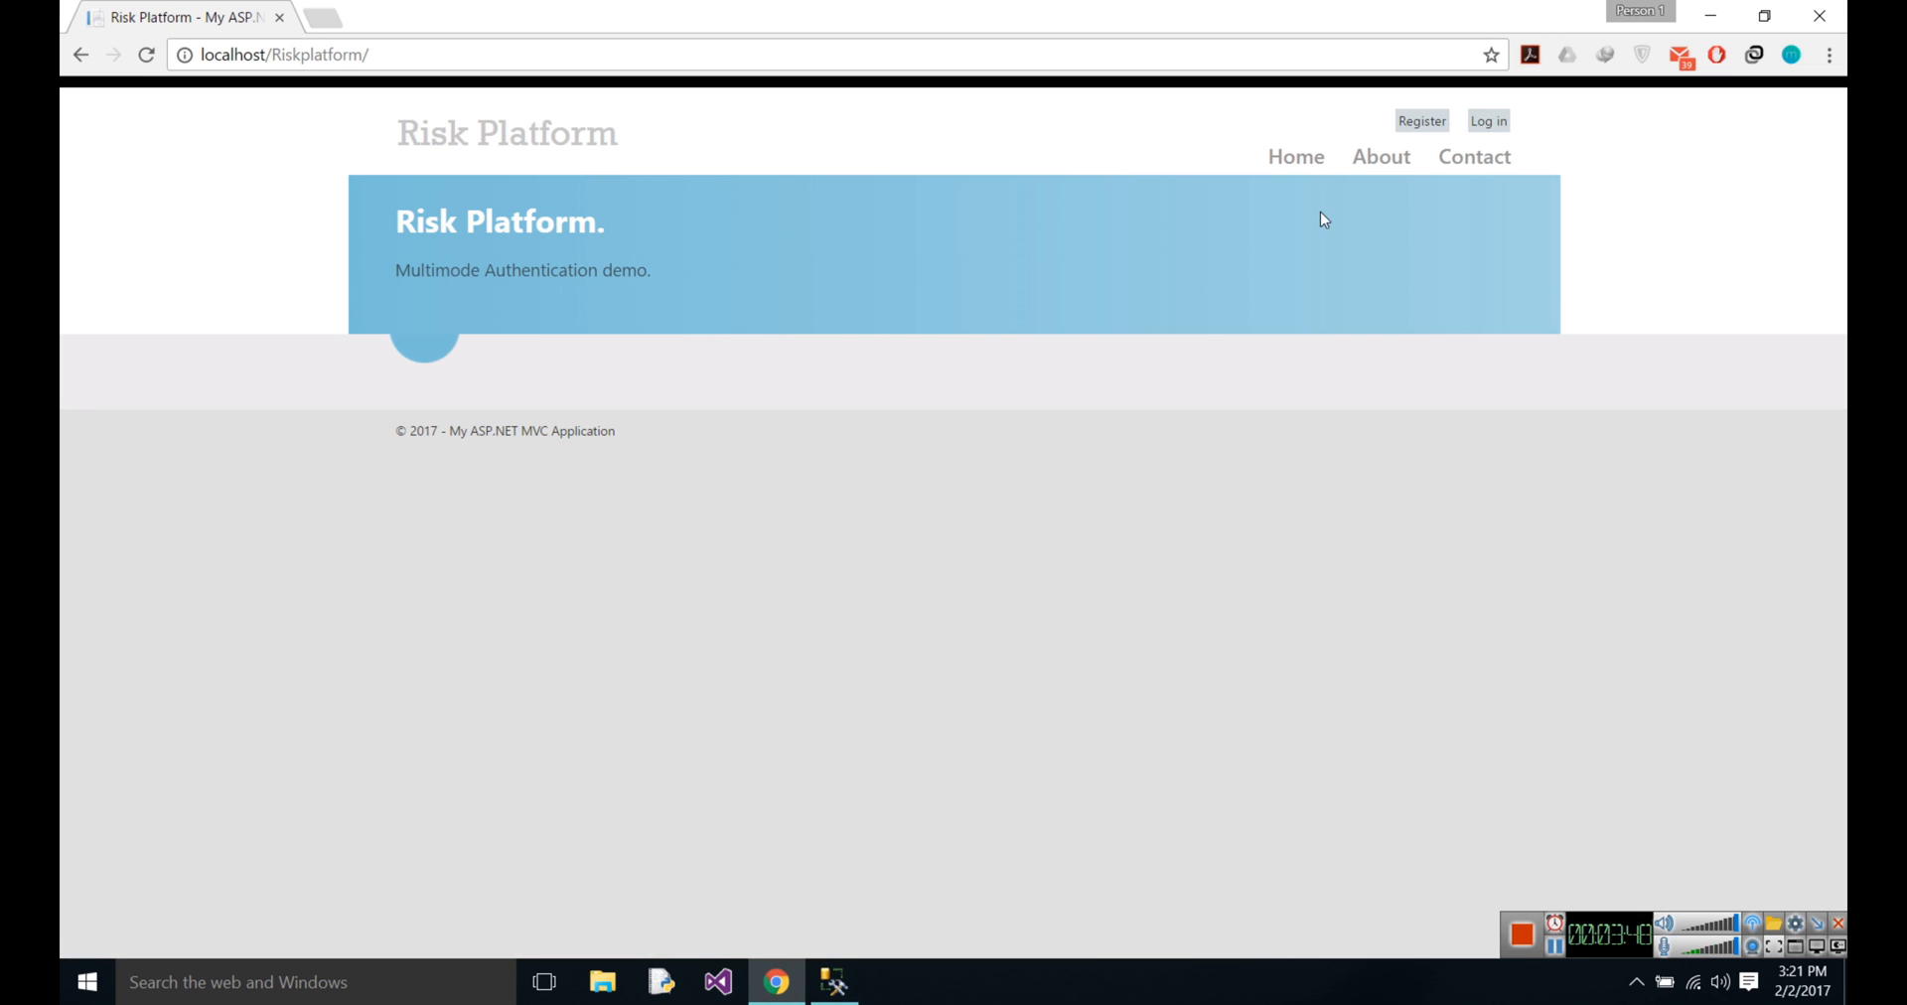
{"action": "mouse_move", "coordinate": [1420, 121]}
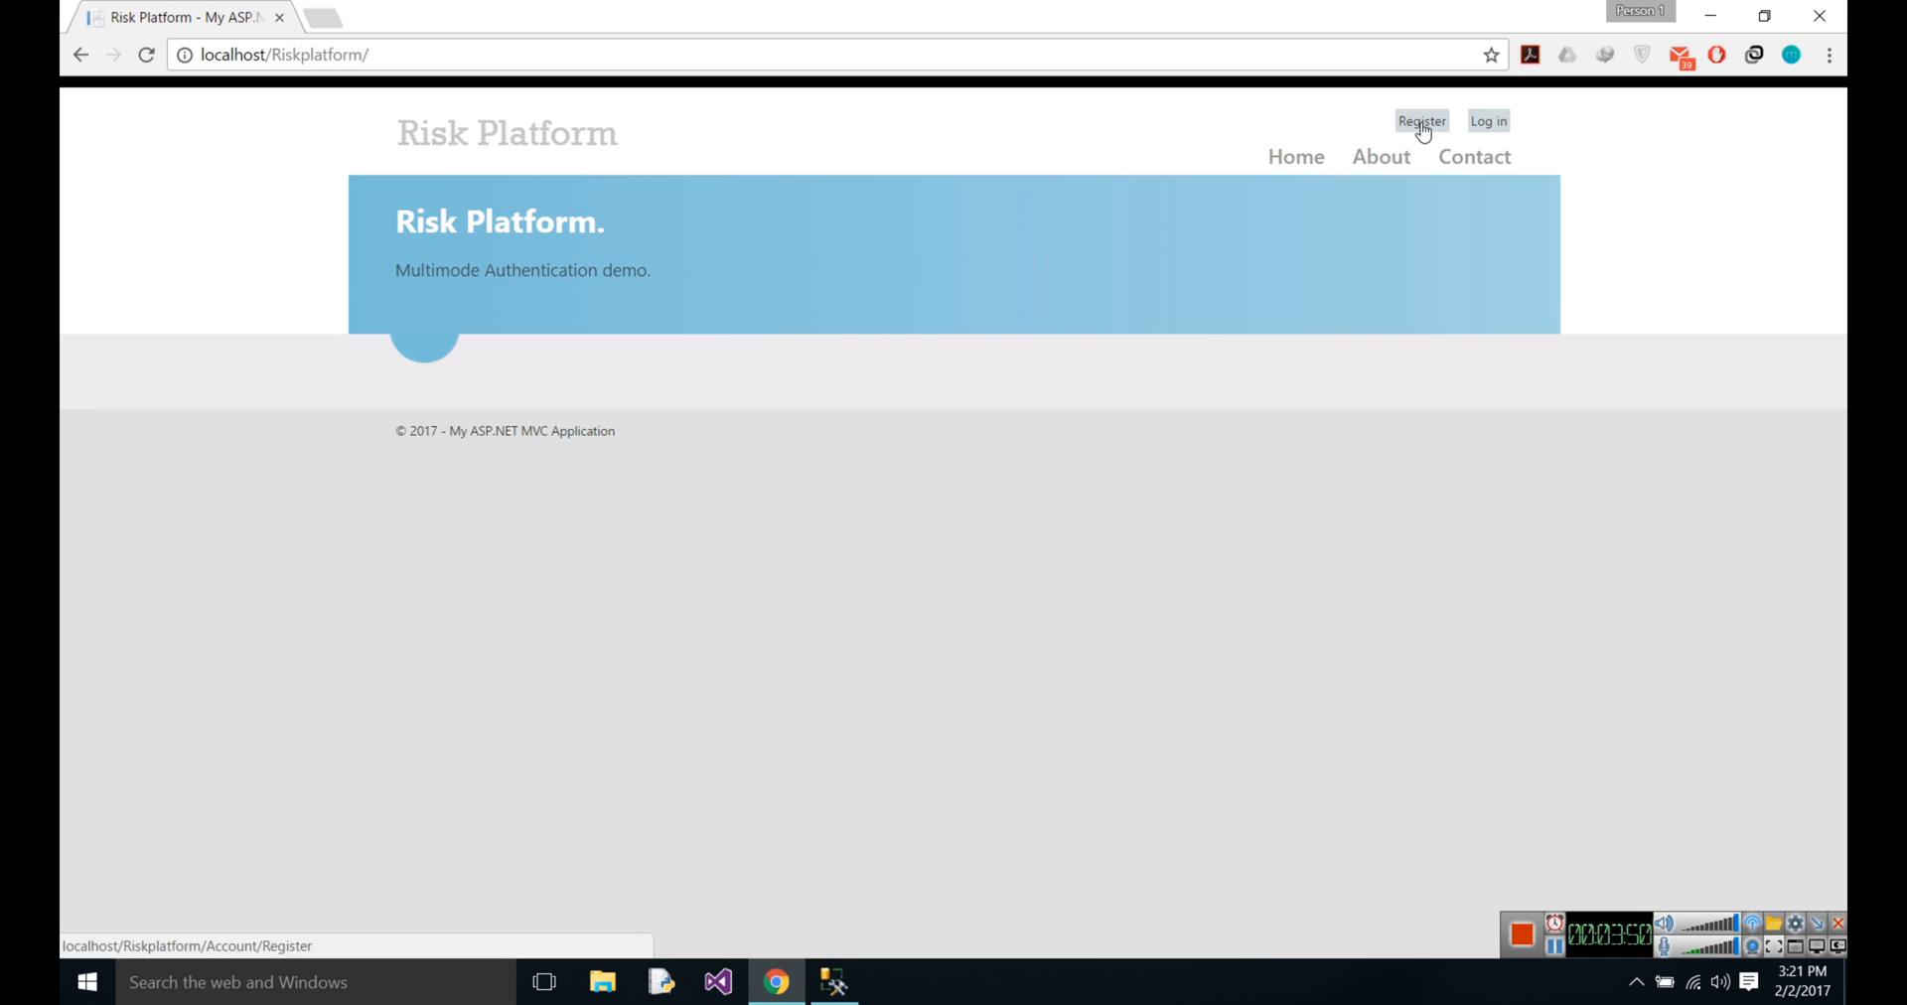
Register a new Risk Platform account test2 with its password so the site greets test2
{"action": "left_click", "coordinate": [1418, 121]}
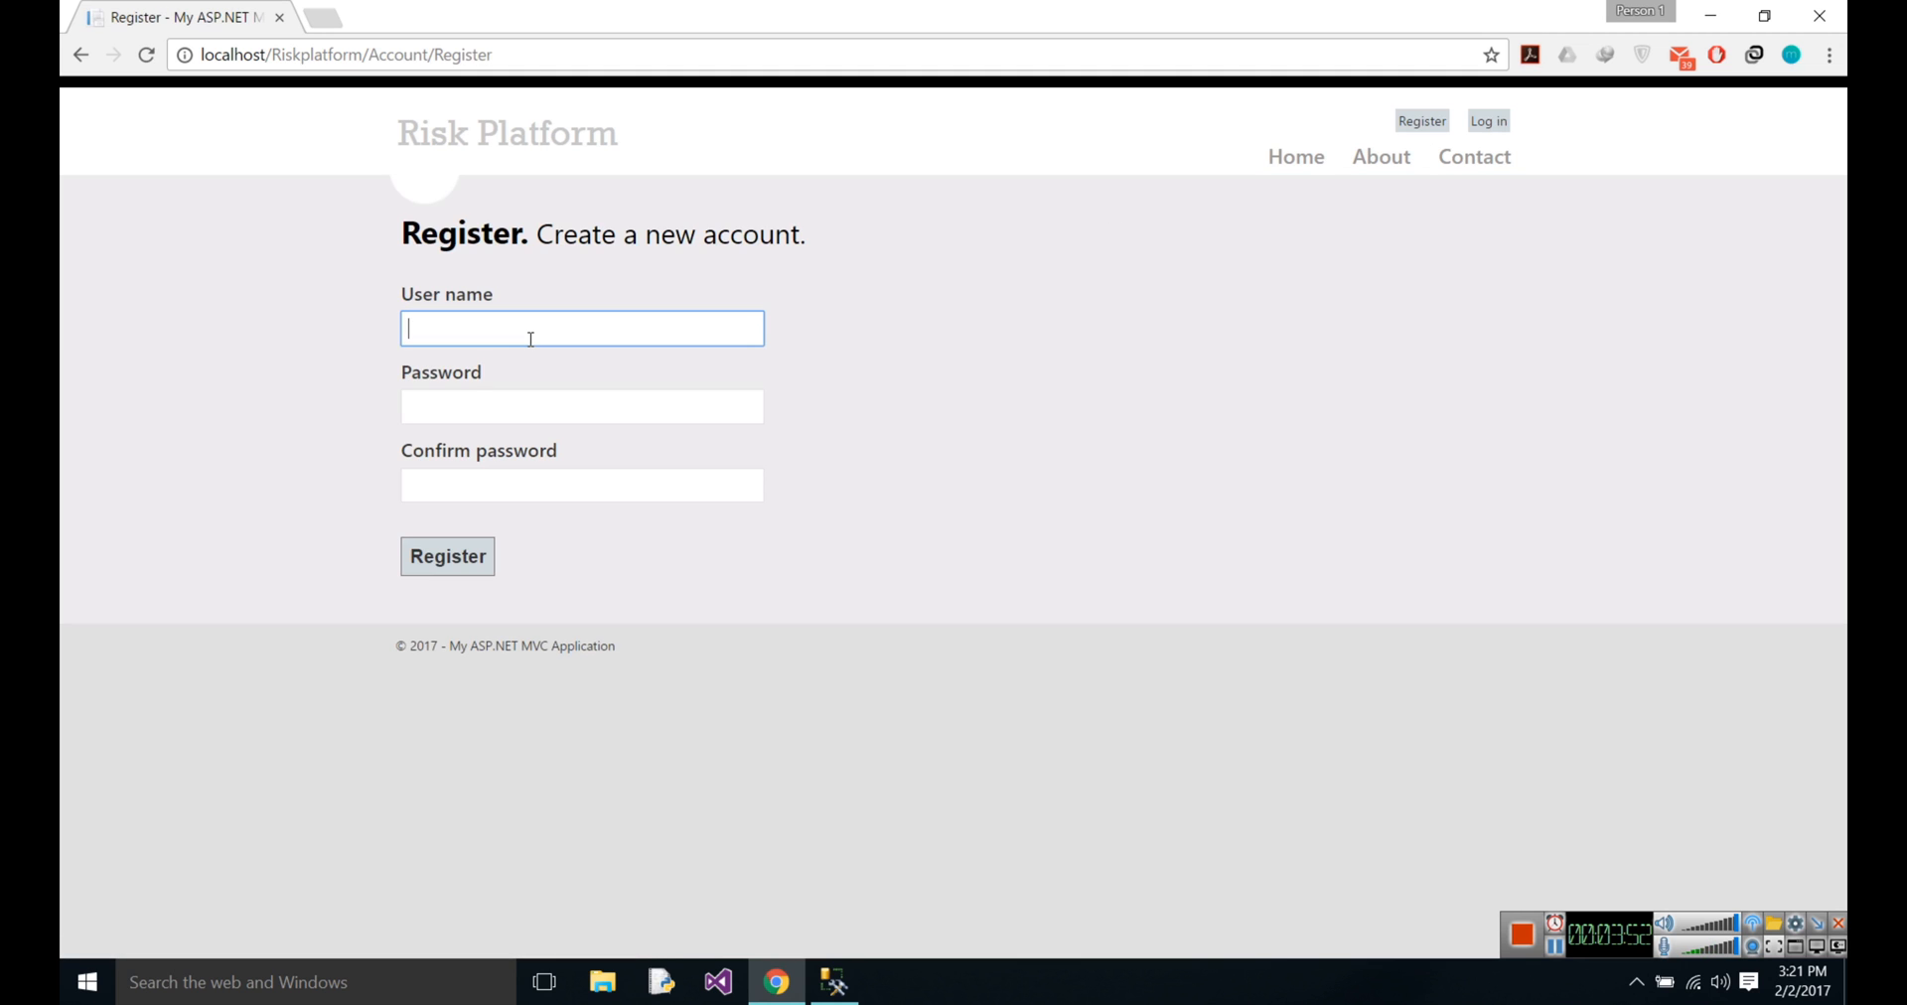
{"action": "type", "text": "test2`"}
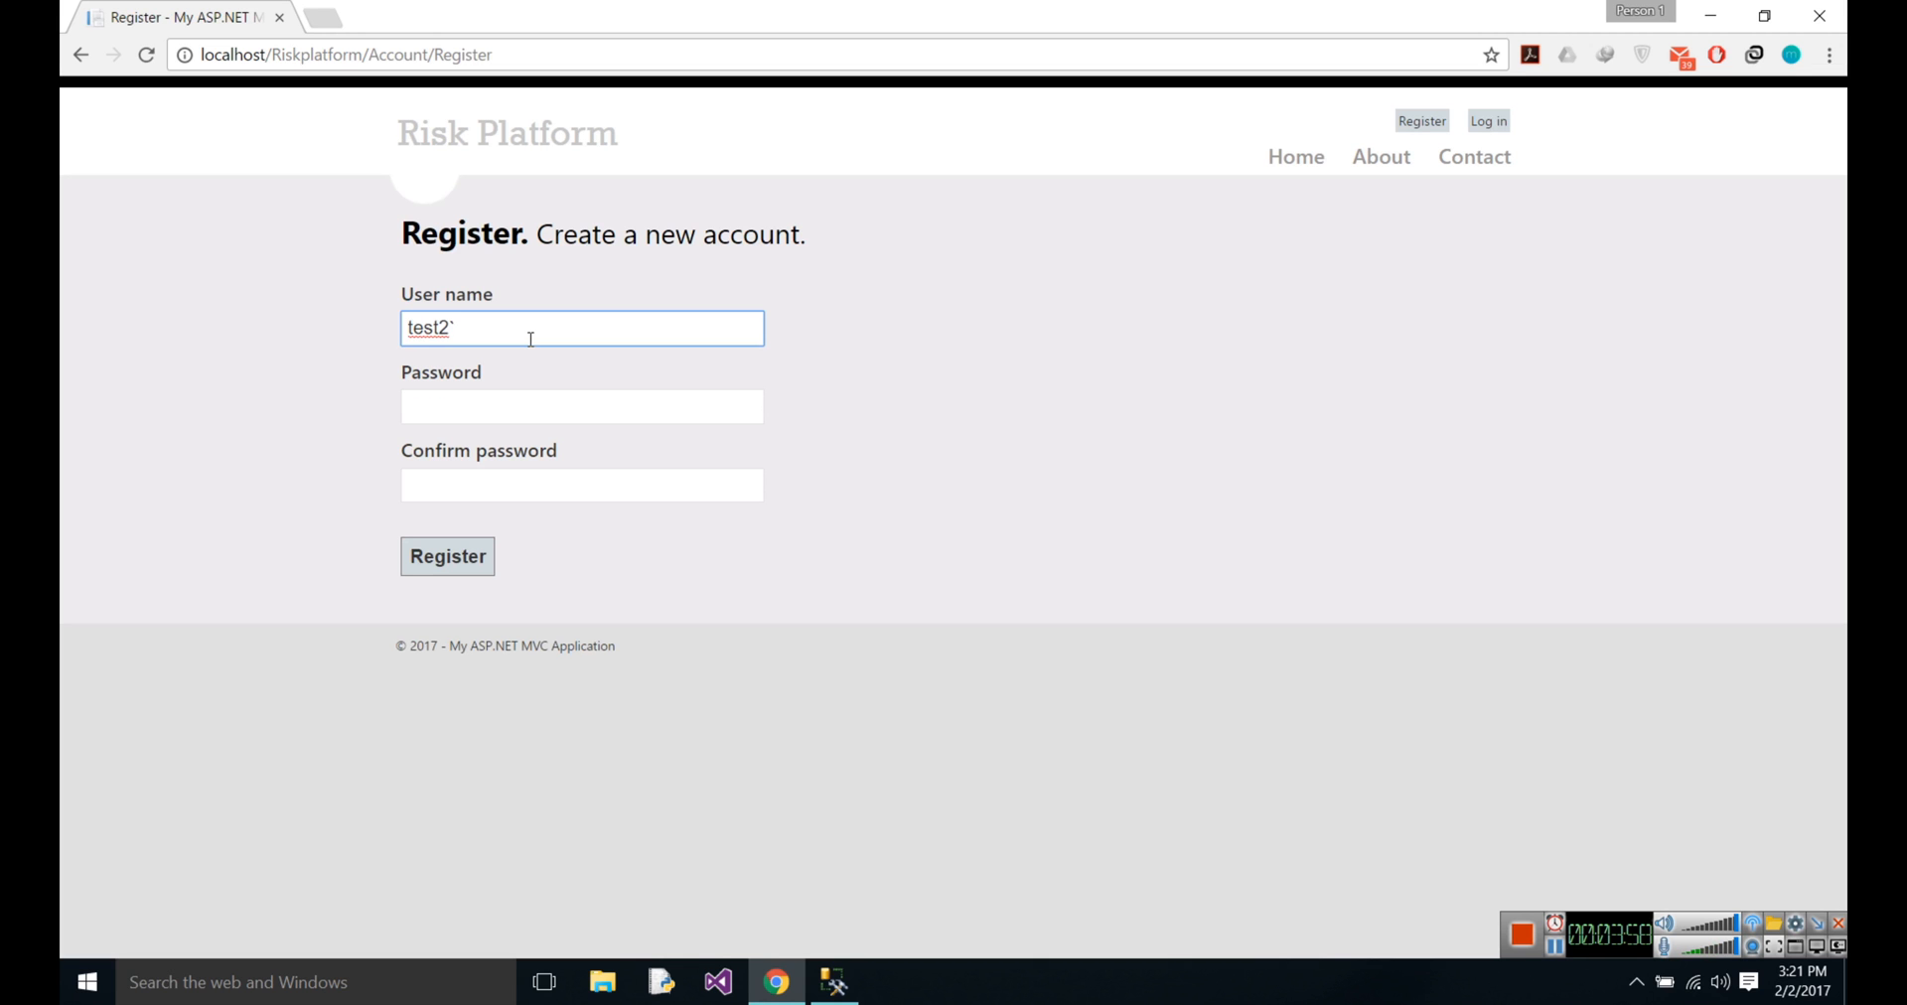
{"action": "left_click", "coordinate": [582, 406]}
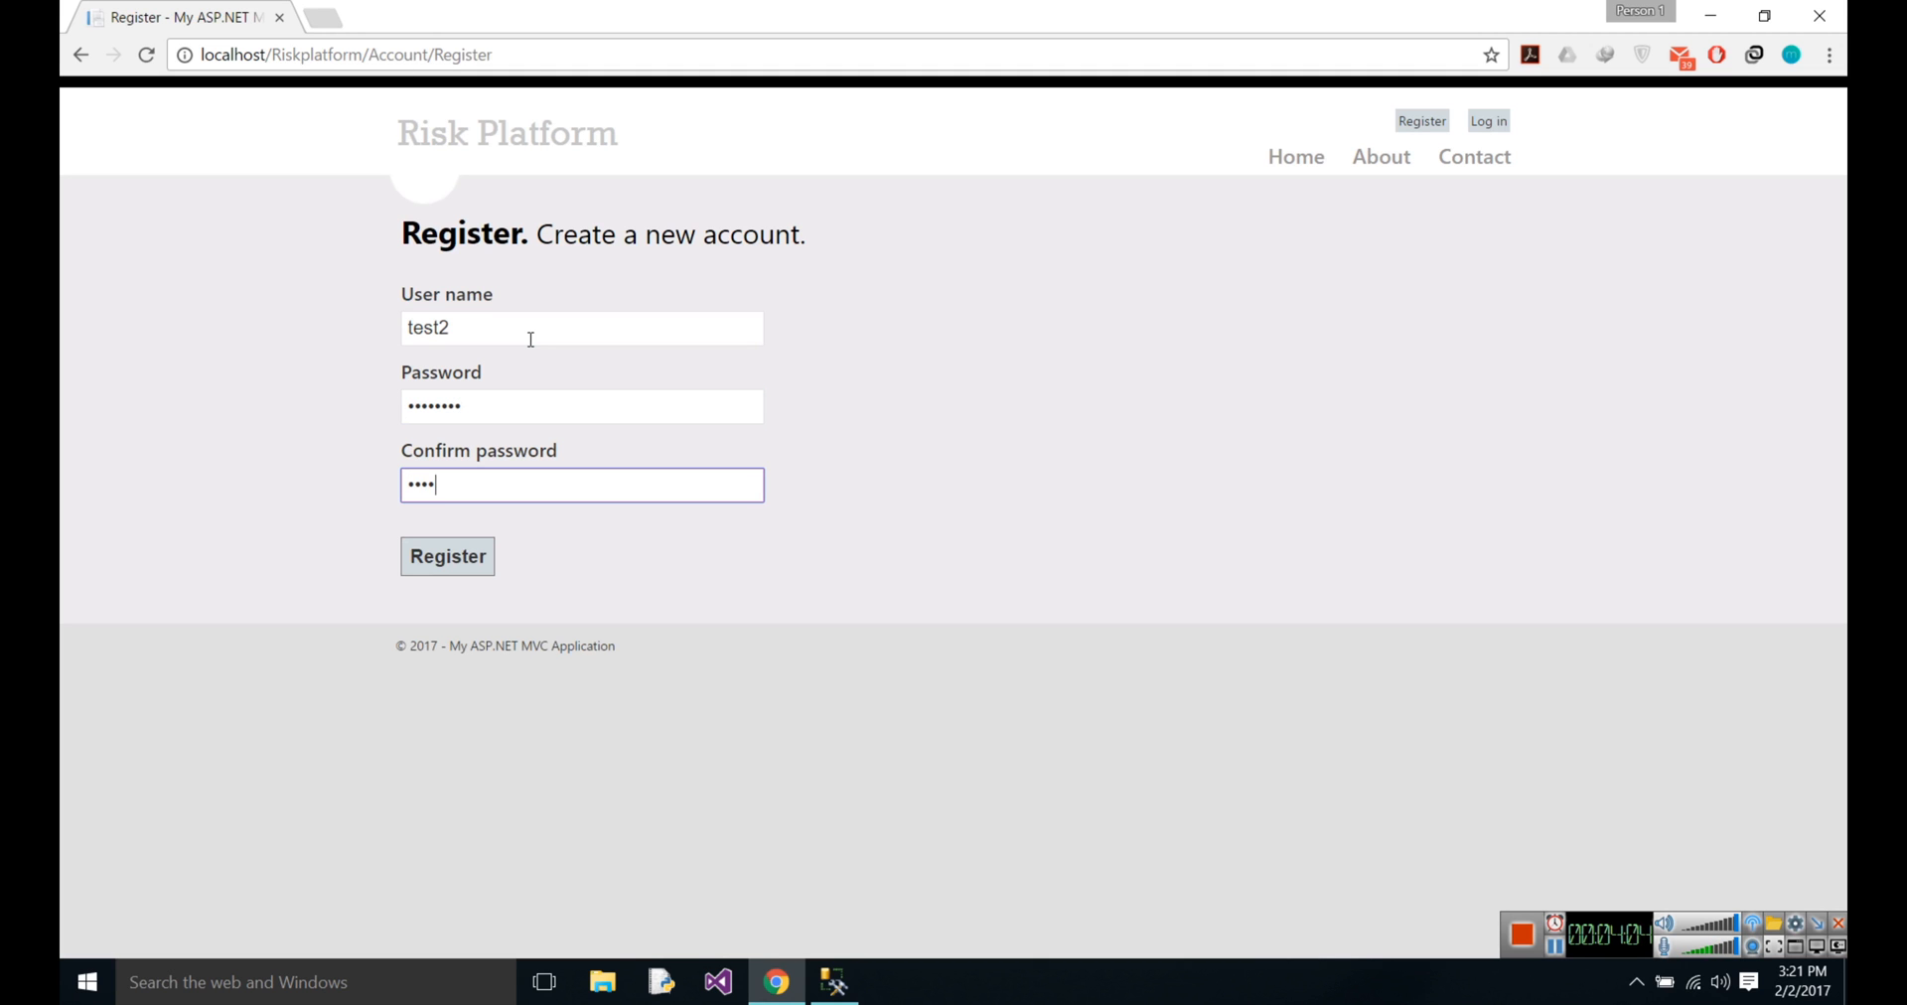
{"action": "type", "text": "••••"}
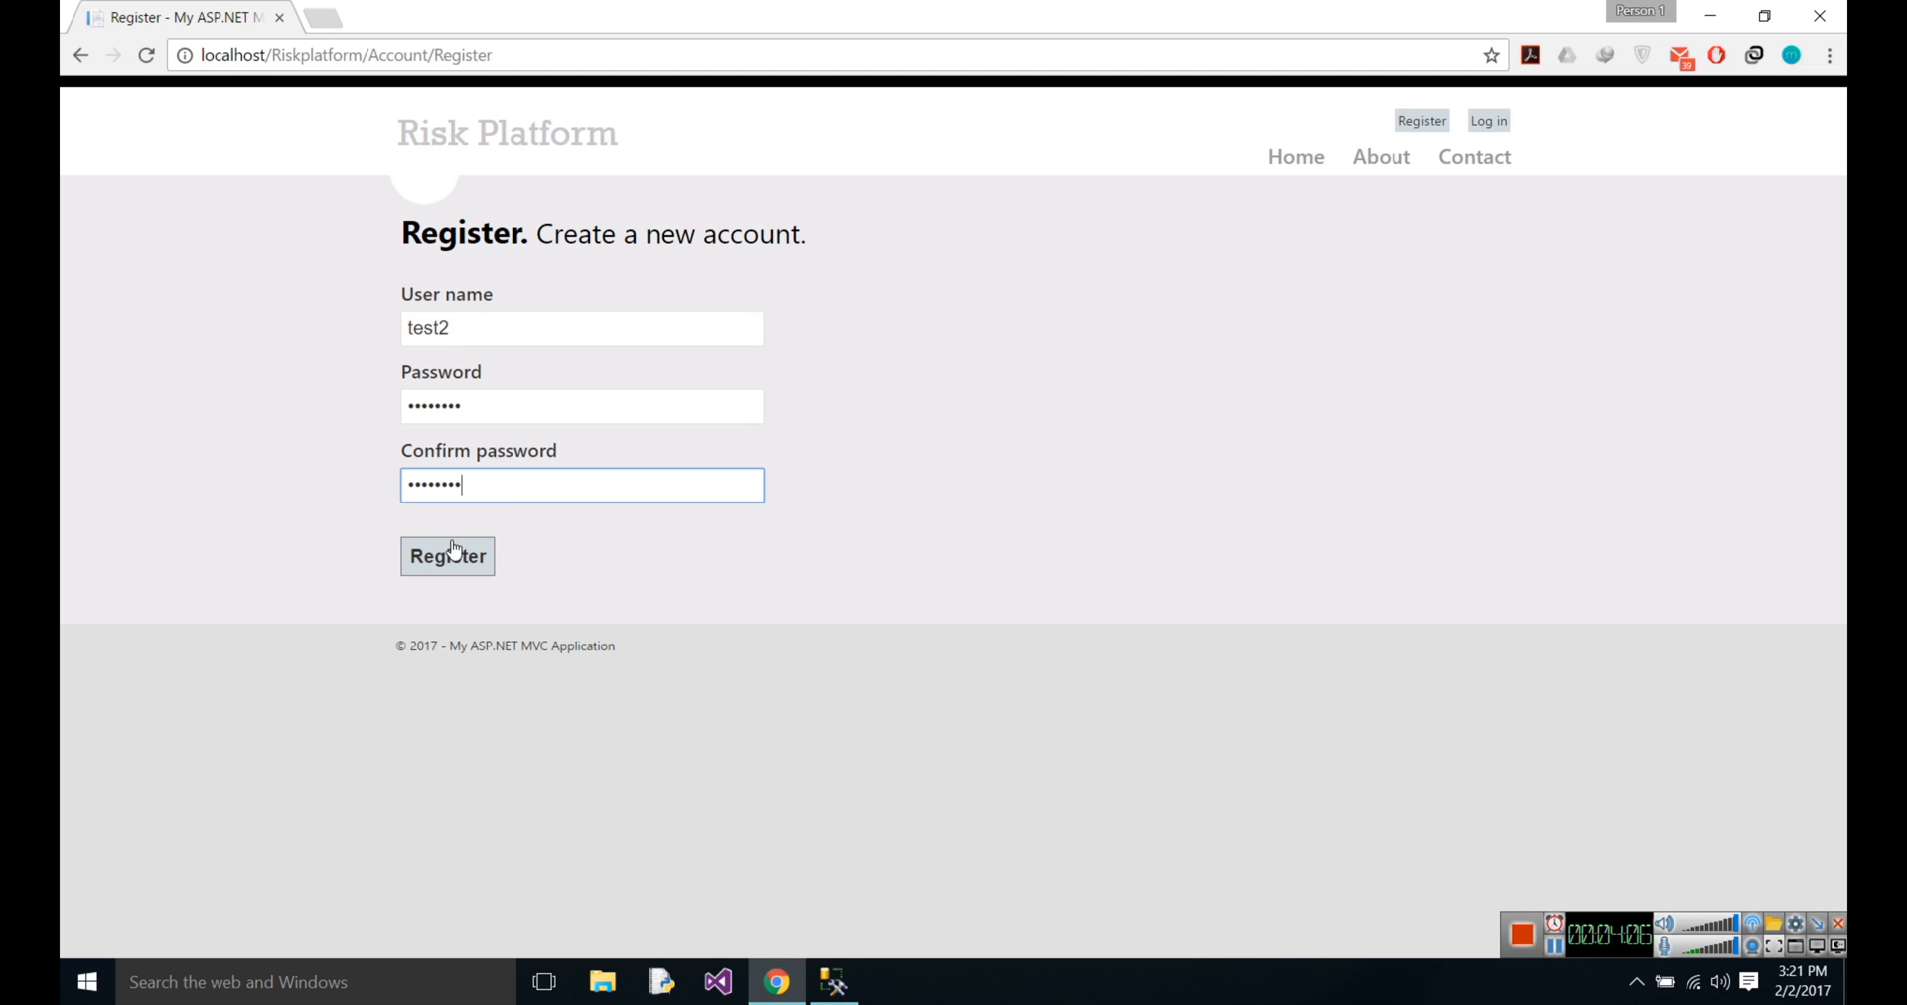
{"action": "left_click", "coordinate": [447, 556]}
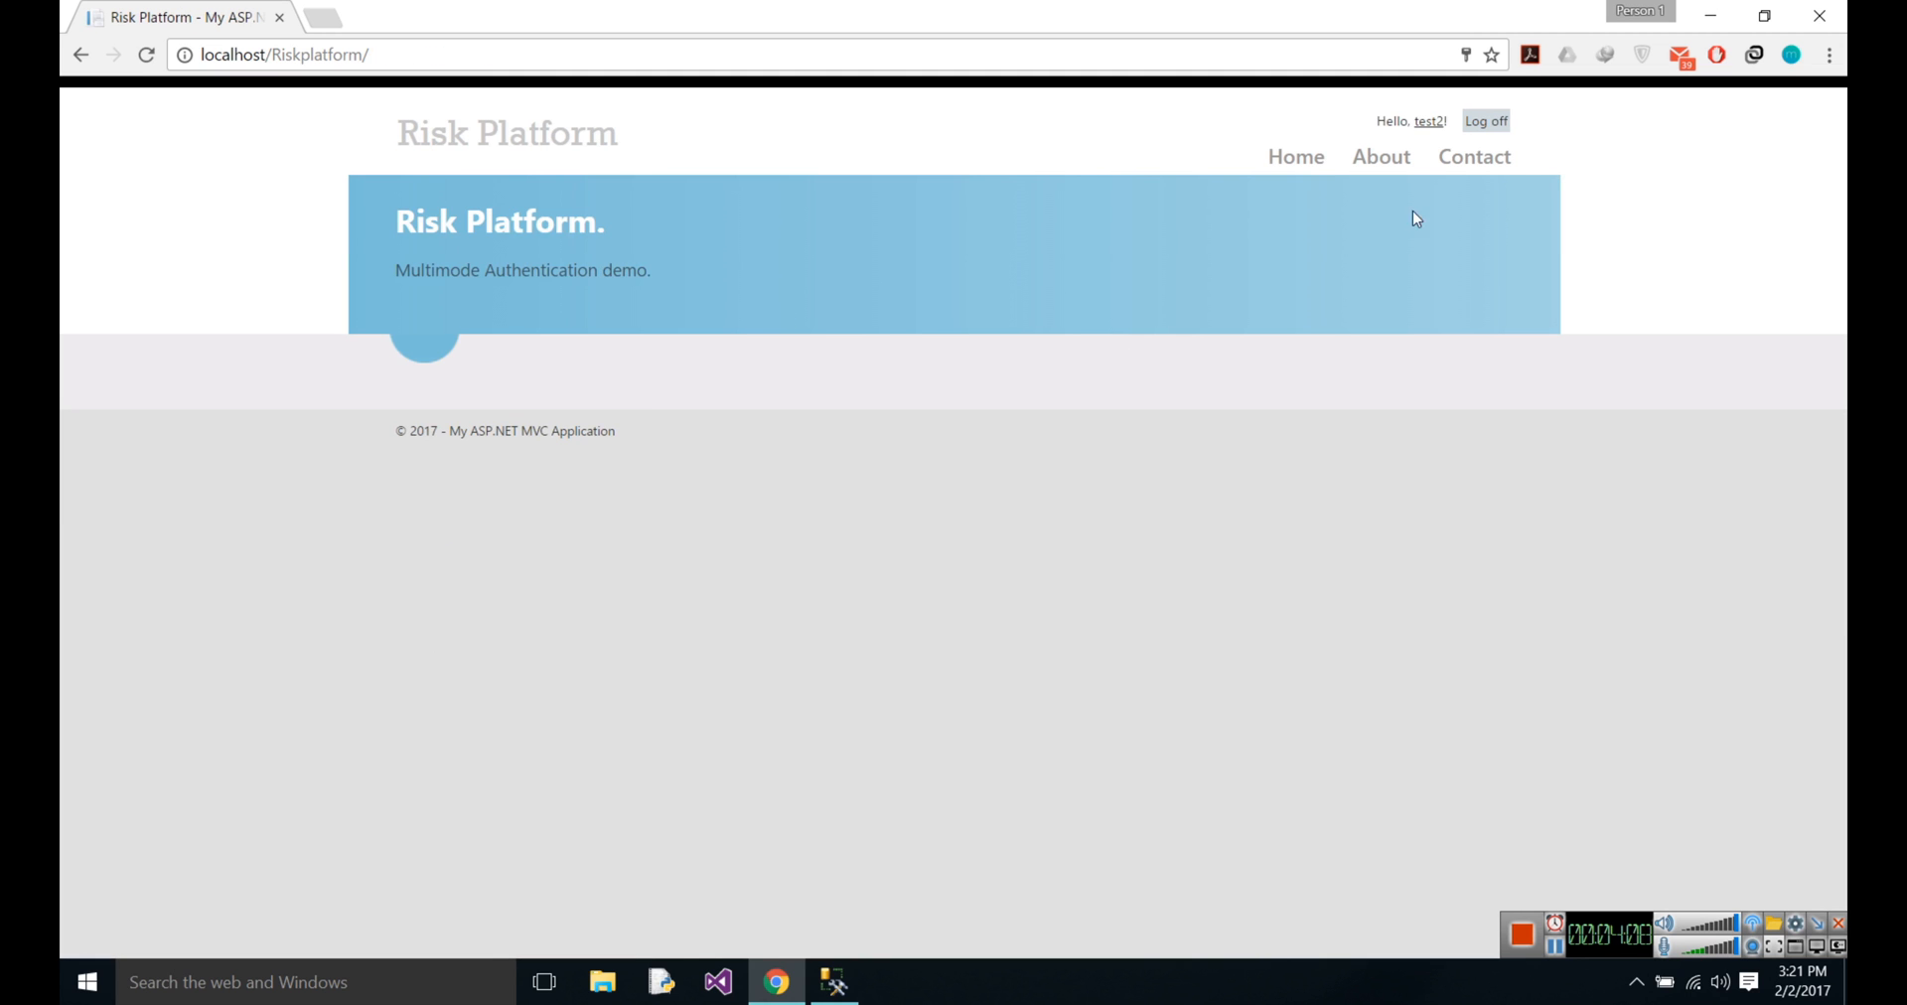
{"action": "left_click", "coordinate": [1485, 121]}
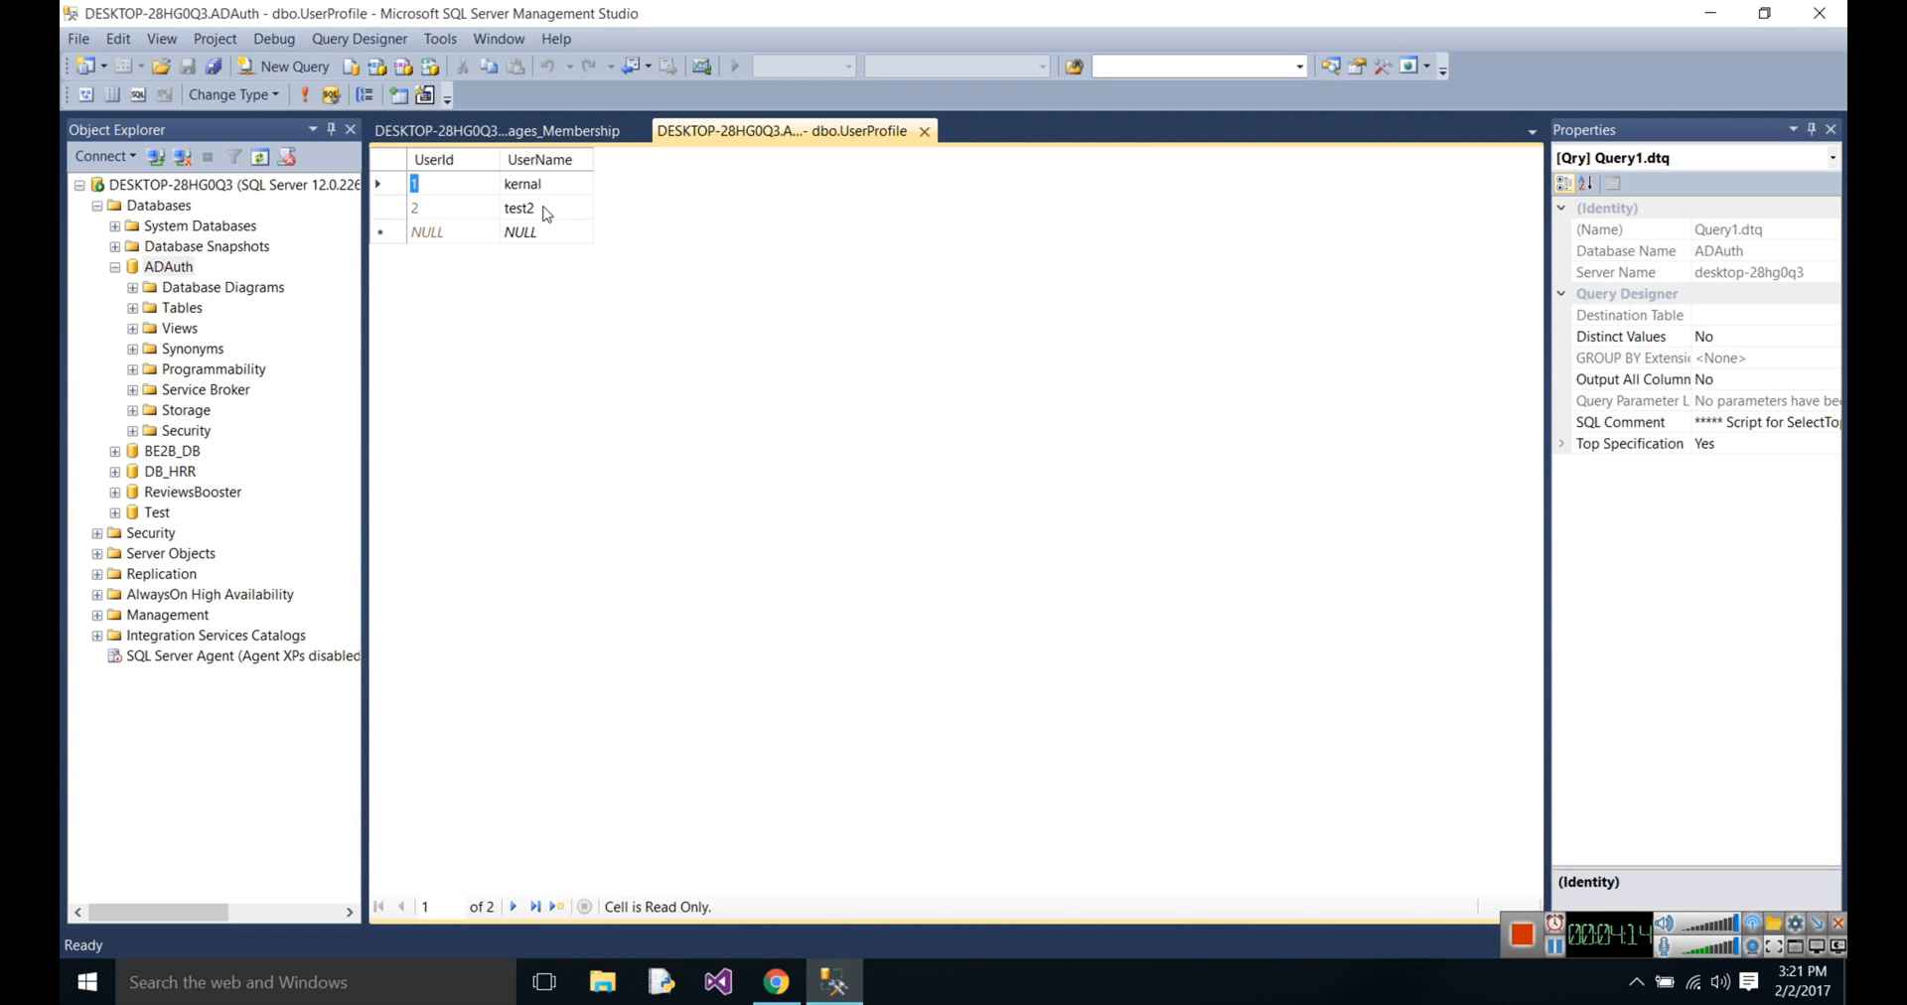
Point out test2 as UserId 2 in the dbo.UserProfile table results alongside kernal
{"action": "left_click", "coordinate": [519, 207]}
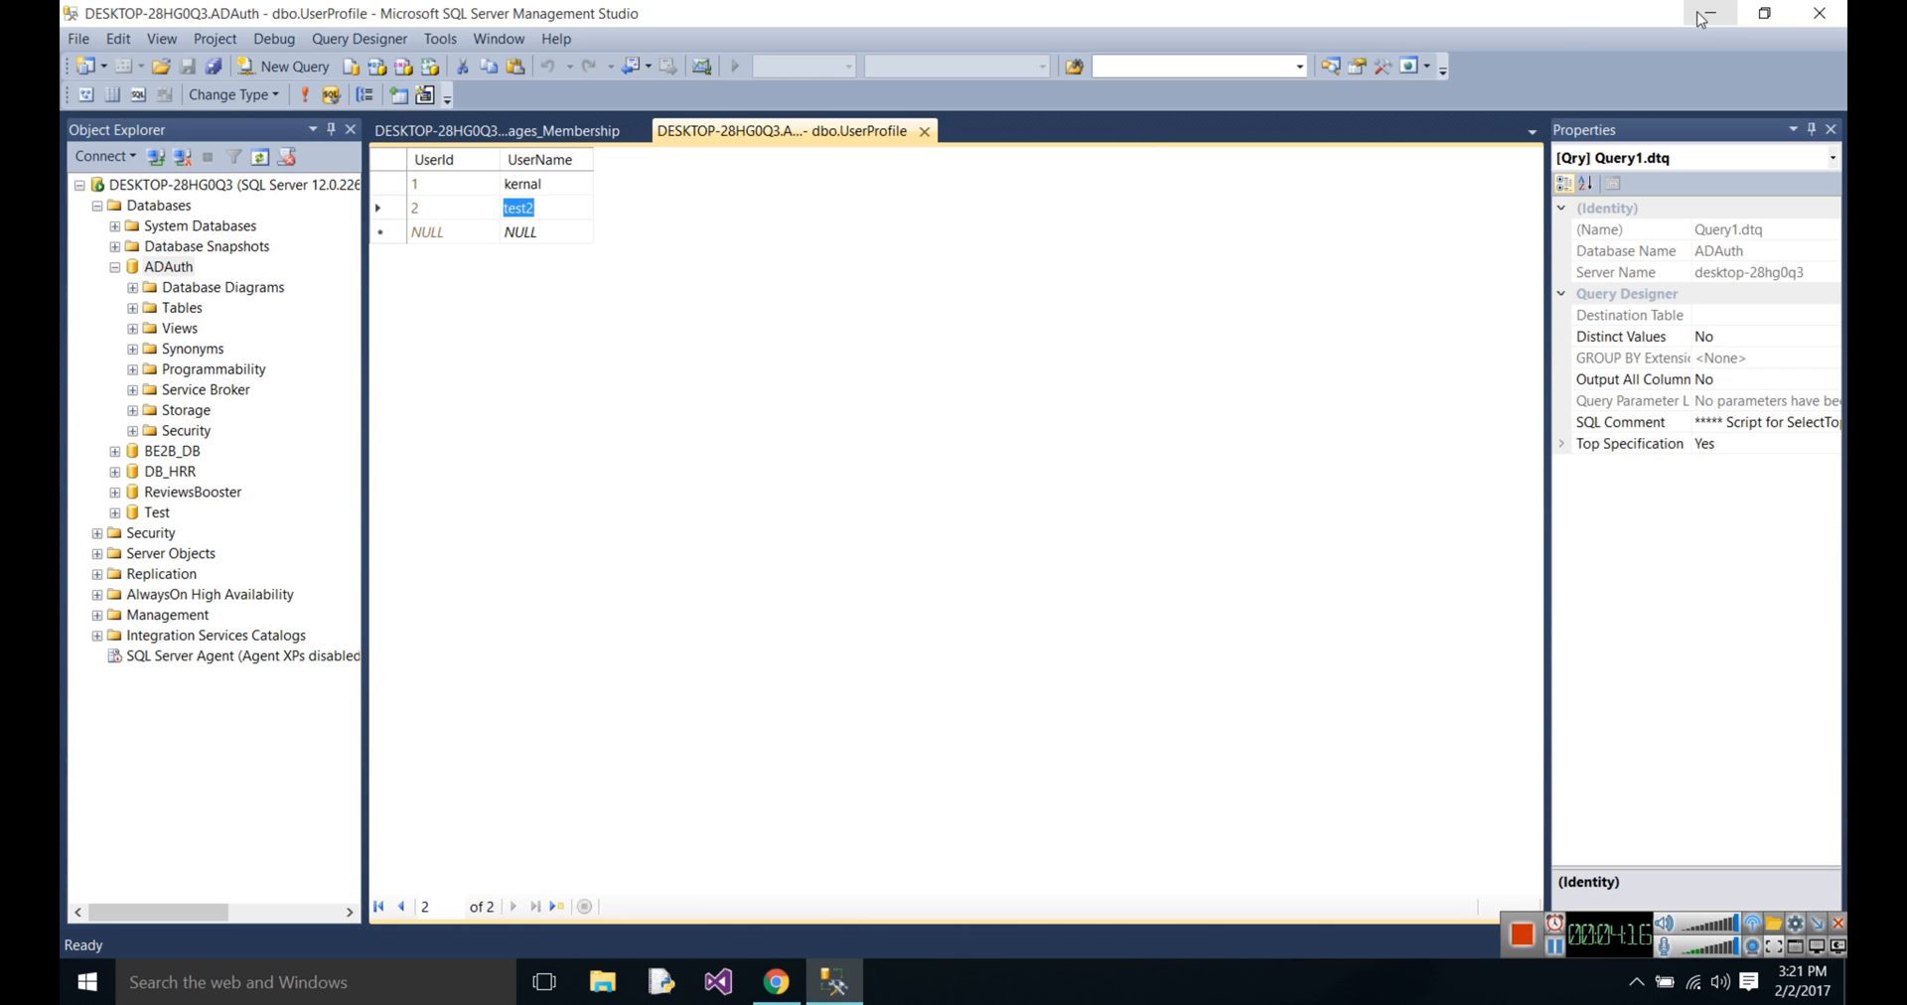
{"action": "mouse_move", "coordinate": [1710, 14]}
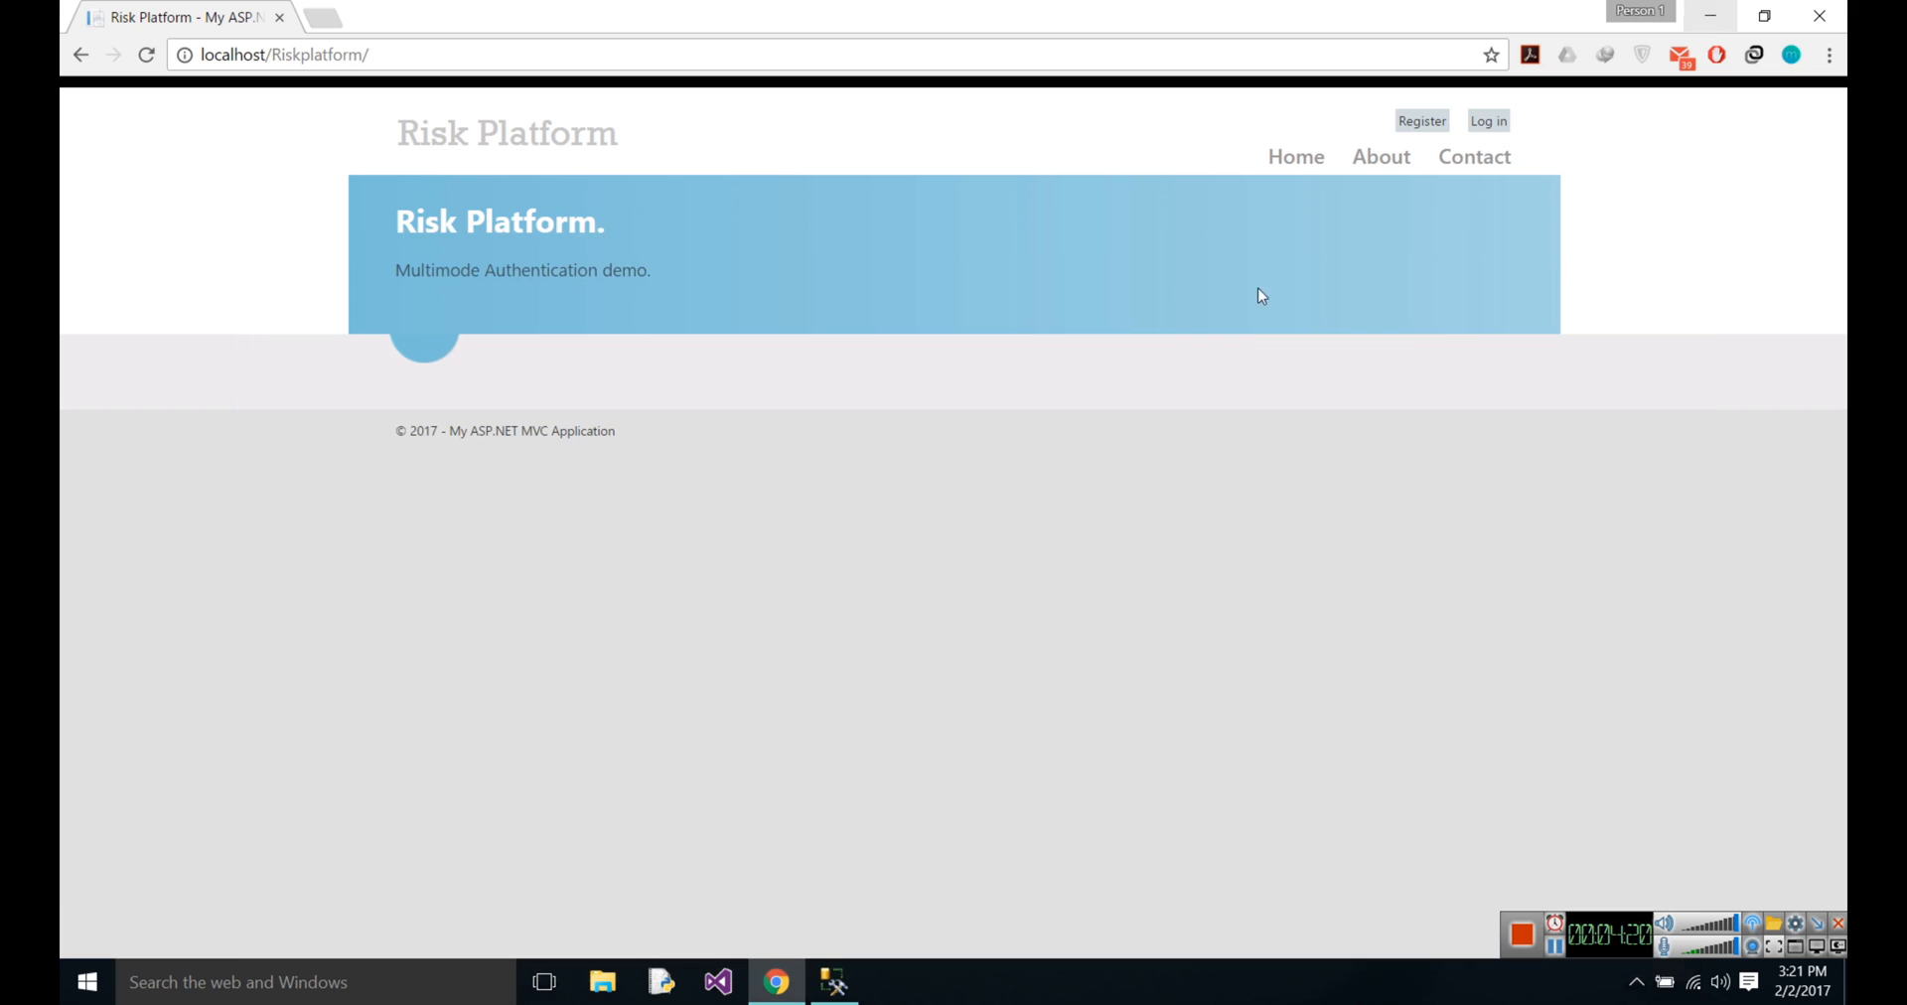
{"action": "mouse_move", "coordinate": [952, 382]}
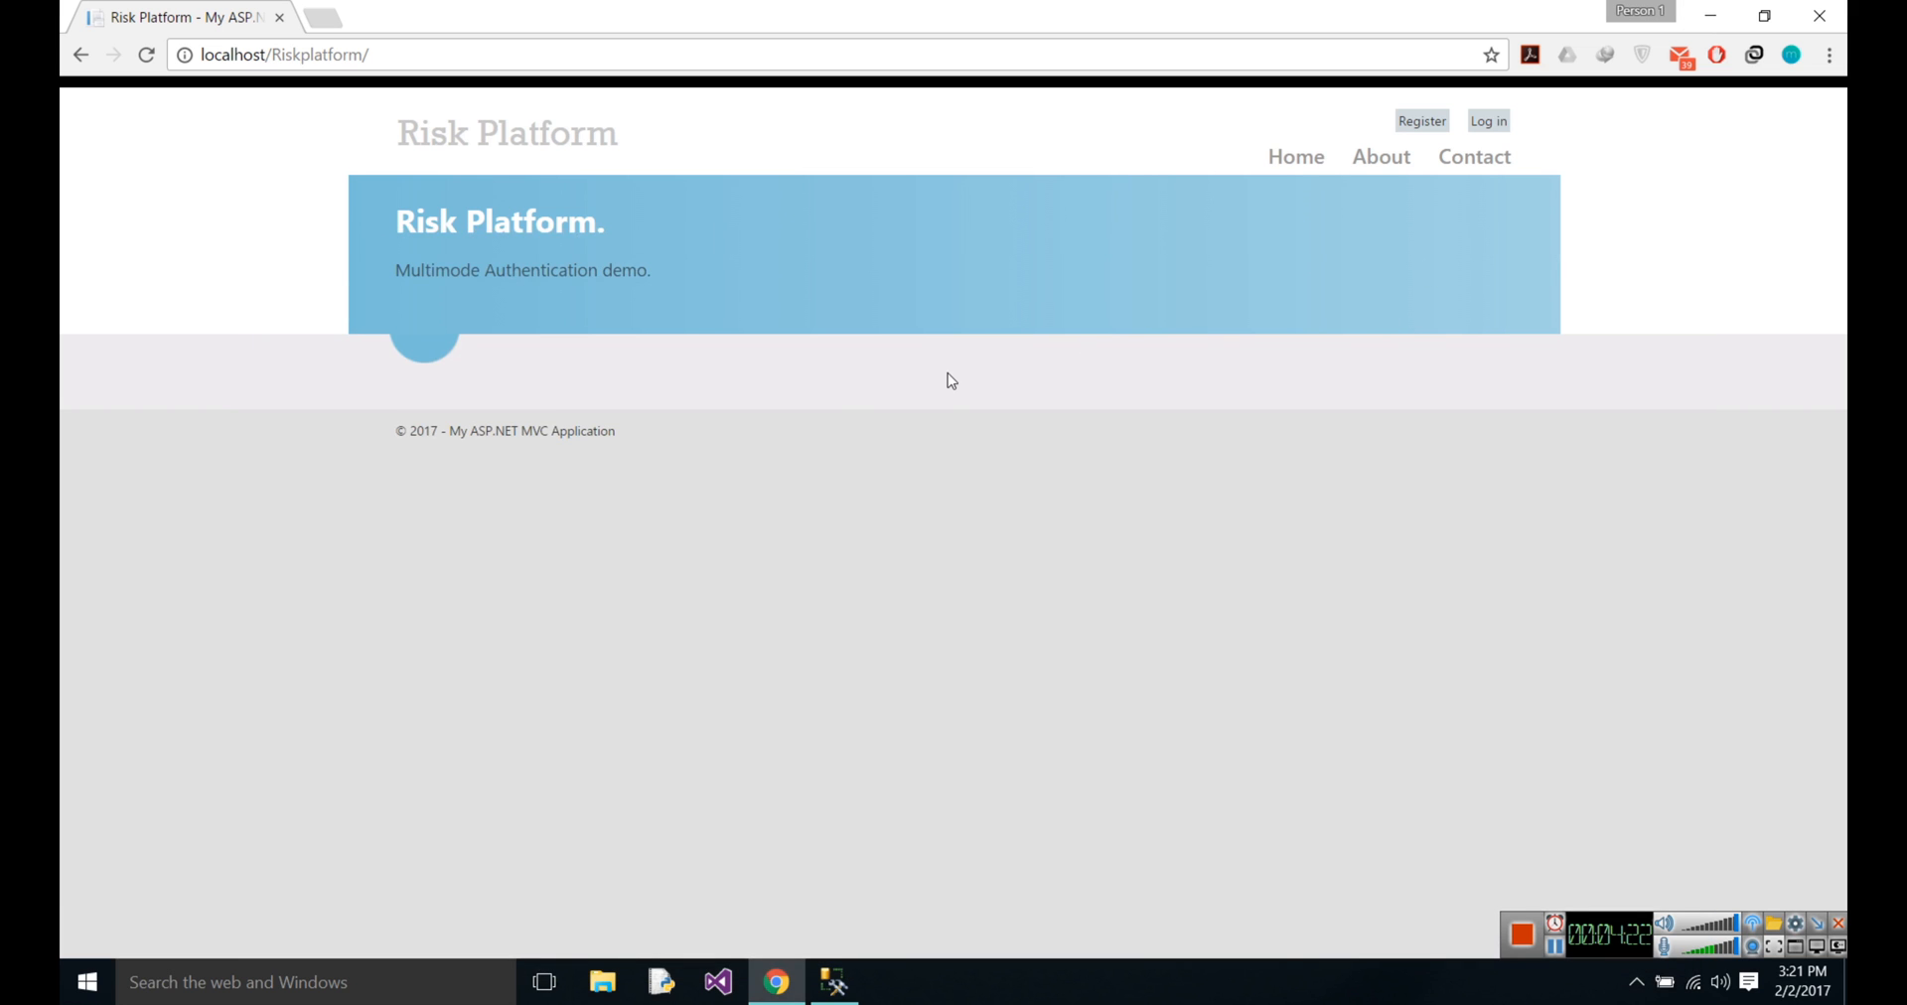
{"action": "mouse_move", "coordinate": [1116, 451]}
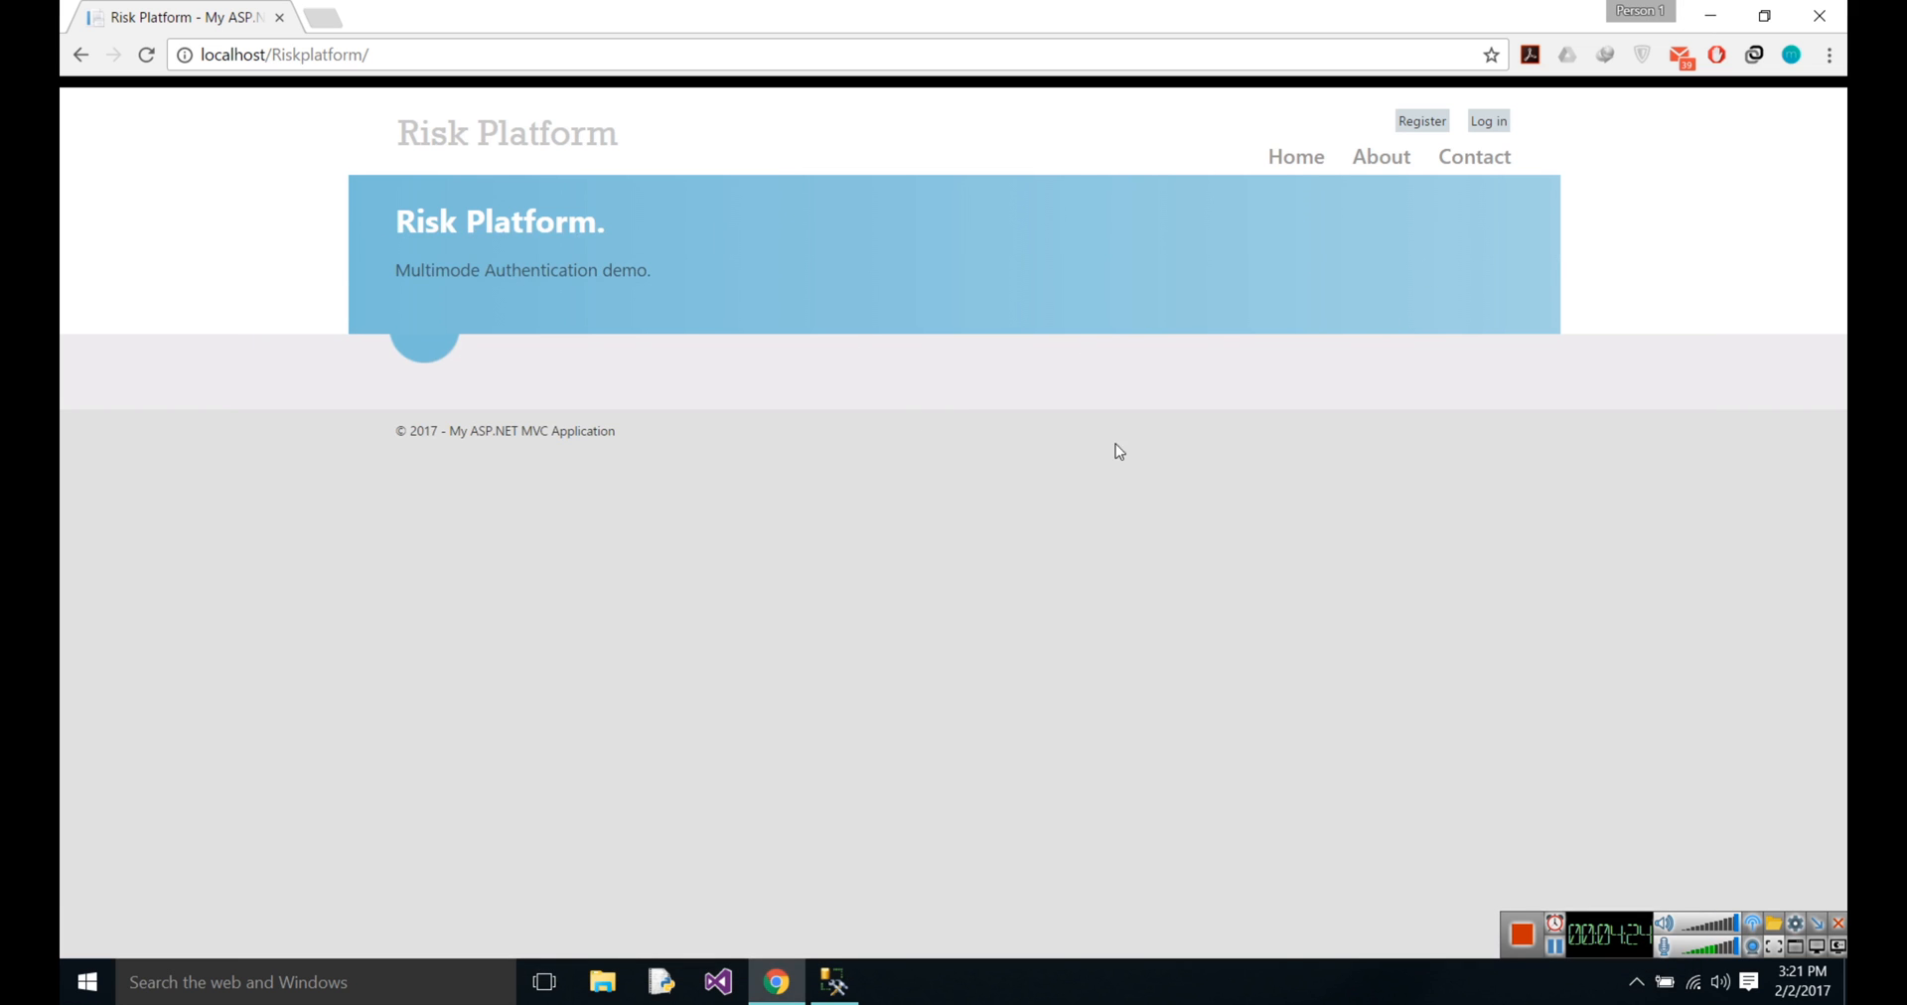
{"action": "mouse_move", "coordinate": [1074, 465]}
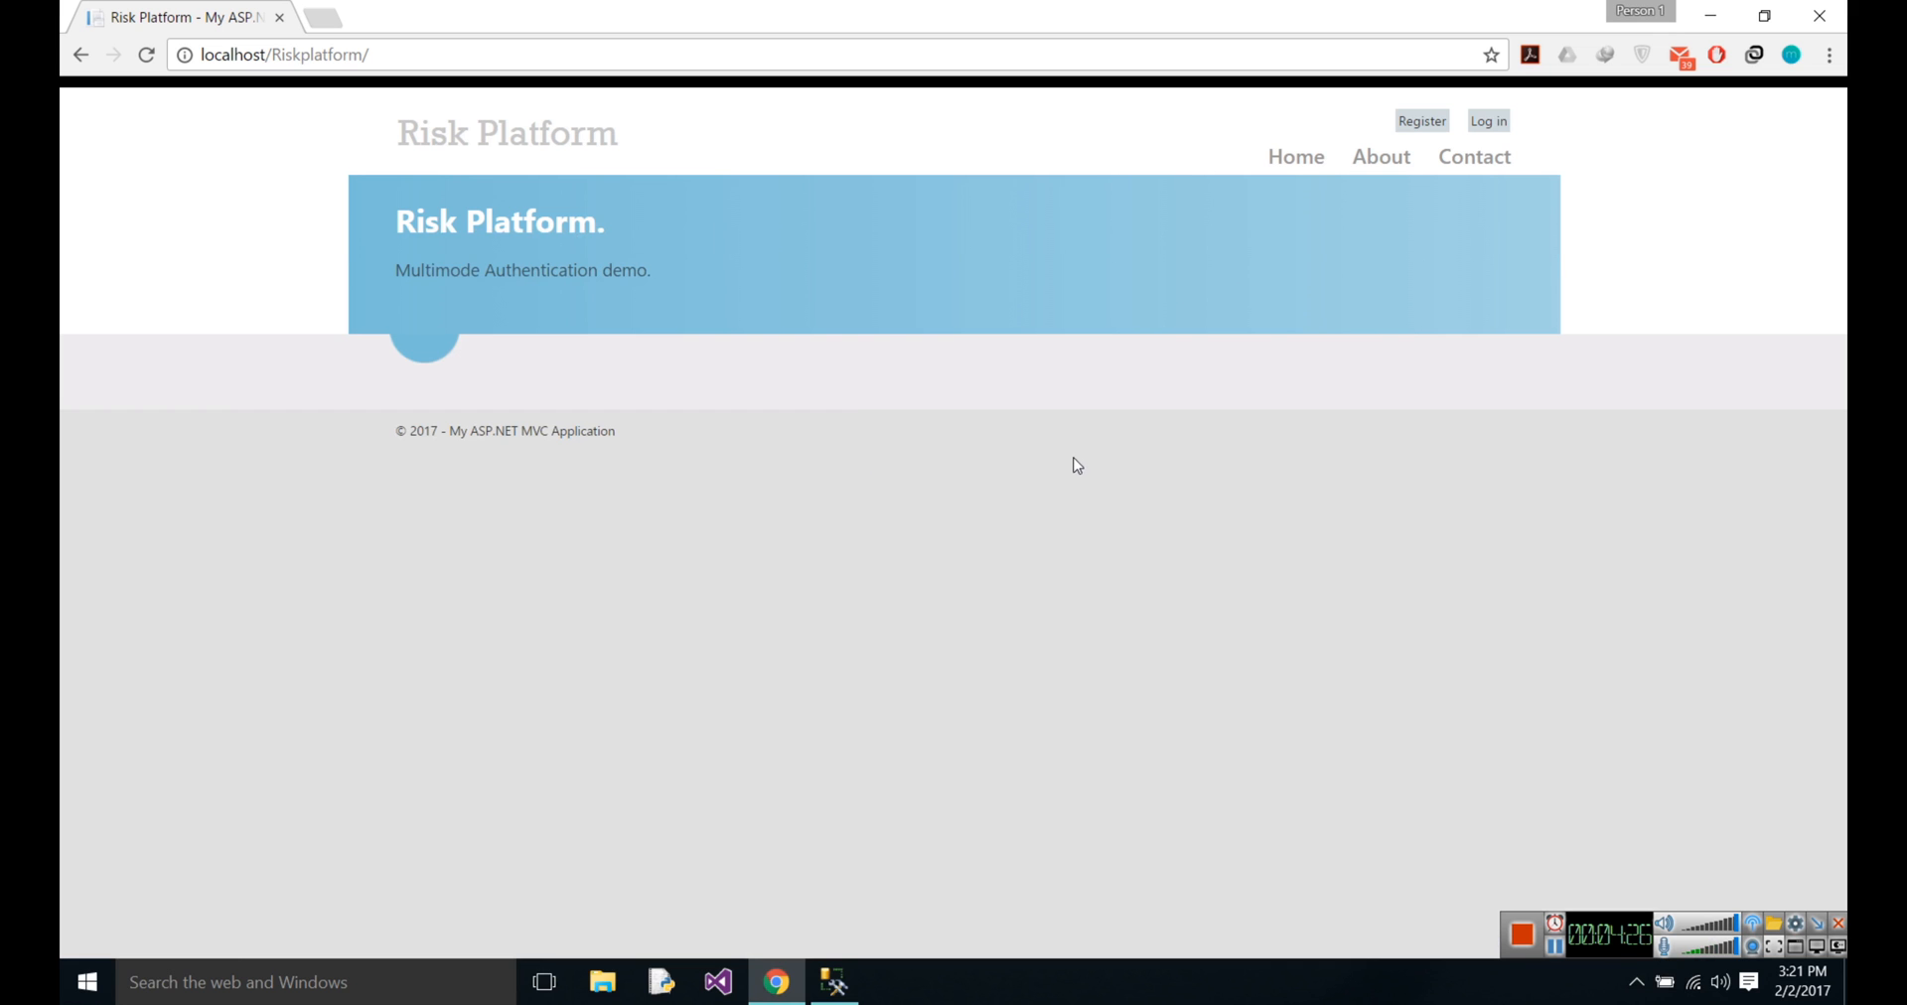
{"action": "mouse_move", "coordinate": [995, 502]}
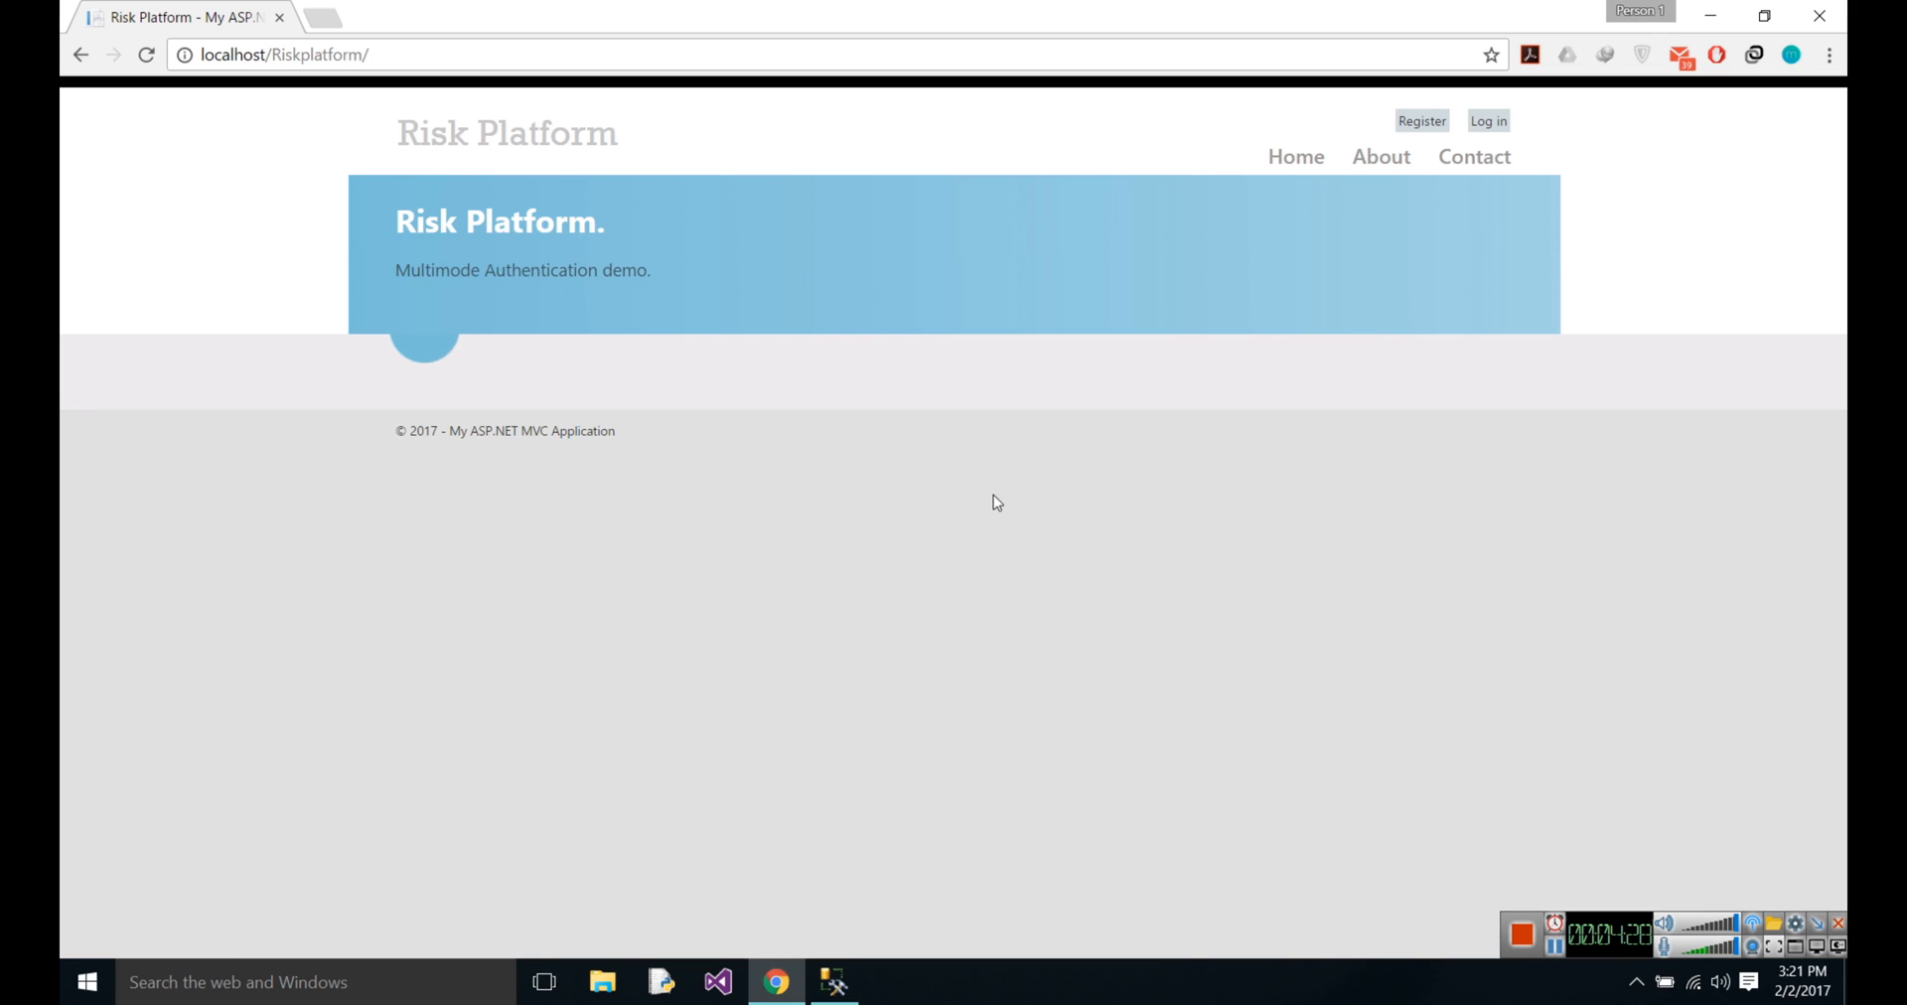